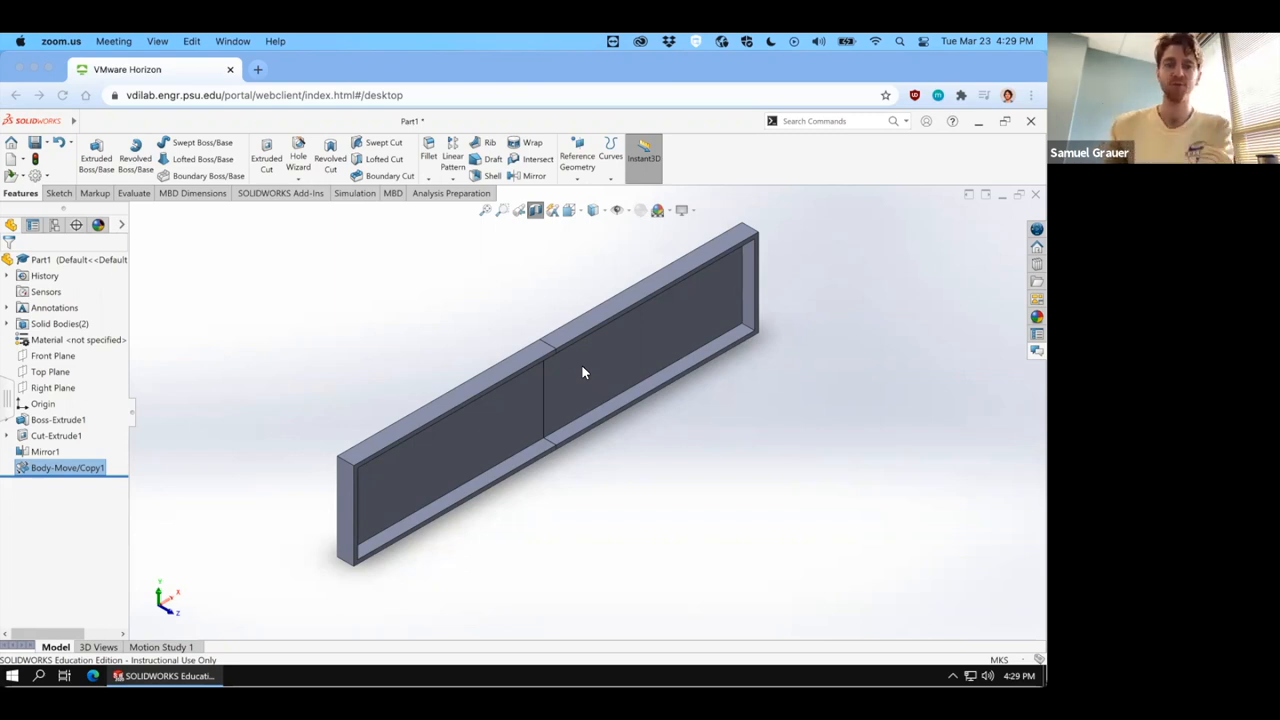
{"action": "mouse_move", "coordinate": [285, 207]}
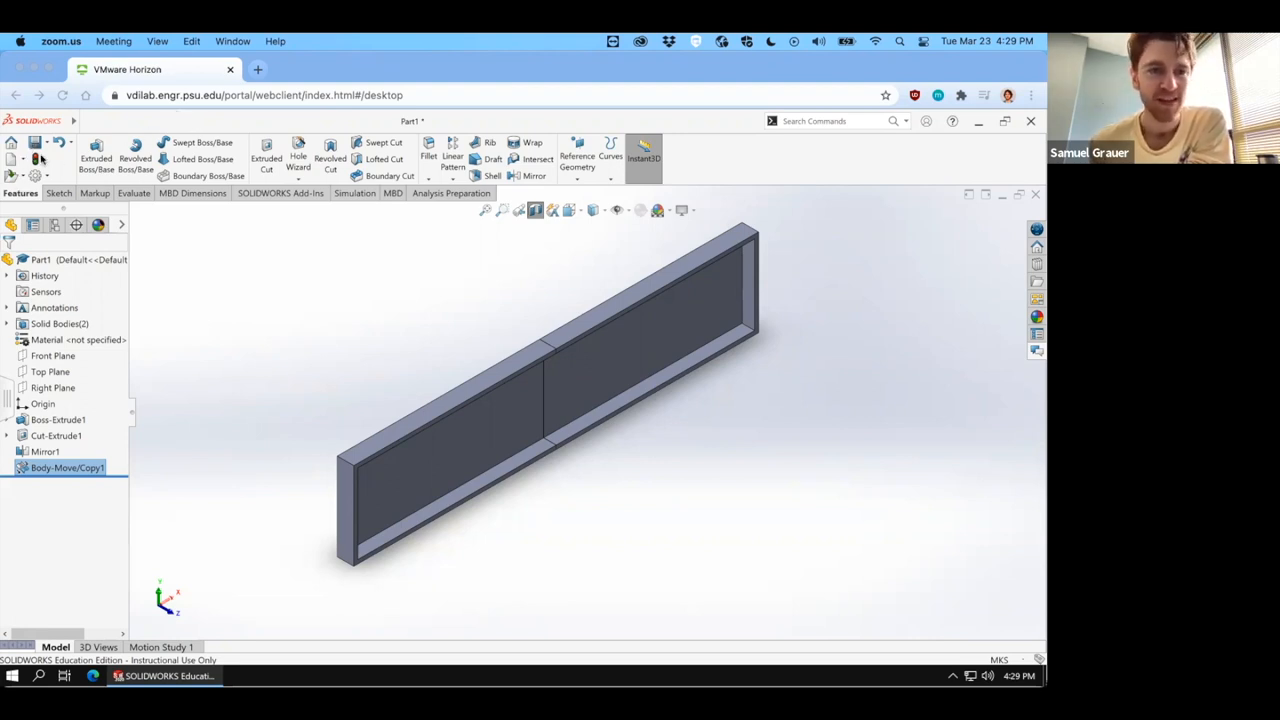
Save the part as Flat Plate in ME 330 > Module 3, replacing the existing file.
{"action": "left_click", "coordinate": [34, 142]}
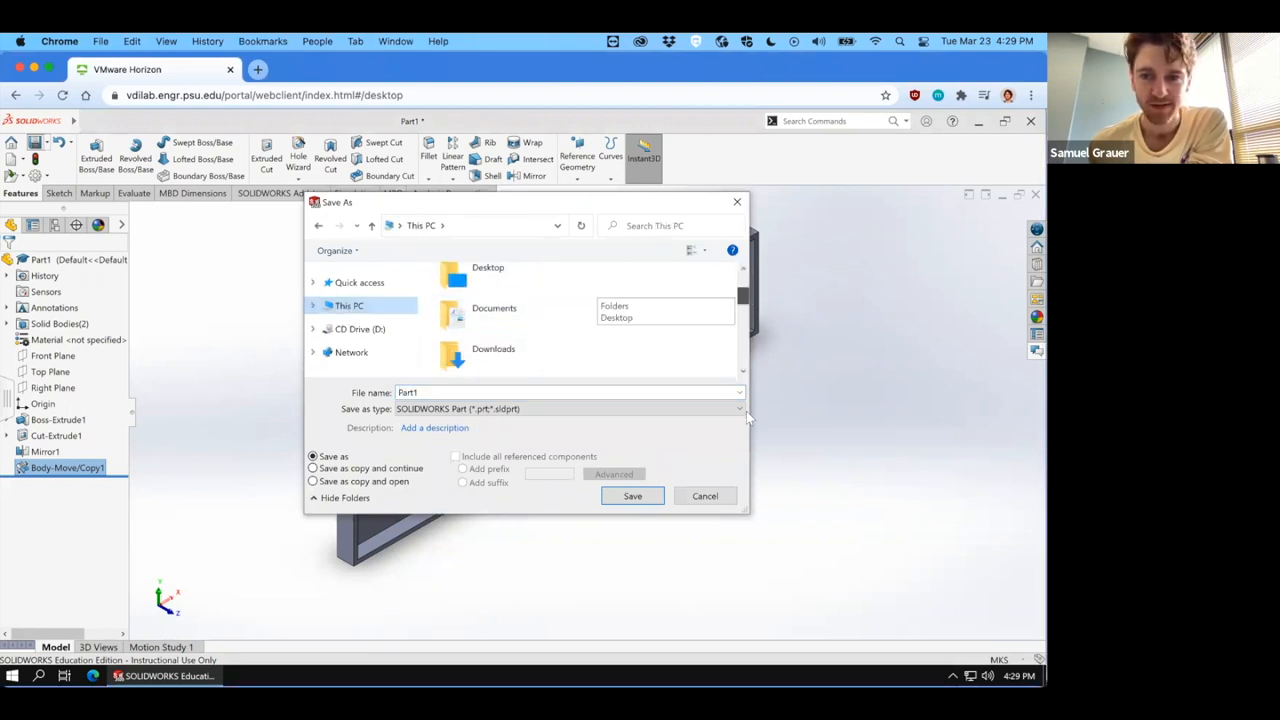
{"action": "scroll", "scroll_direction": "down", "scroll_amount": 3}
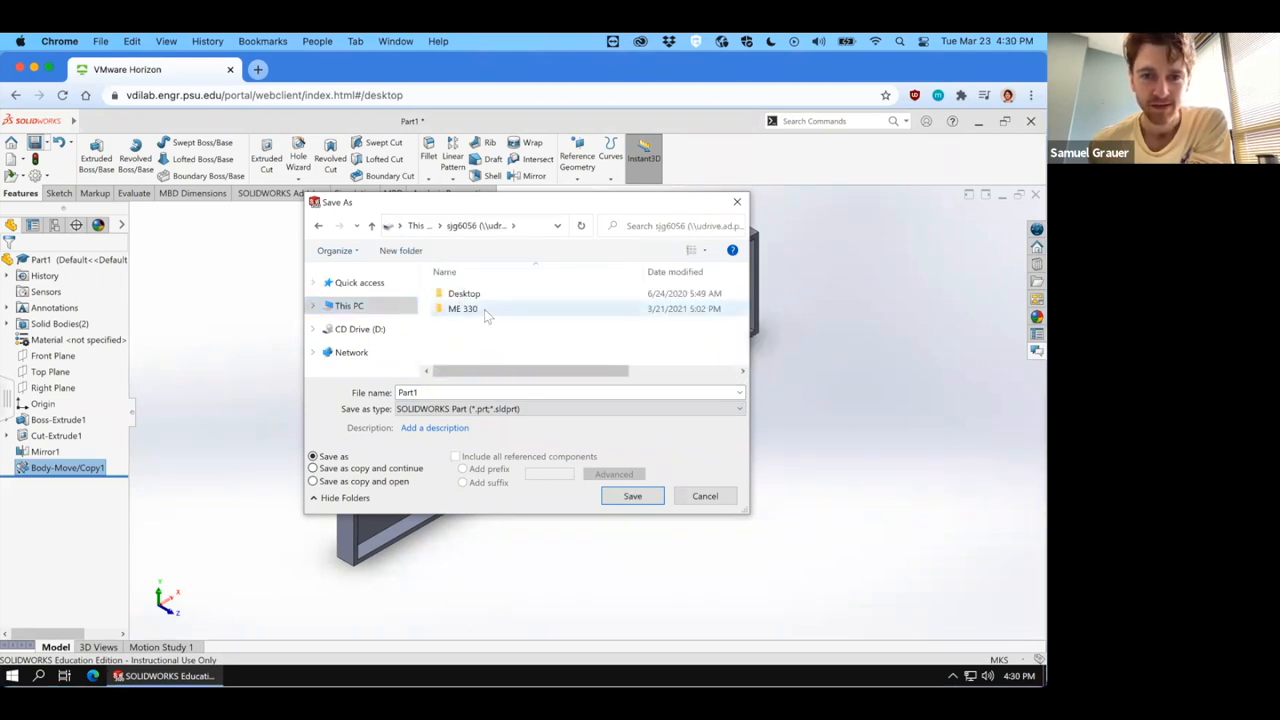
{"action": "double_click", "coordinate": [463, 308]}
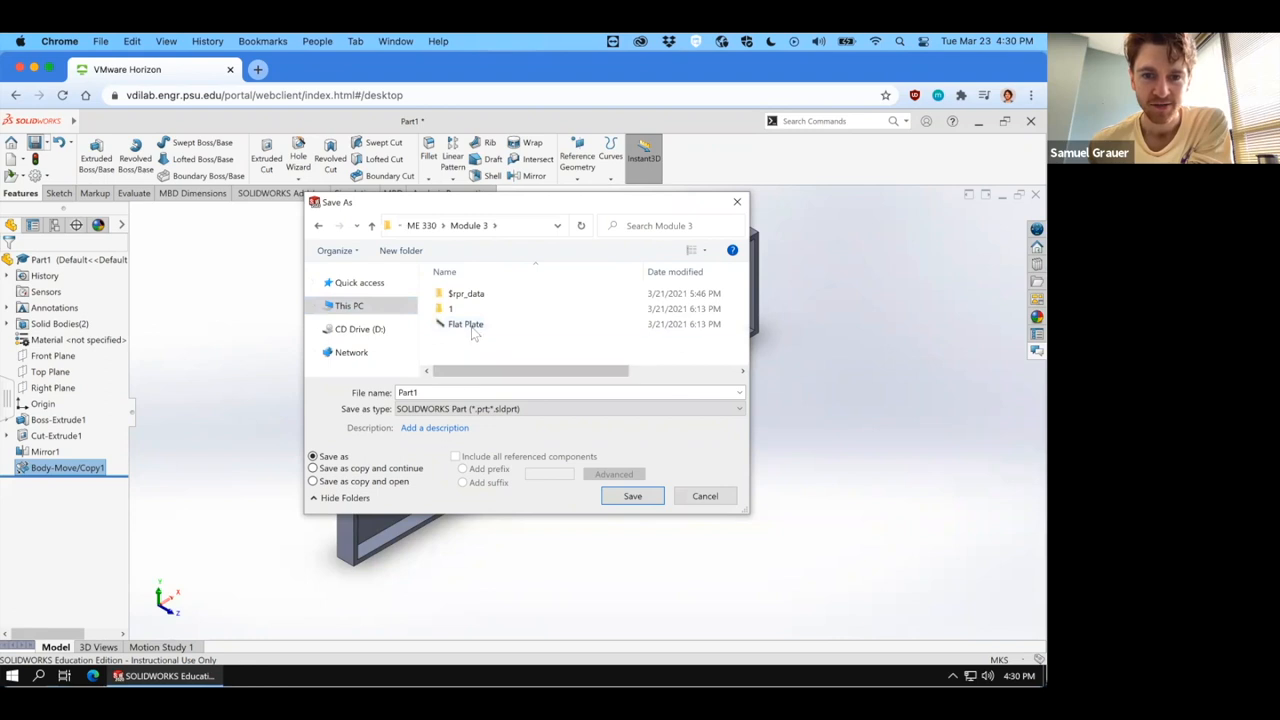
{"action": "left_click", "coordinate": [632, 496]}
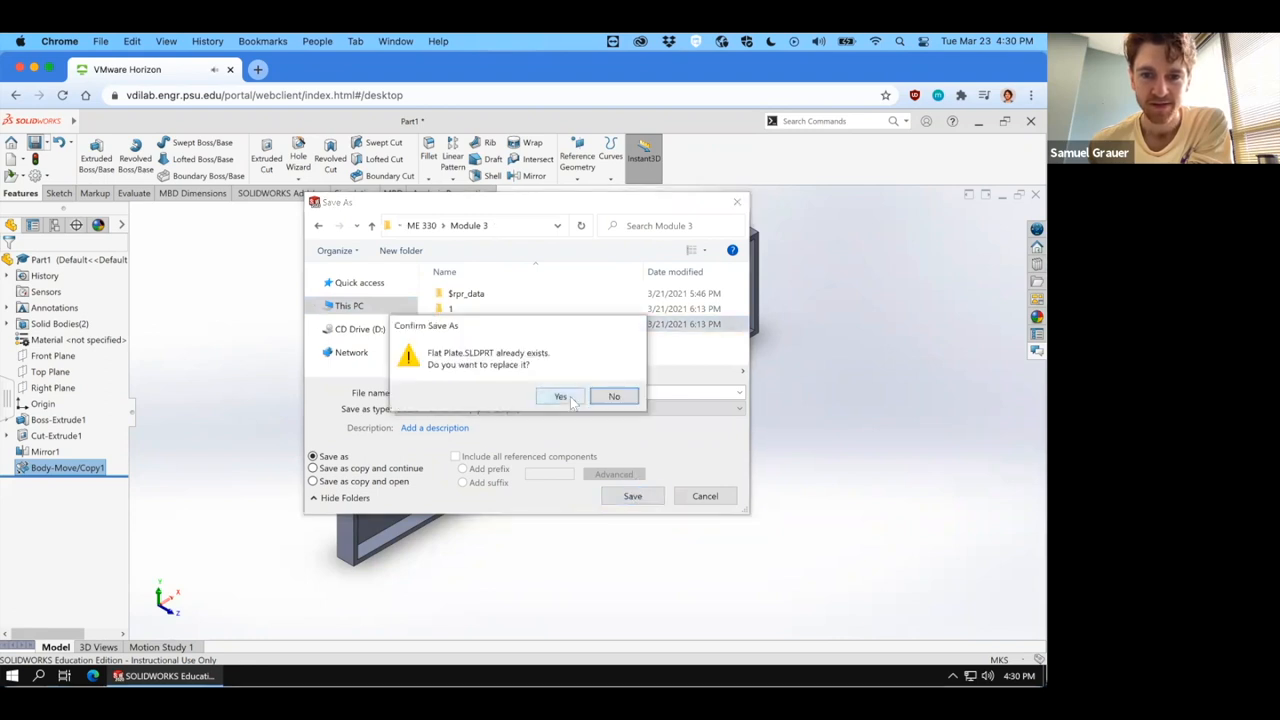
{"action": "left_click", "coordinate": [560, 396]}
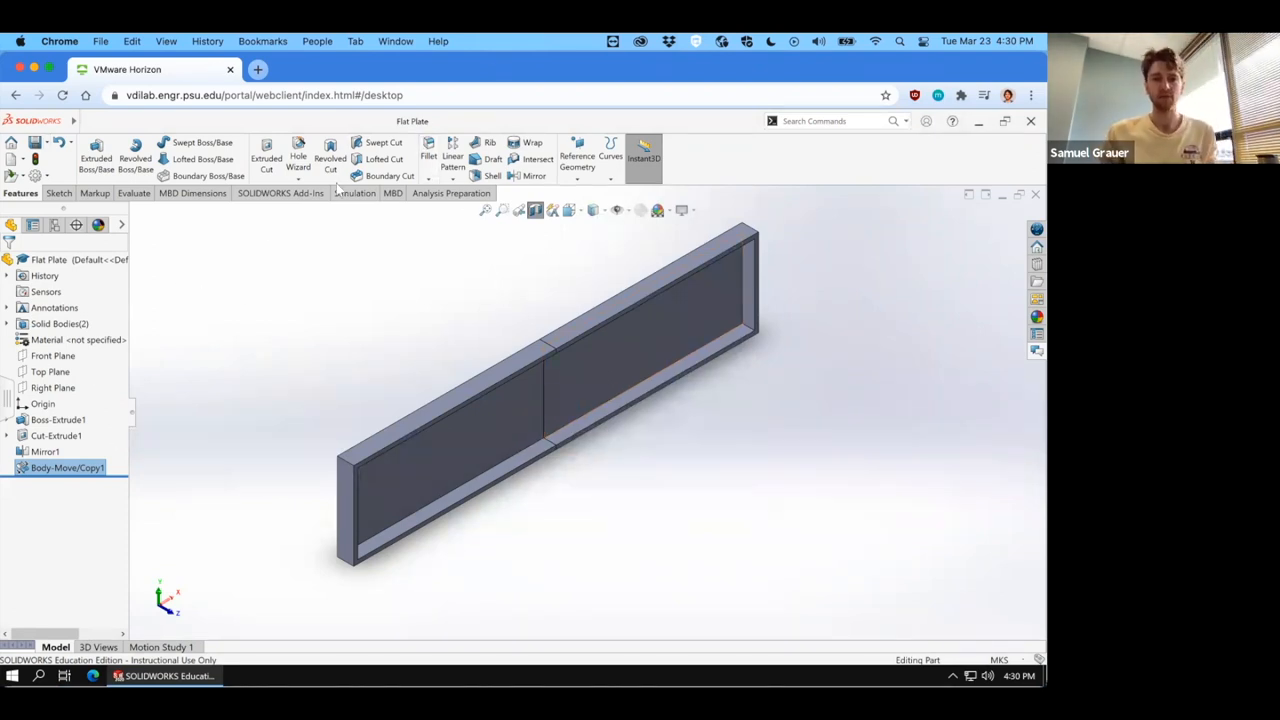
Show the SOLIDWORKS Add-Ins so Flow Simulation can be loaded.
{"action": "left_click", "coordinate": [281, 193]}
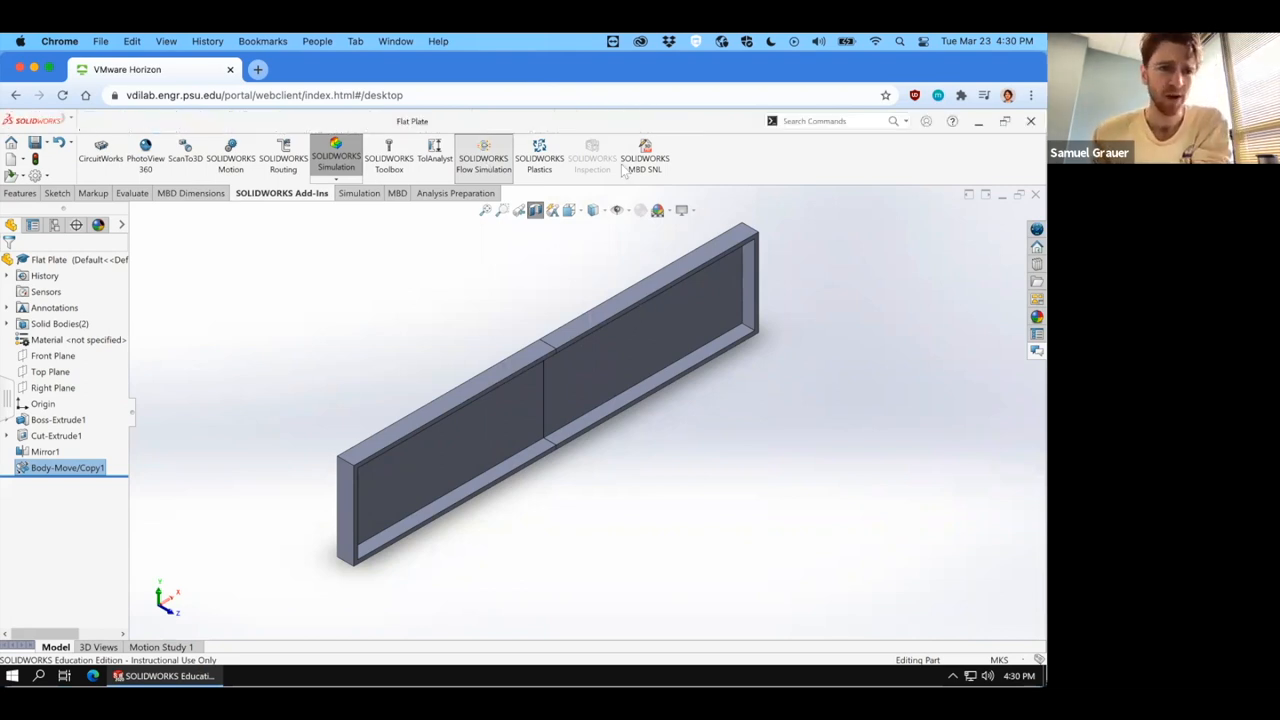
{"action": "mouse_move", "coordinate": [450, 88]}
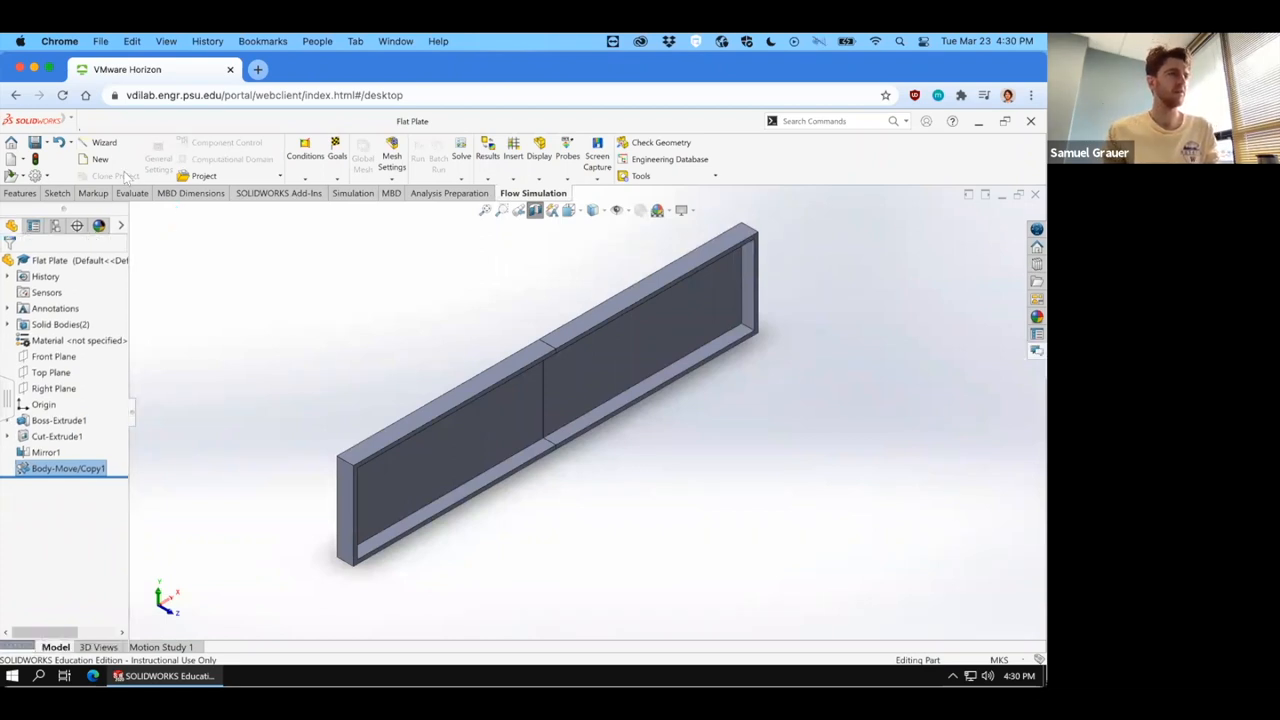
{"action": "mouse_move", "coordinate": [525, 405]}
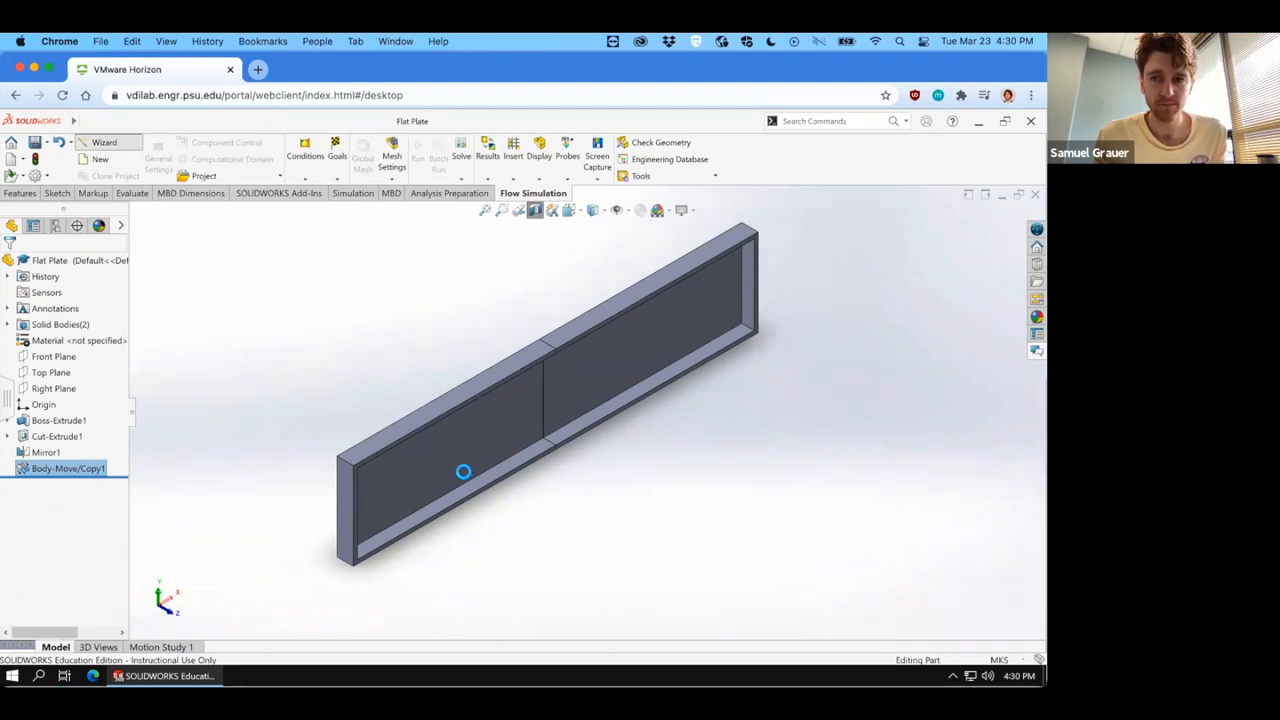
Start the Flow Simulation wizard with the project named Flat Plate.
{"action": "left_click", "coordinate": [104, 148]}
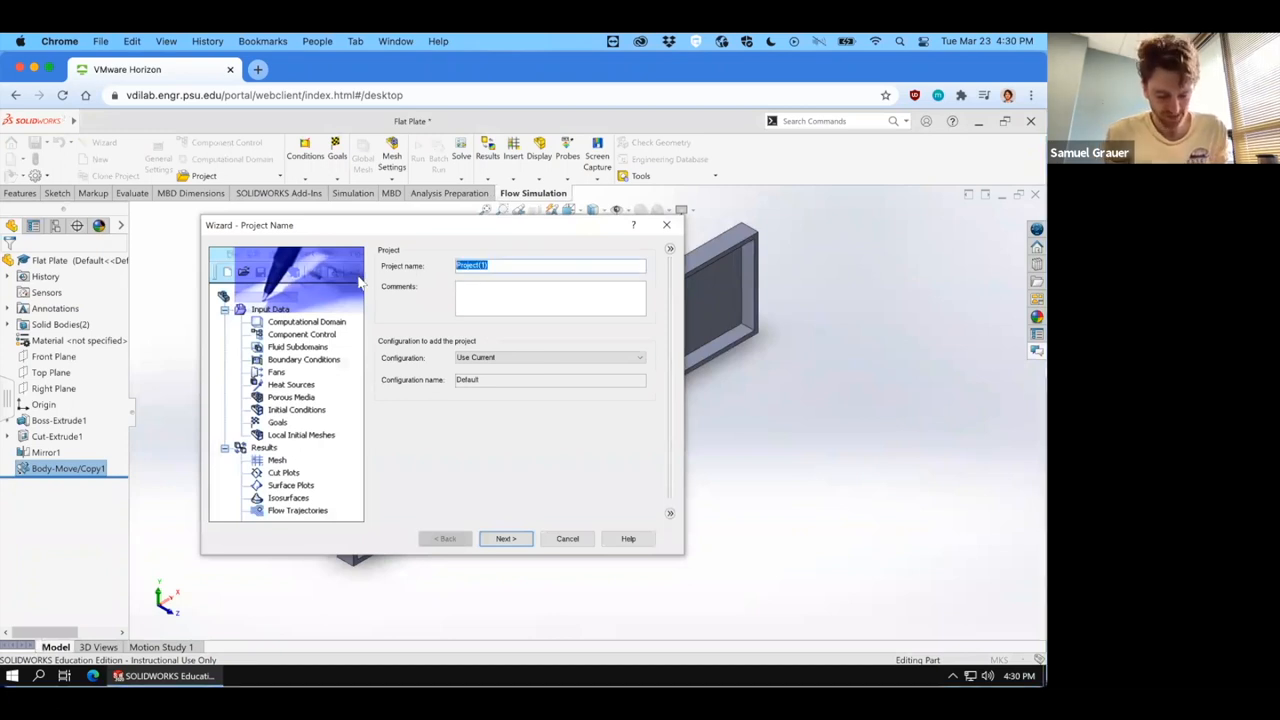
{"action": "type", "text": "Flat Plat"}
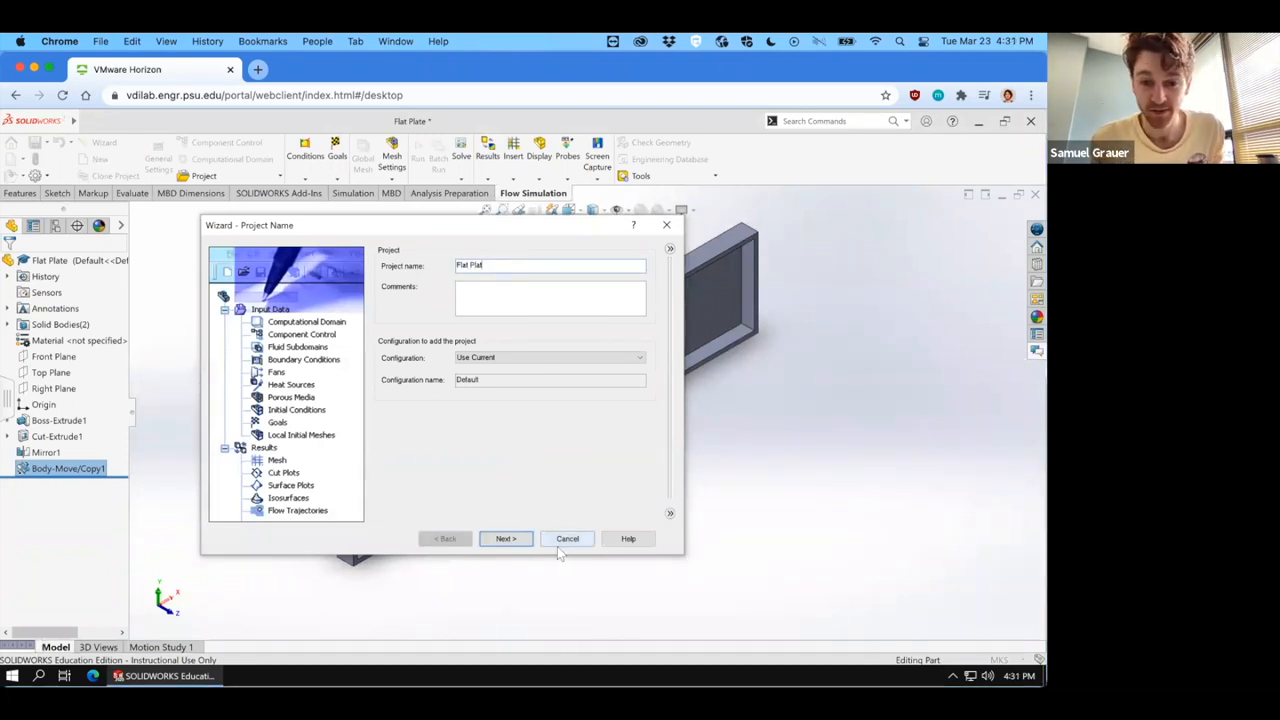
{"action": "left_click", "coordinate": [505, 538]}
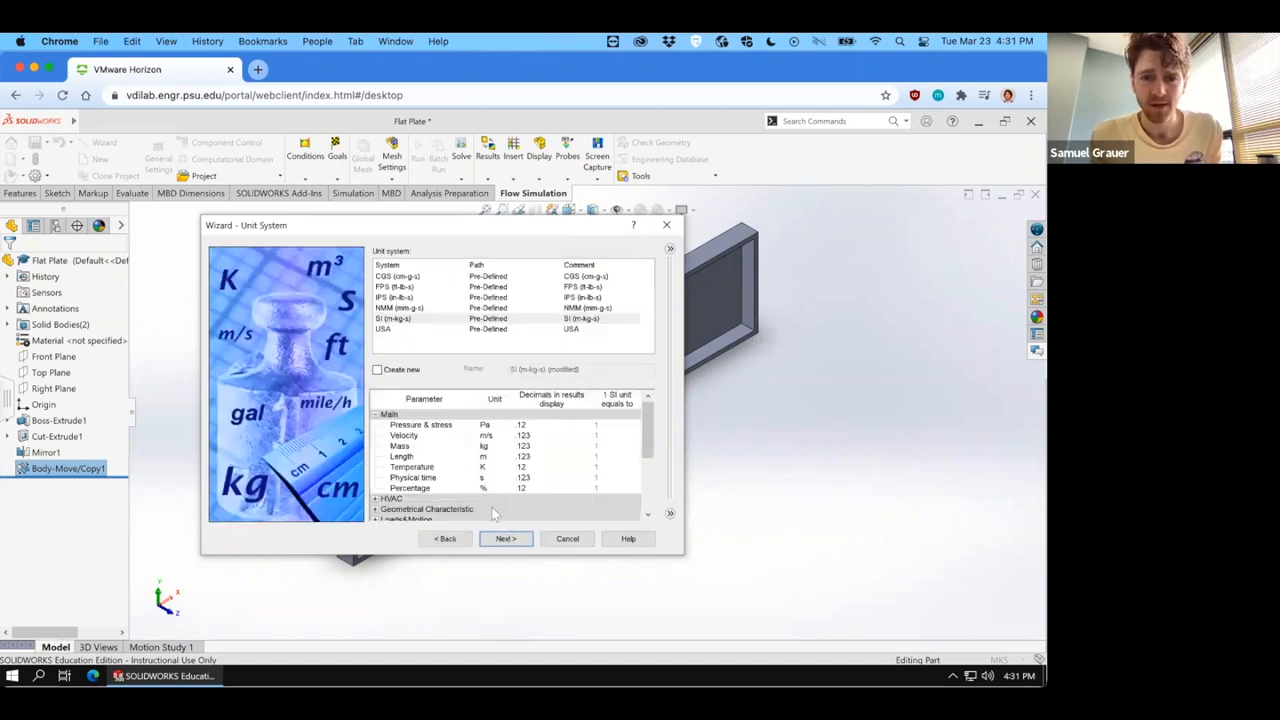
Keep SI units and show pressure, mass, length, temperature and physical time results to eight decimals.
{"action": "left_click", "coordinate": [494, 424]}
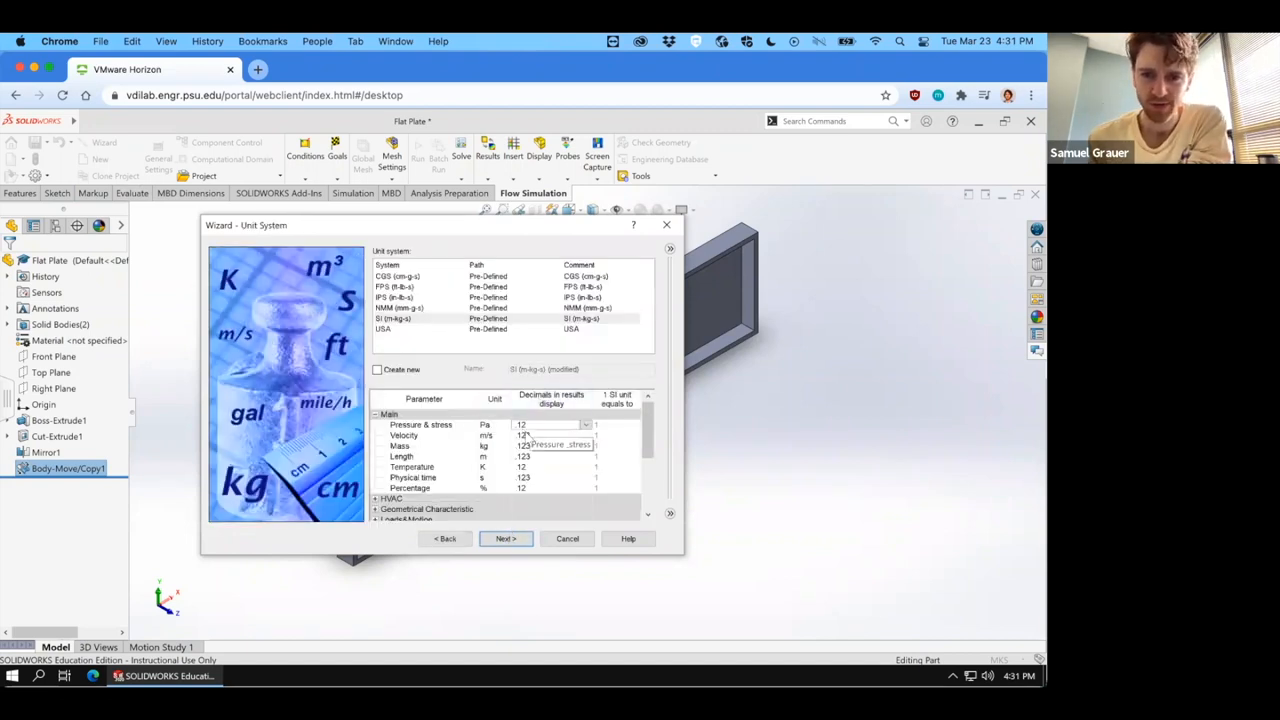
{"action": "left_click", "coordinate": [585, 424]}
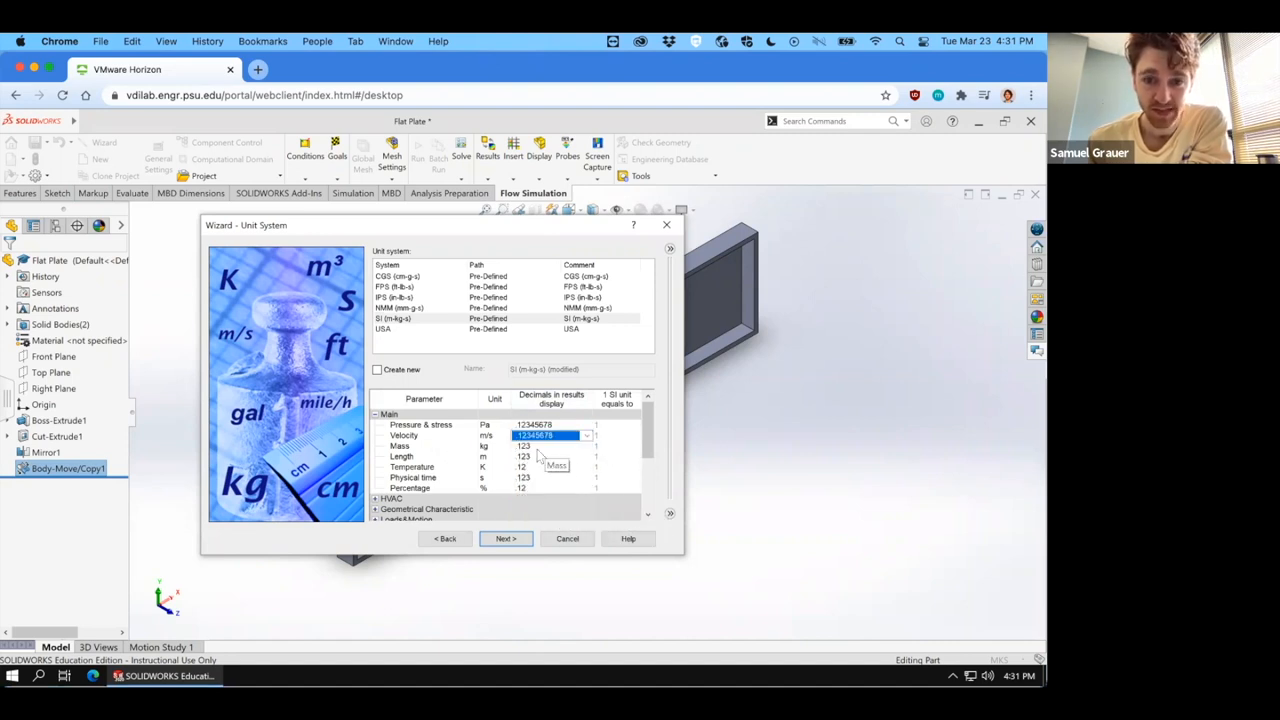
{"action": "left_click", "coordinate": [587, 445]}
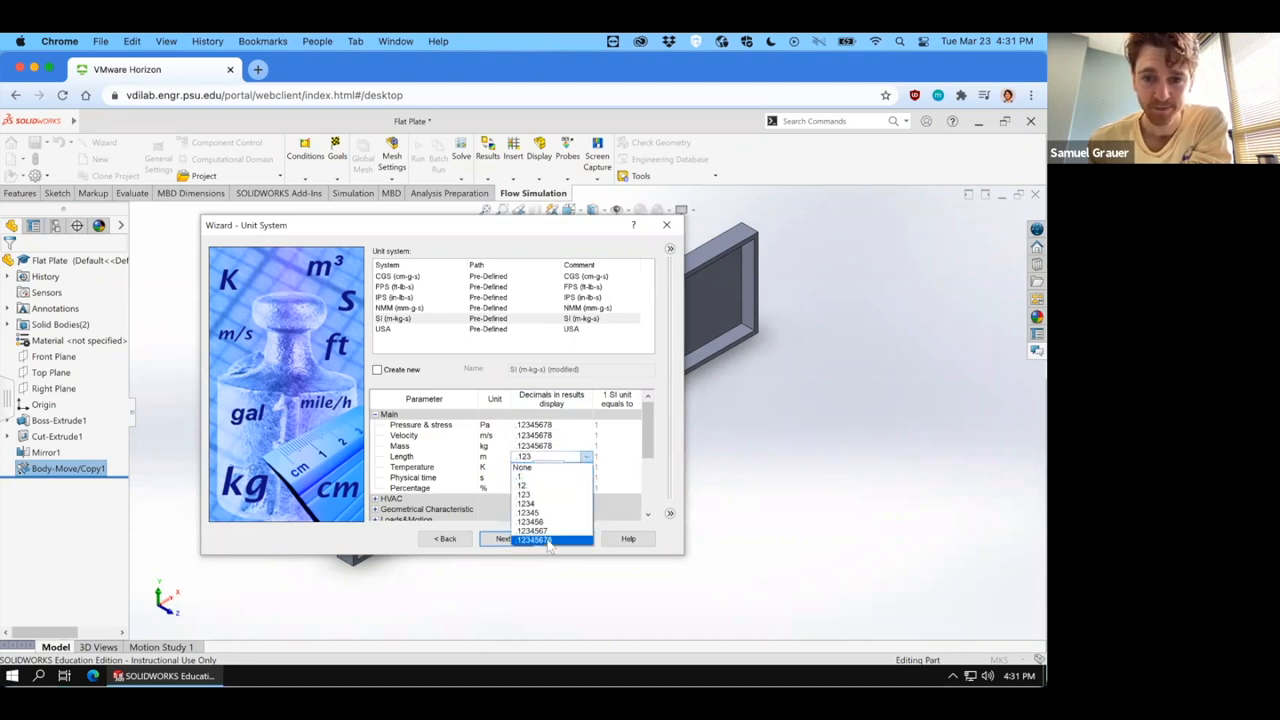
{"action": "left_click", "coordinate": [534, 465]}
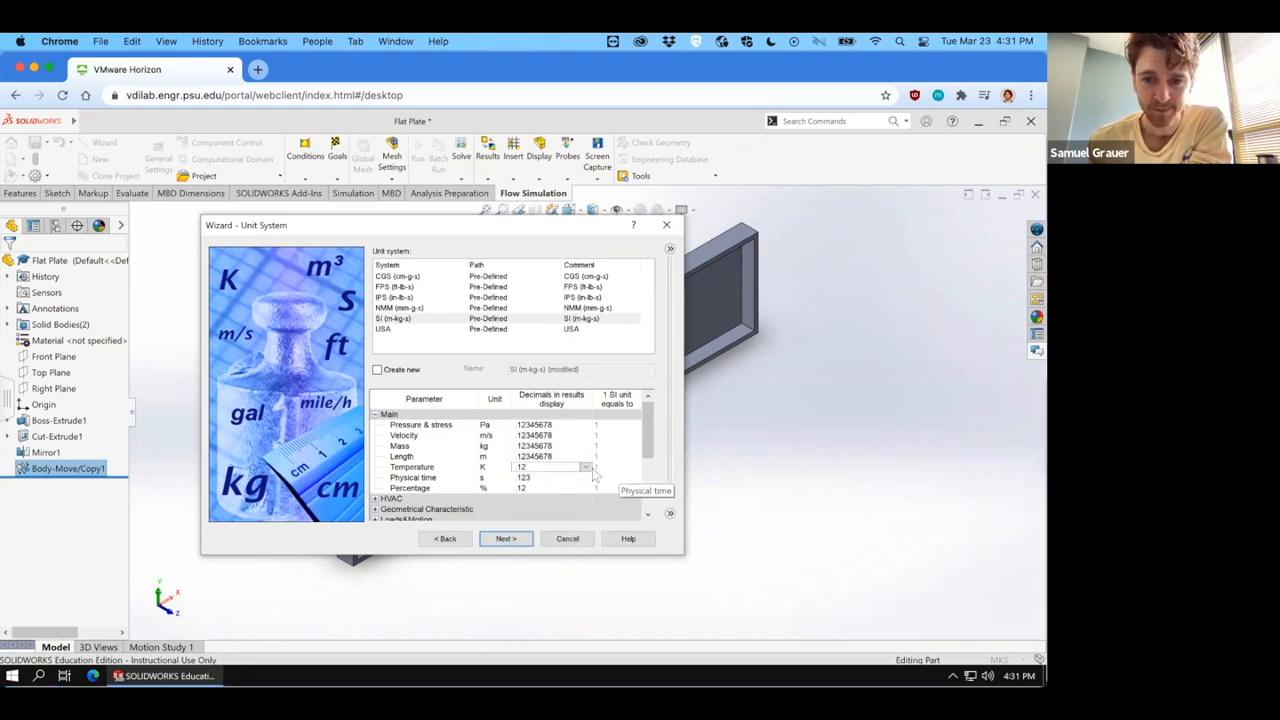
{"action": "left_click", "coordinate": [550, 467]}
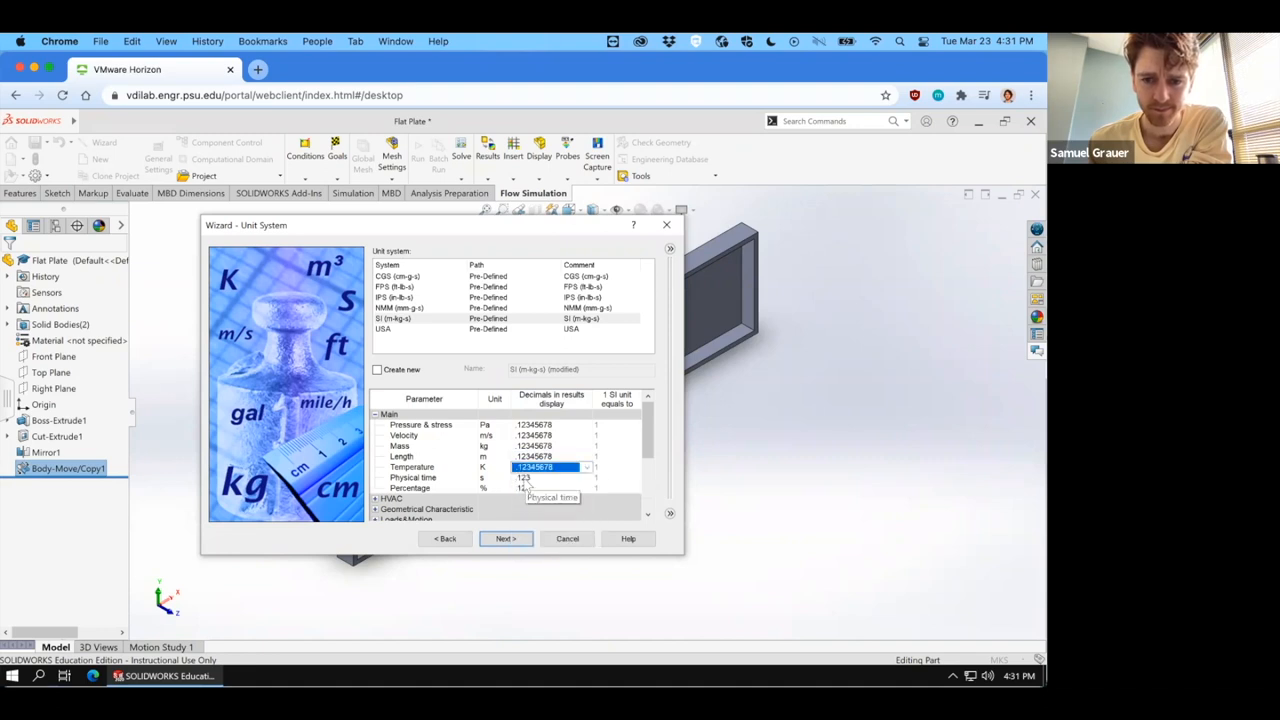
{"action": "left_click", "coordinate": [585, 477]}
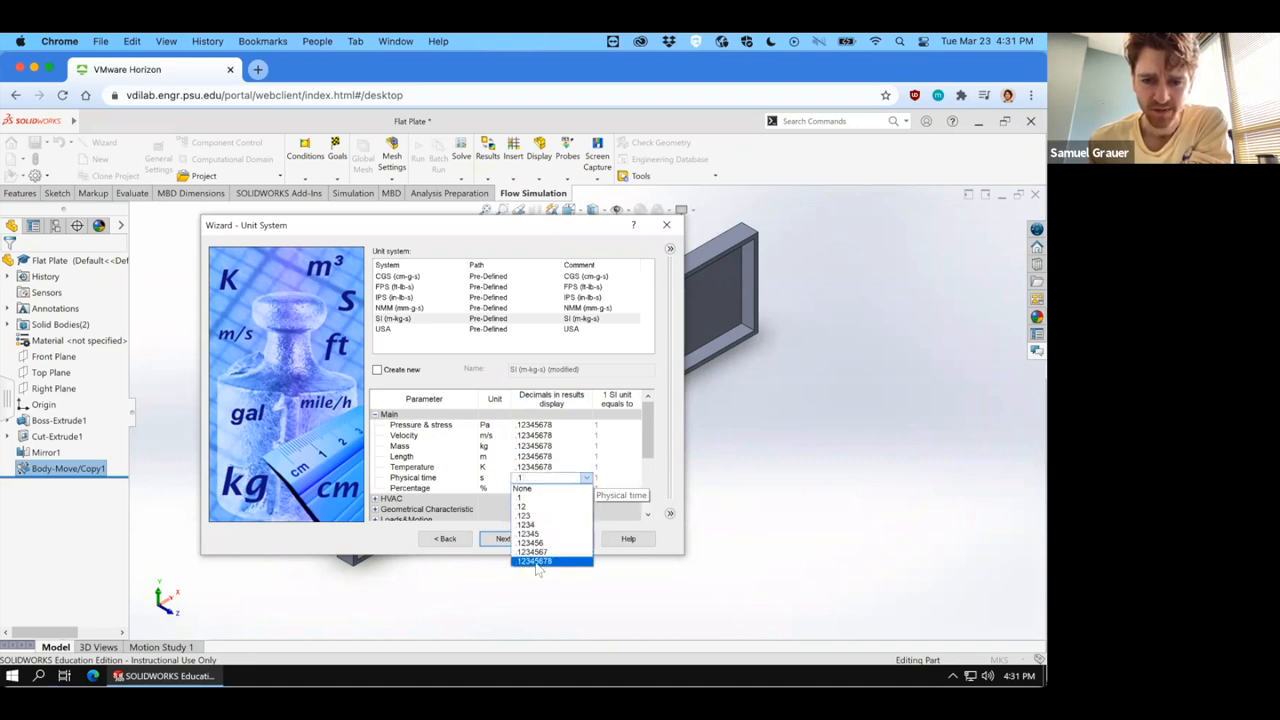
{"action": "left_click", "coordinate": [551, 517]}
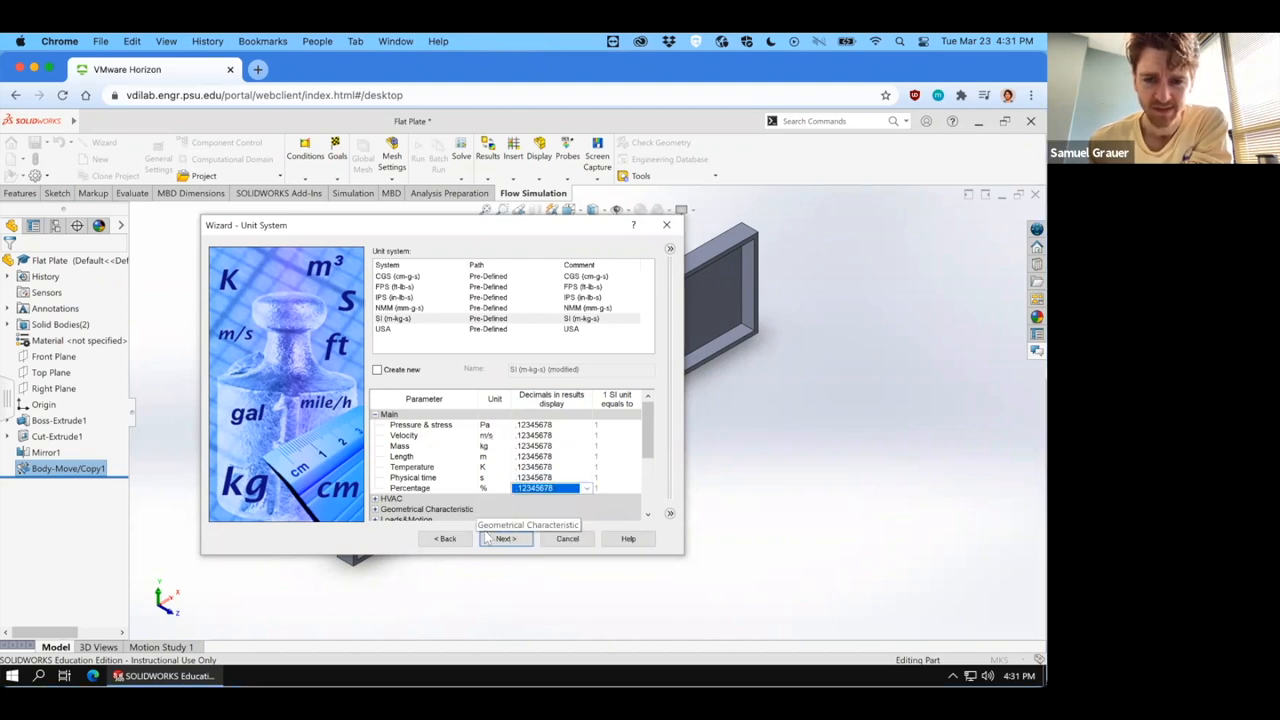
{"action": "left_click", "coordinate": [505, 538]}
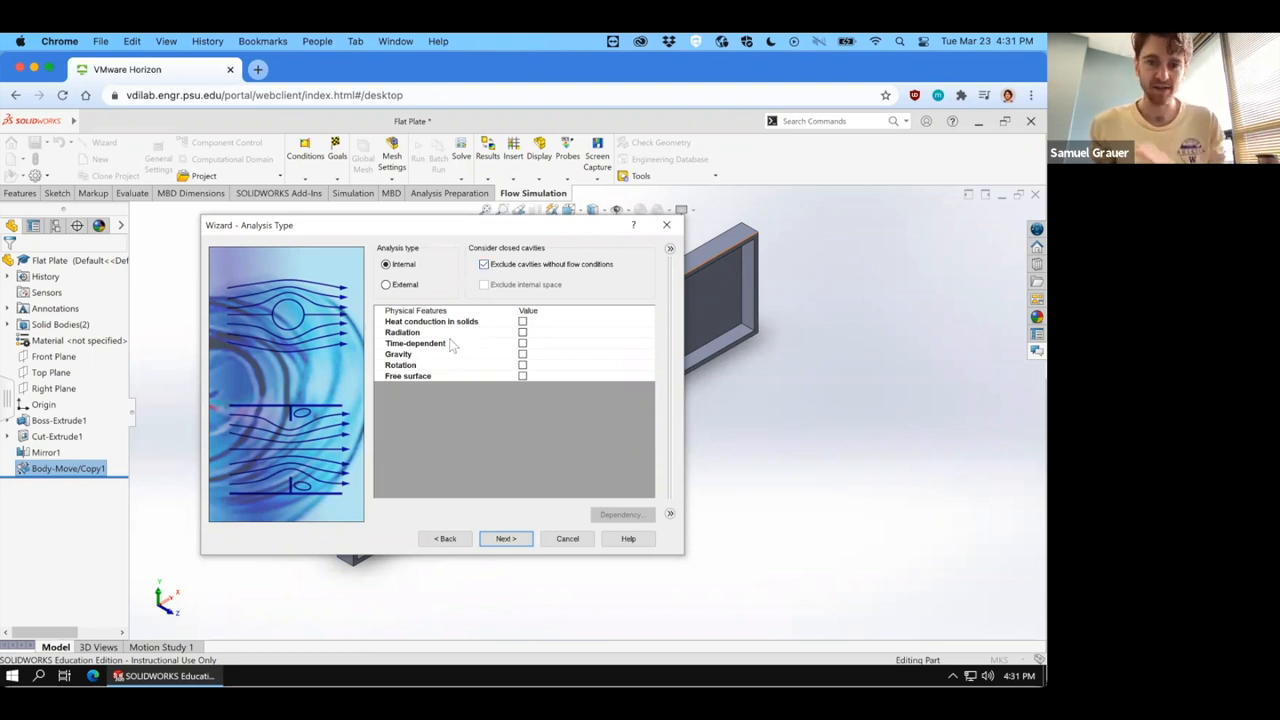
{"action": "mouse_move", "coordinate": [532, 553]}
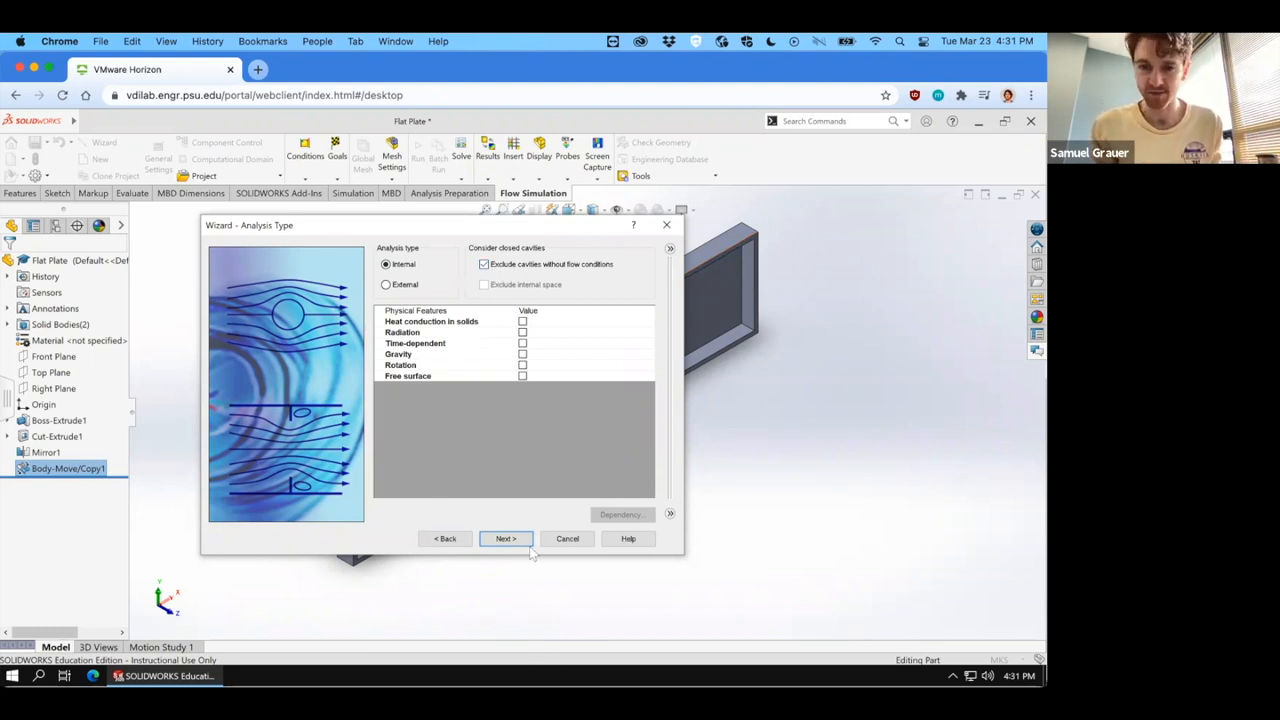
Keep internal analysis, add Air from Gases as the project fluid with Laminar Only flow.
{"action": "left_click", "coordinate": [505, 538]}
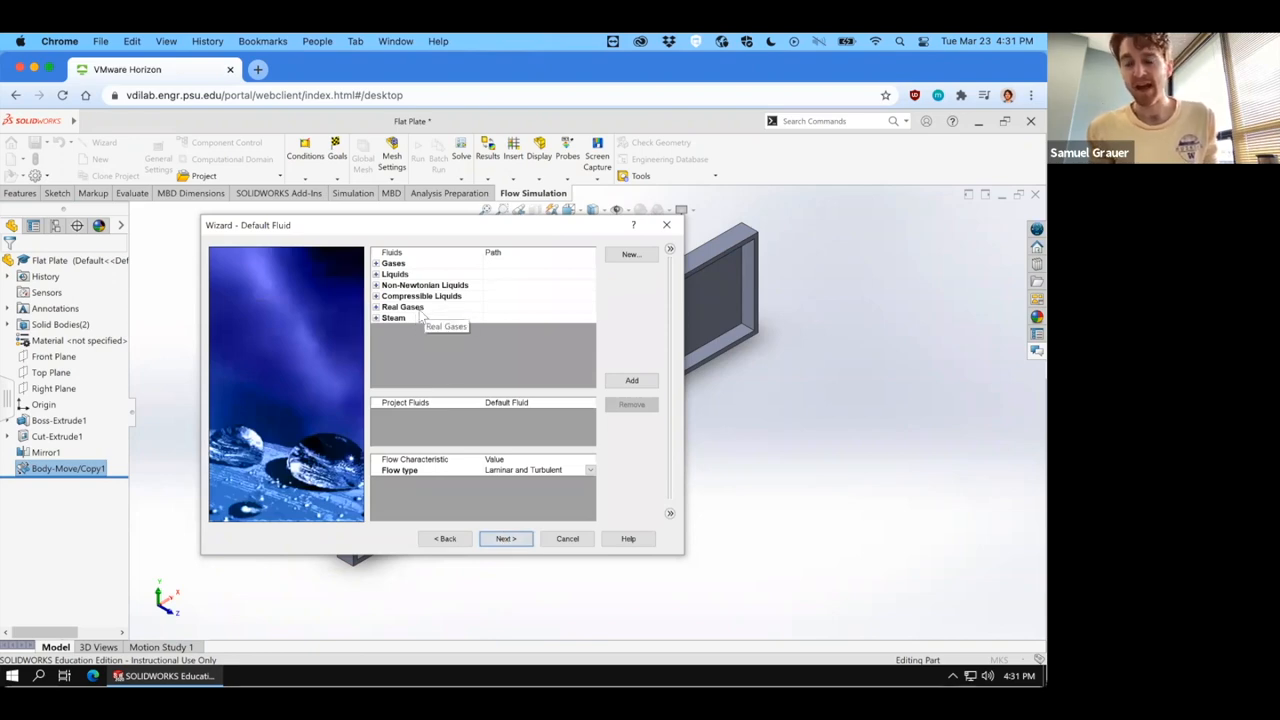
{"action": "mouse_move", "coordinate": [382, 320]}
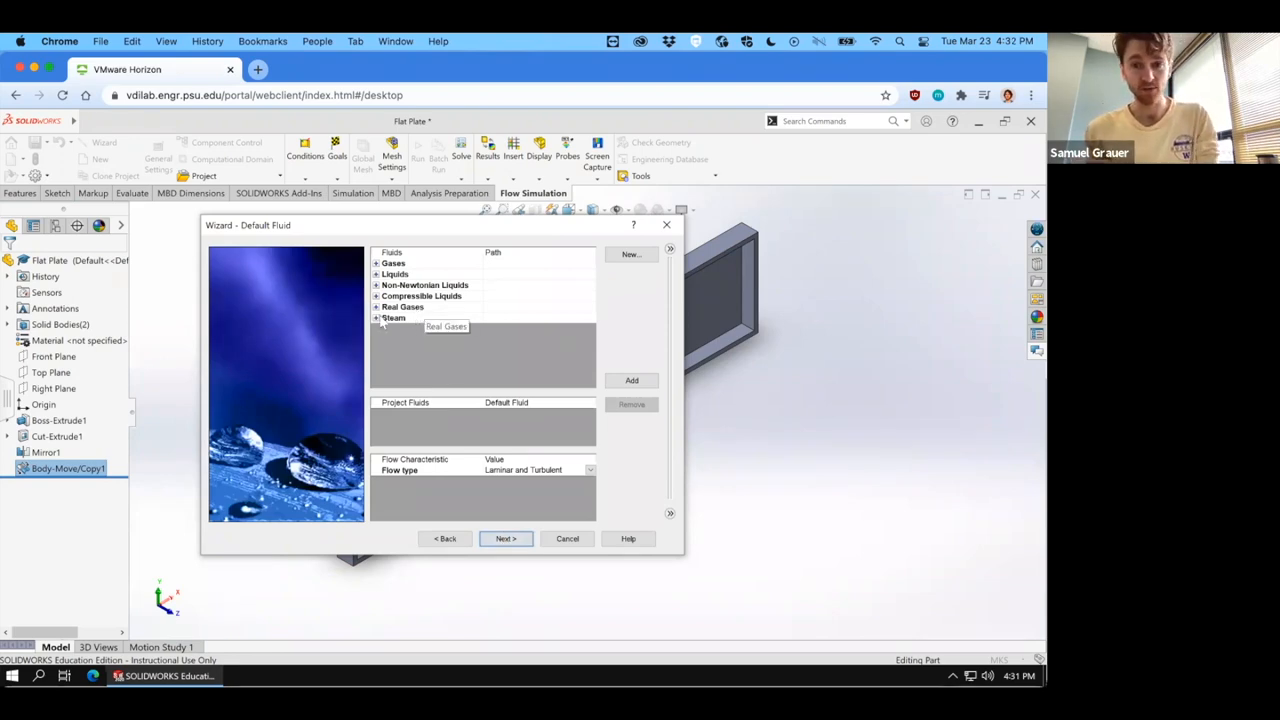
{"action": "left_click", "coordinate": [377, 263]}
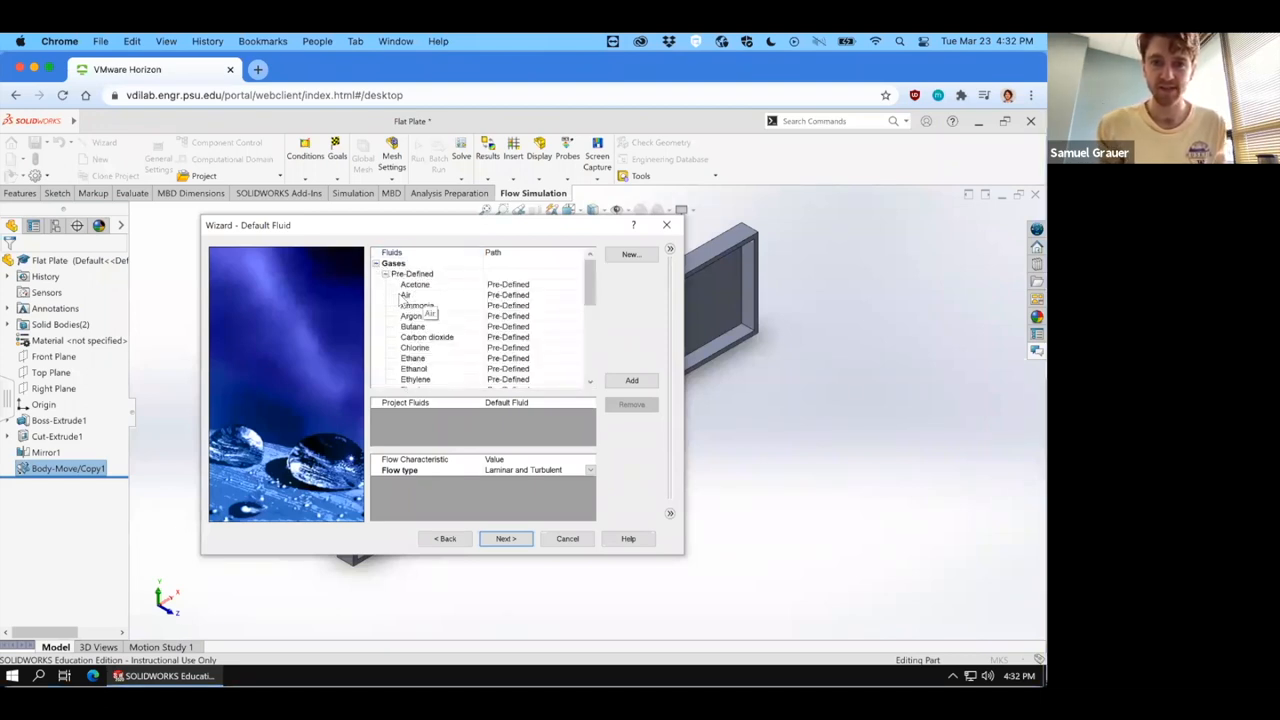
{"action": "left_click", "coordinate": [631, 380]}
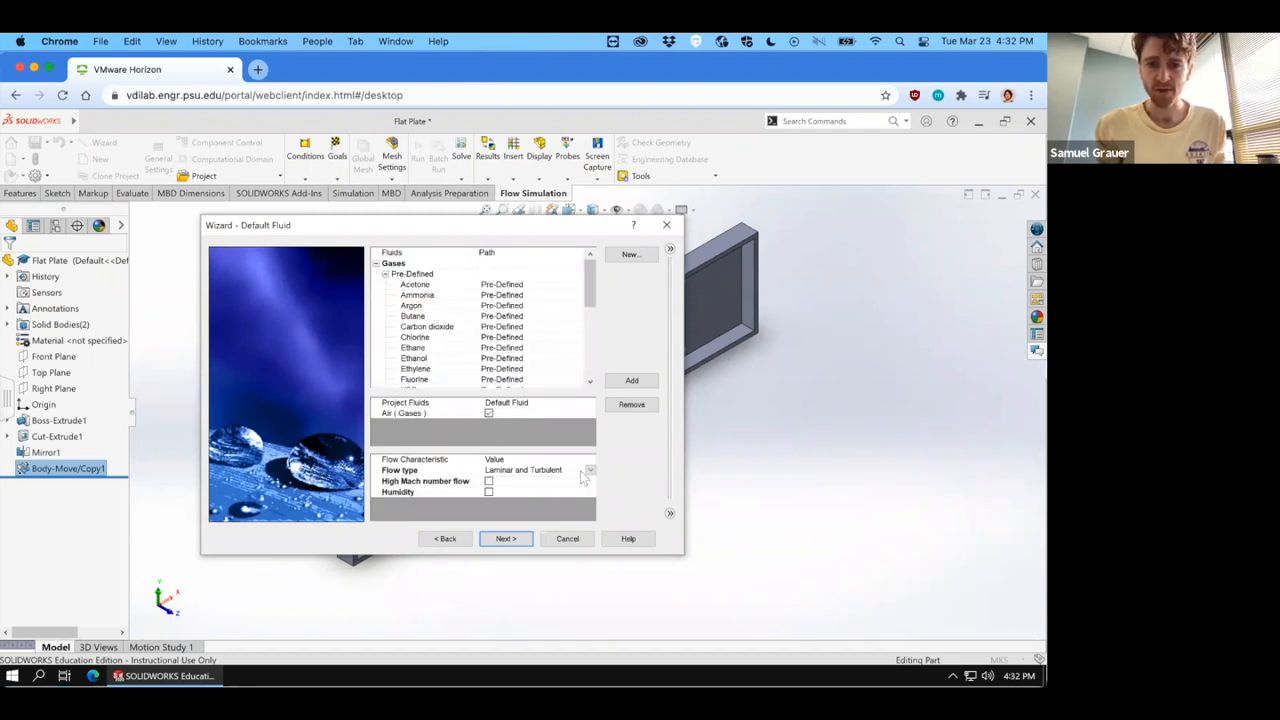
{"action": "left_click", "coordinate": [589, 470]}
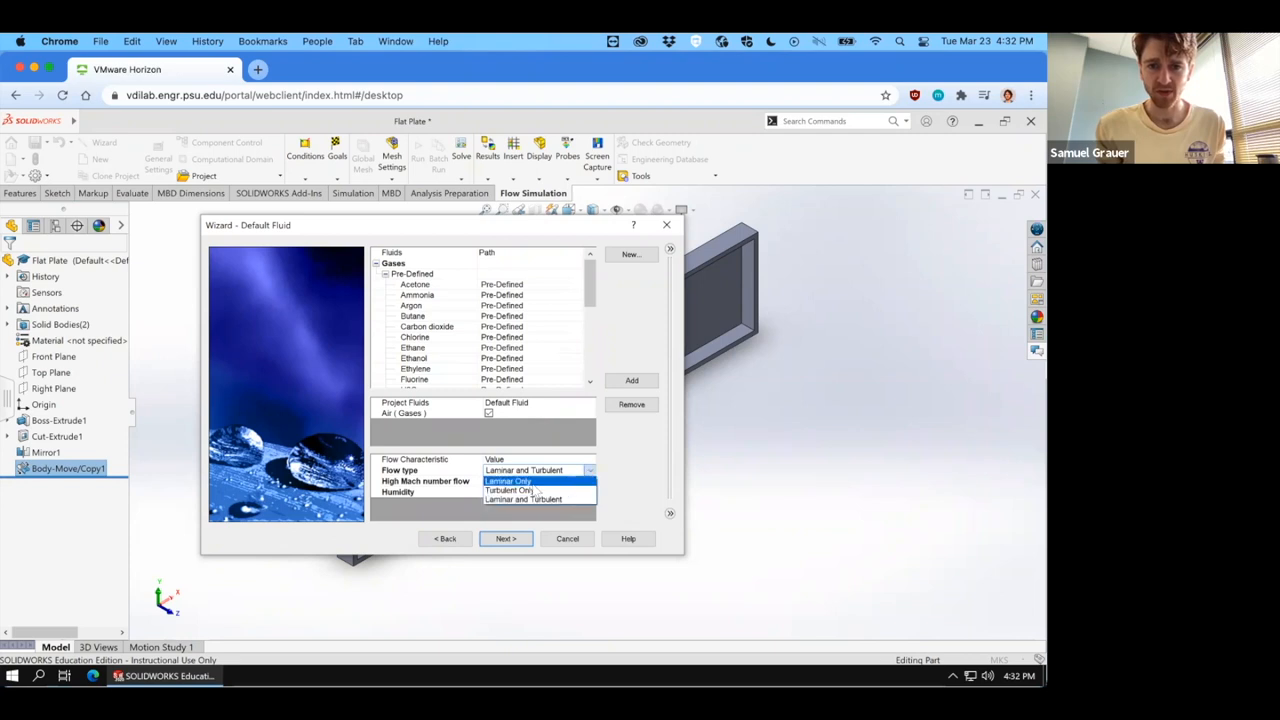
{"action": "left_click", "coordinate": [508, 481]}
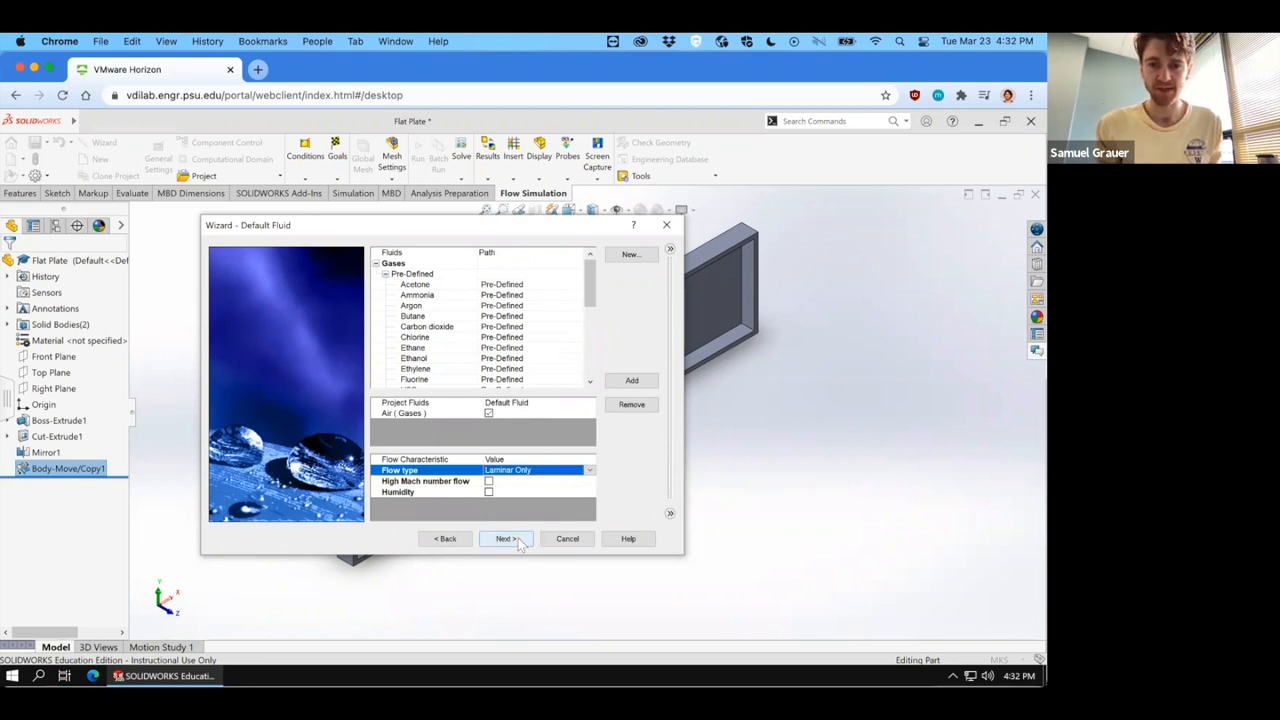
{"action": "left_click", "coordinate": [505, 538]}
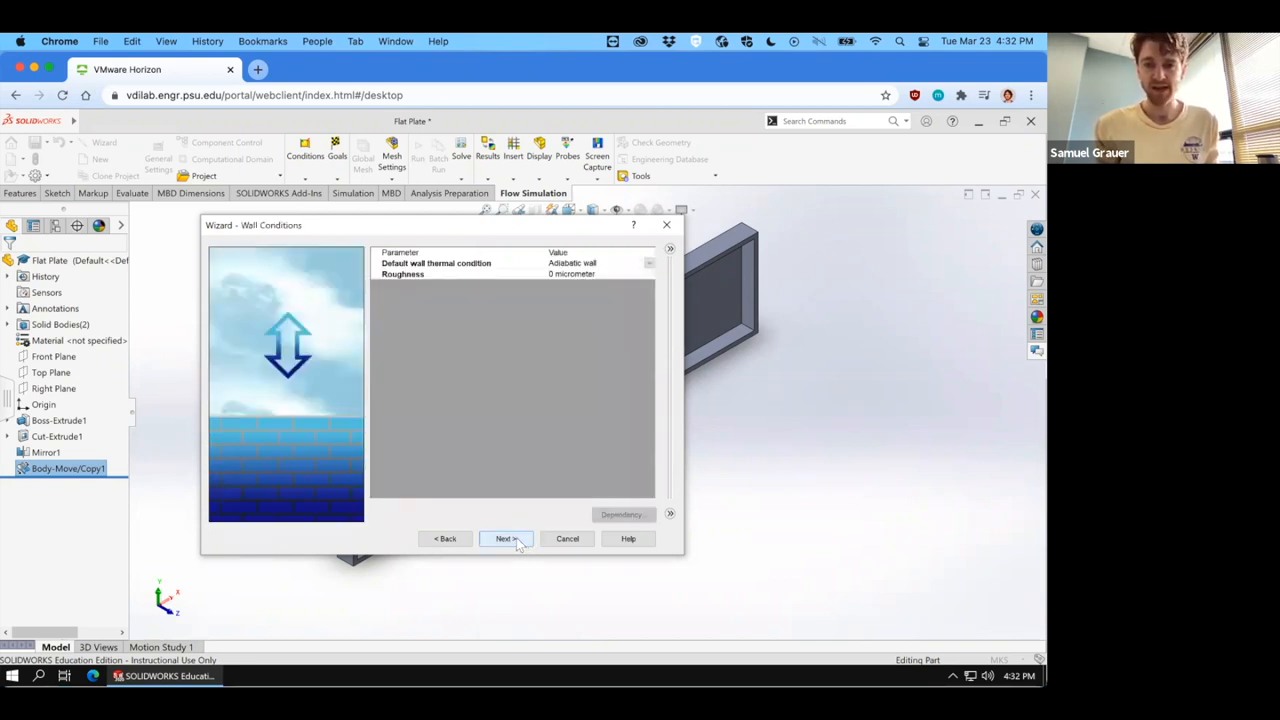
Set the initial X velocity to 15 m/s and finish creating the Flat Plate project.
{"action": "left_click", "coordinate": [505, 539]}
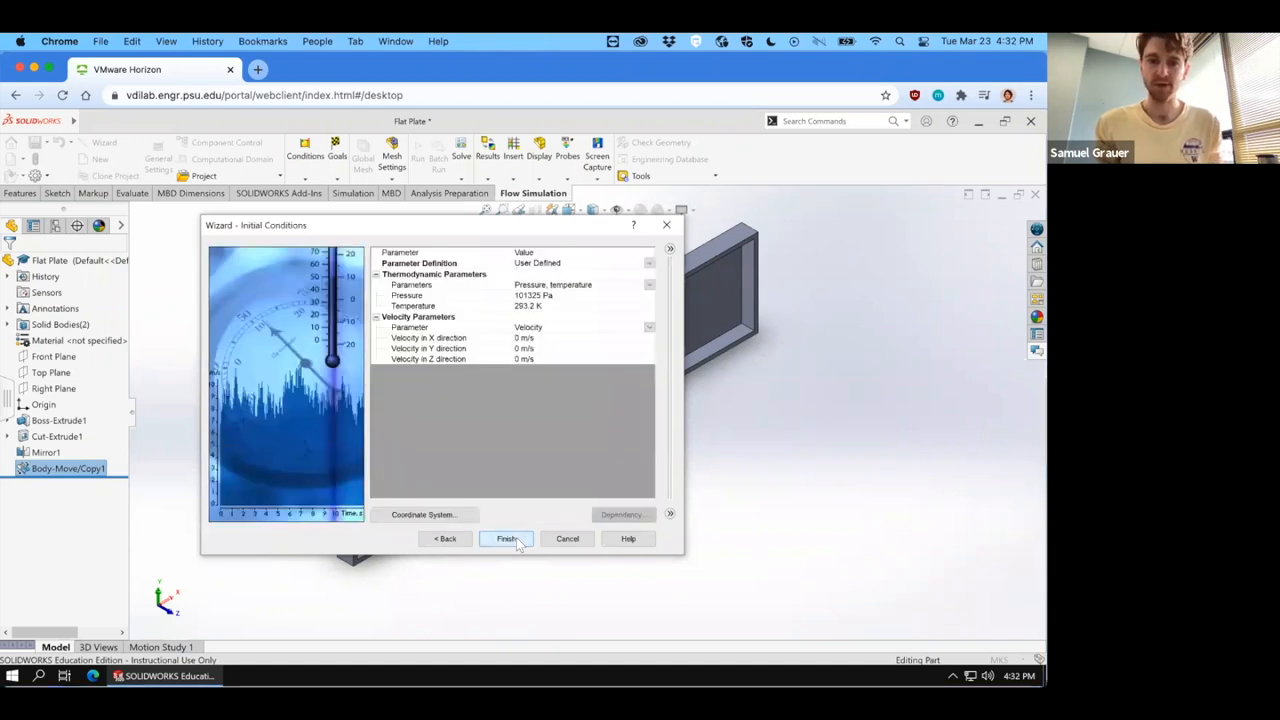
{"action": "left_click", "coordinate": [428, 337]}
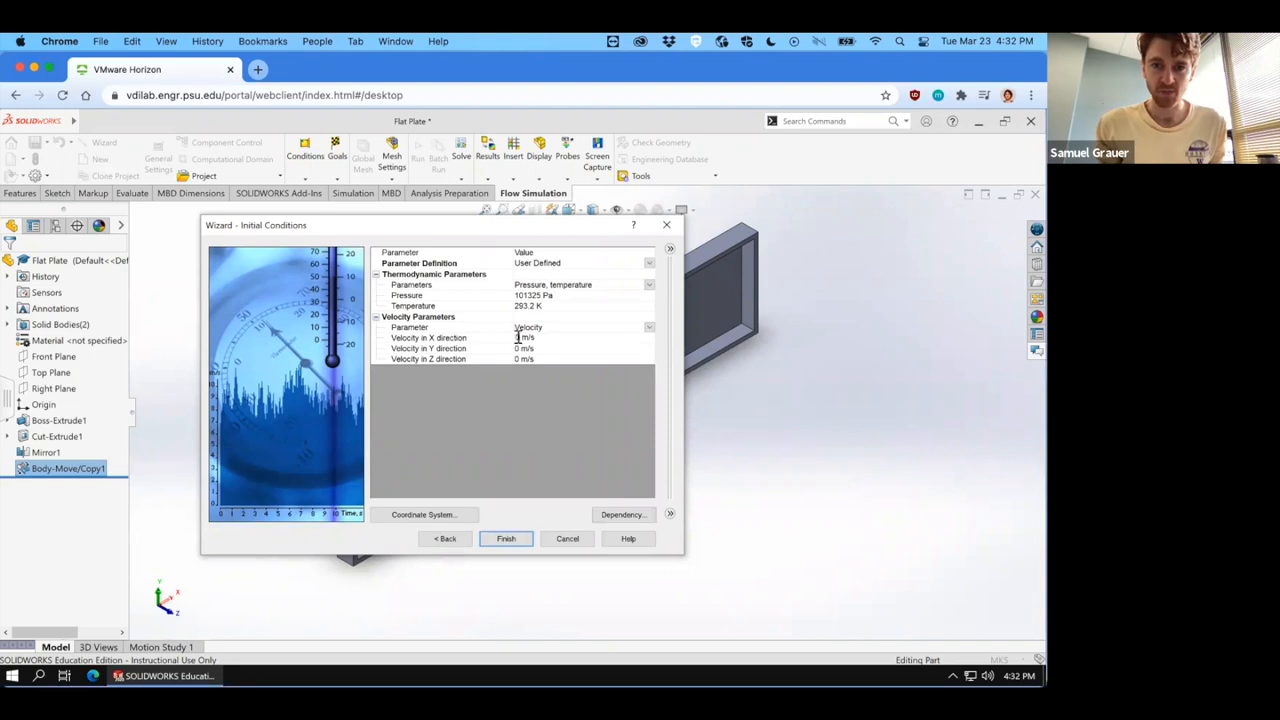
{"action": "mouse_move", "coordinate": [902, 655]}
{"action": "type", "text": "15"}
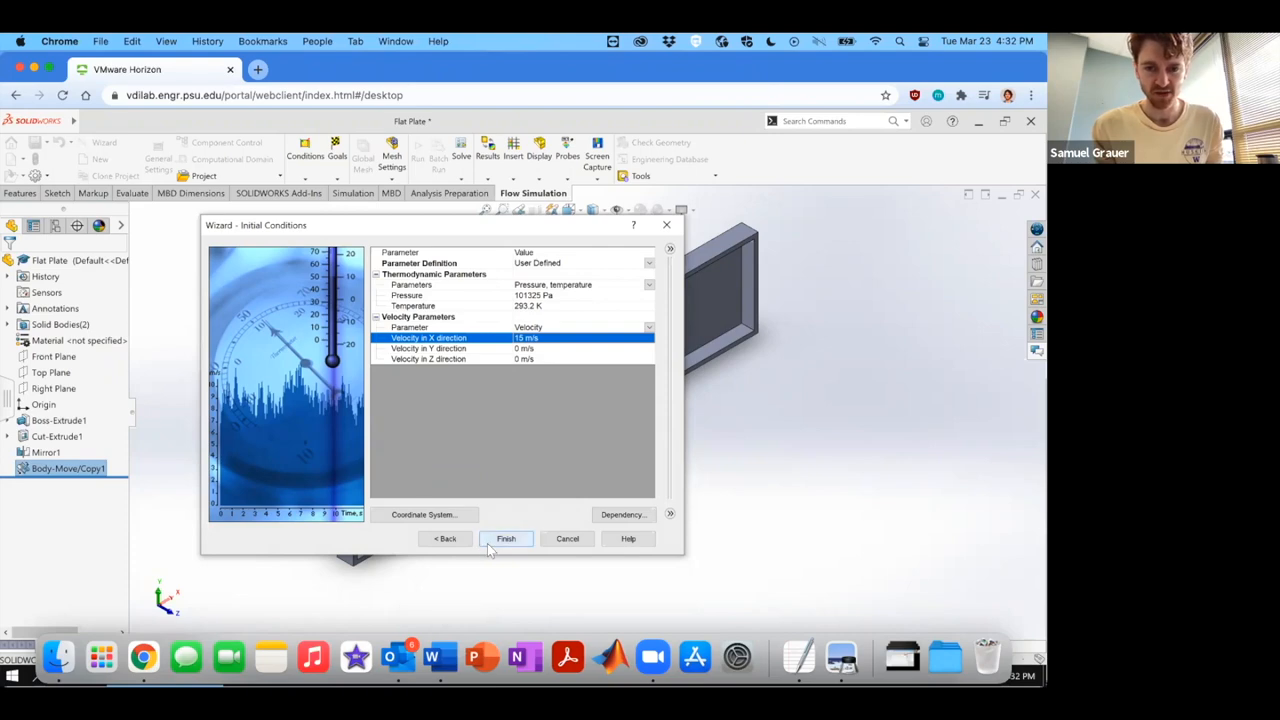
{"action": "left_click", "coordinate": [505, 538]}
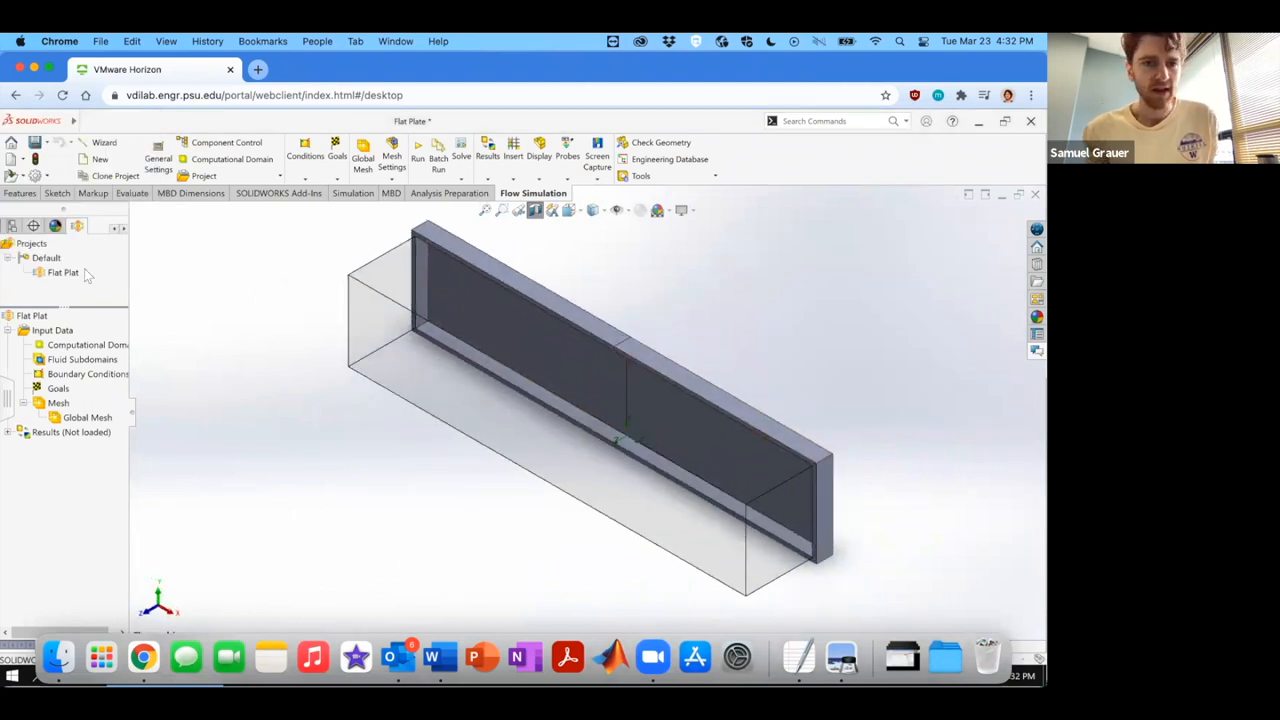
Apply a 15.24 m/s Inlet Velocity boundary condition to the channel's inlet face.
{"action": "left_click", "coordinate": [88, 373]}
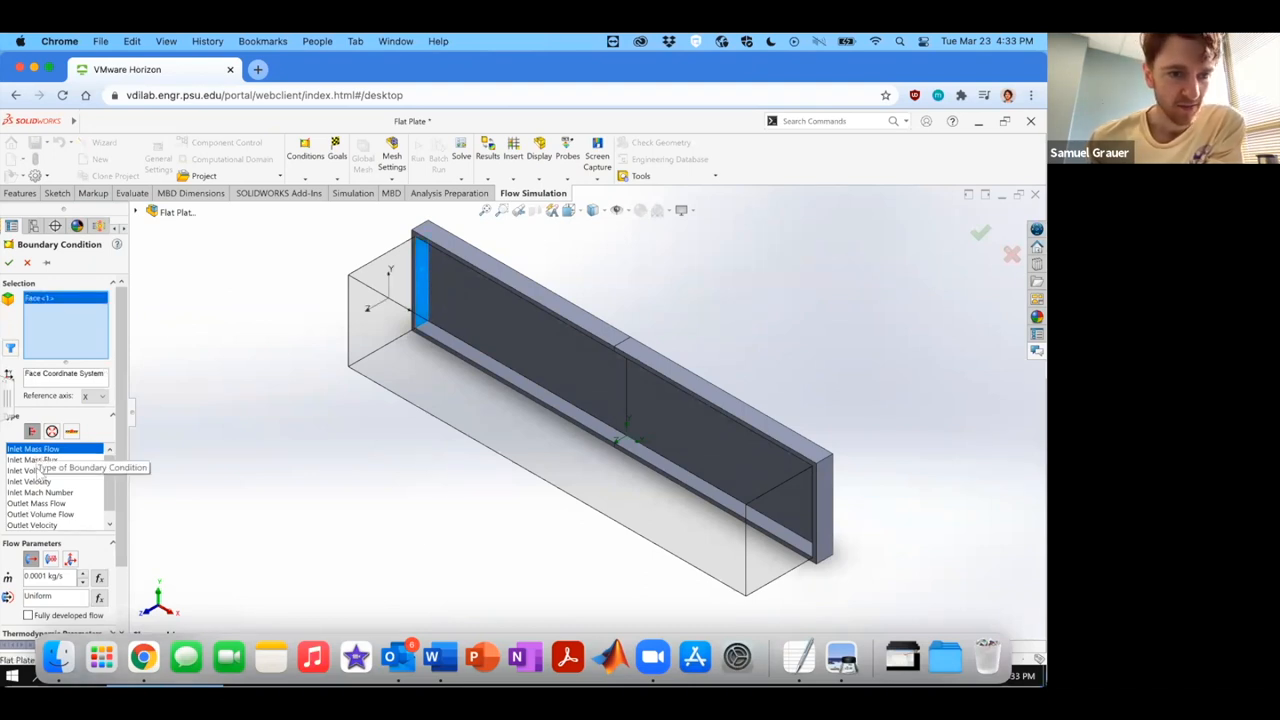
{"action": "left_click", "coordinate": [29, 481]}
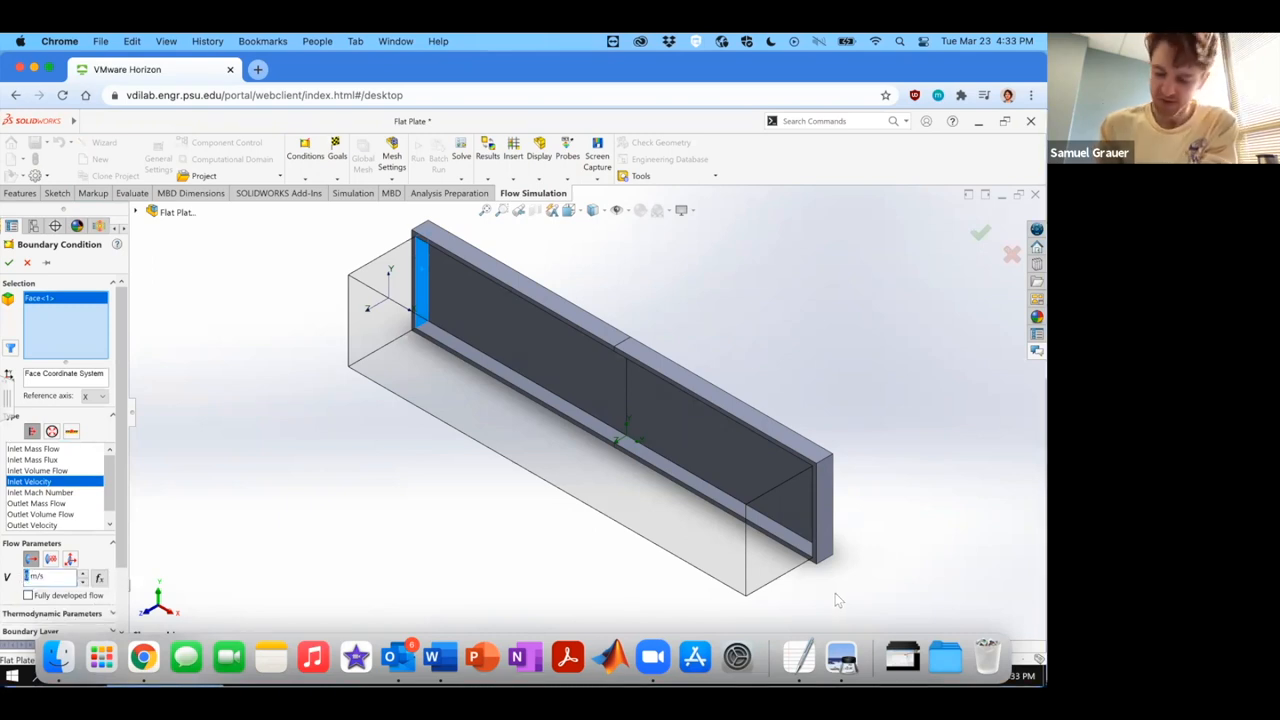
{"action": "type", "text": "5.24"}
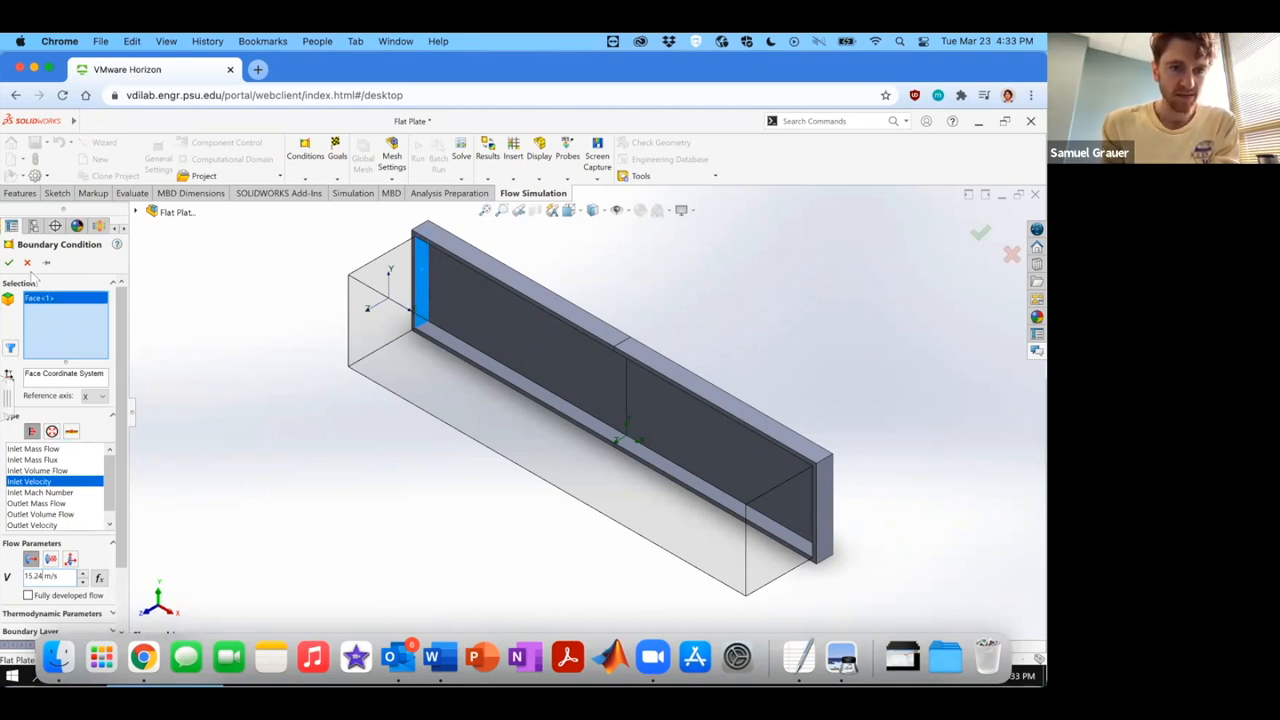
{"action": "left_click", "coordinate": [980, 233]}
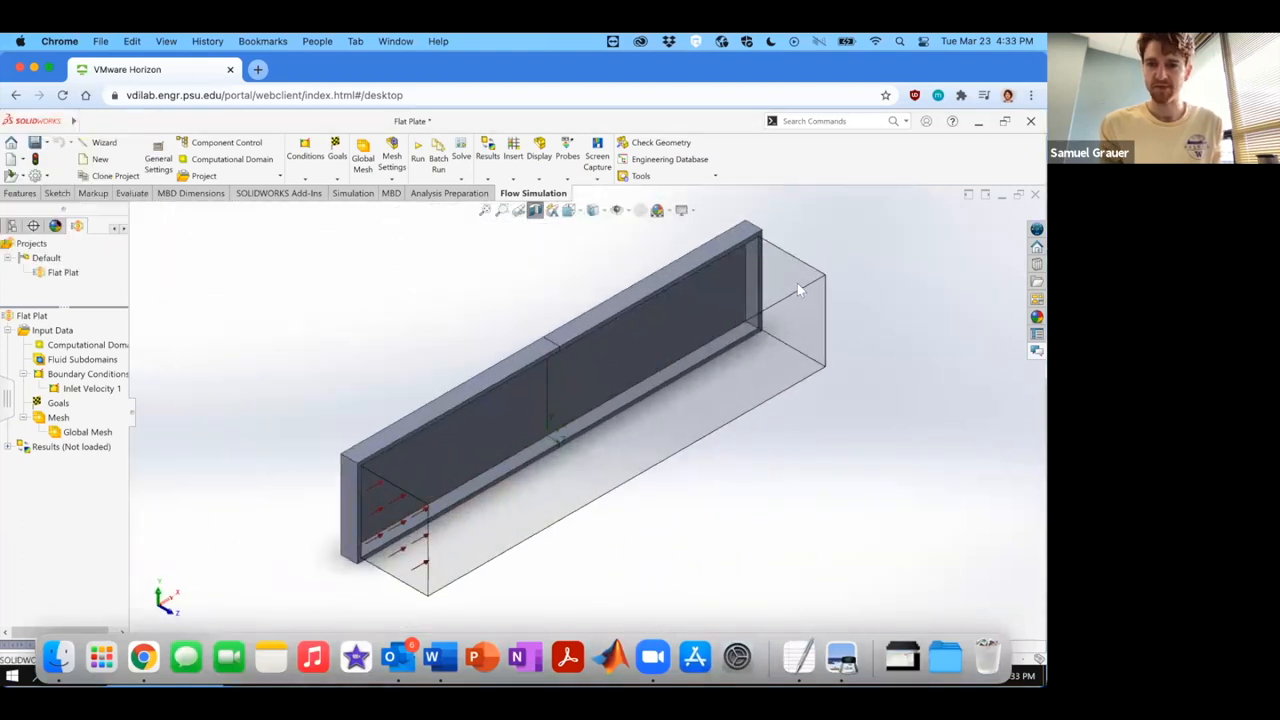
{"action": "mouse_move", "coordinate": [750, 270]}
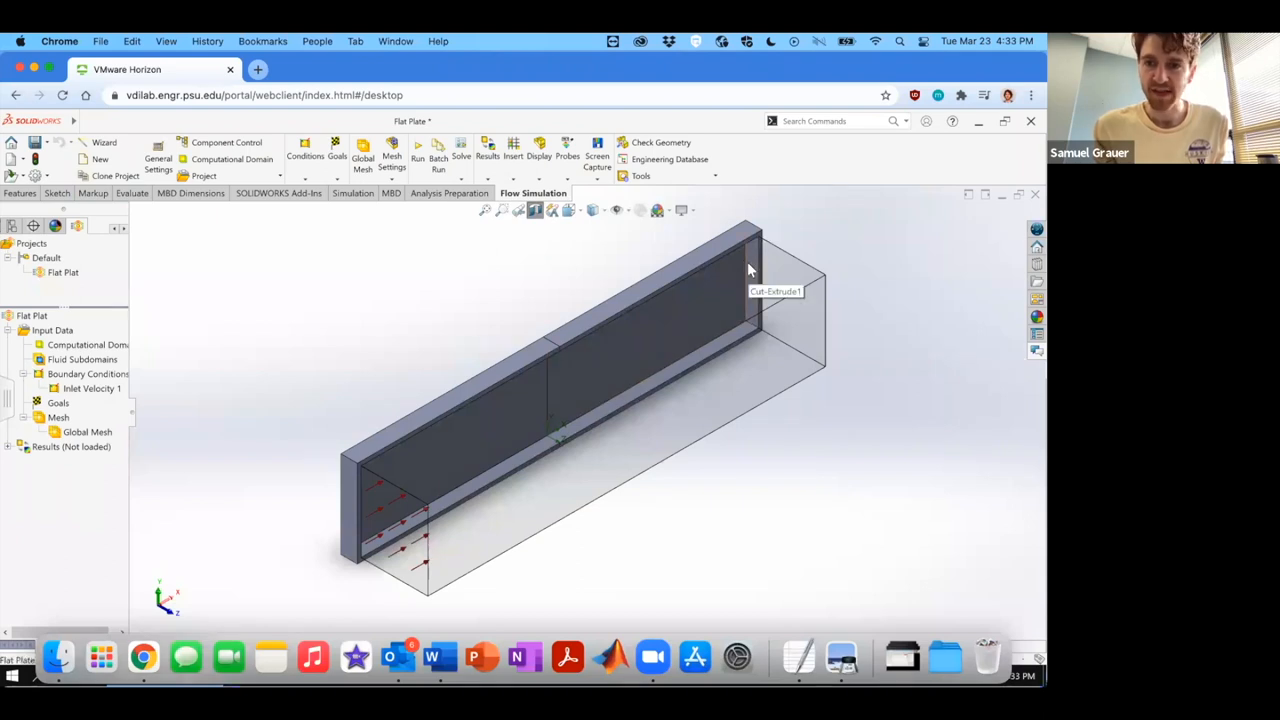
Apply a Static Pressure opening condition to the channel's outlet face.
{"action": "left_click", "coordinate": [750, 270]}
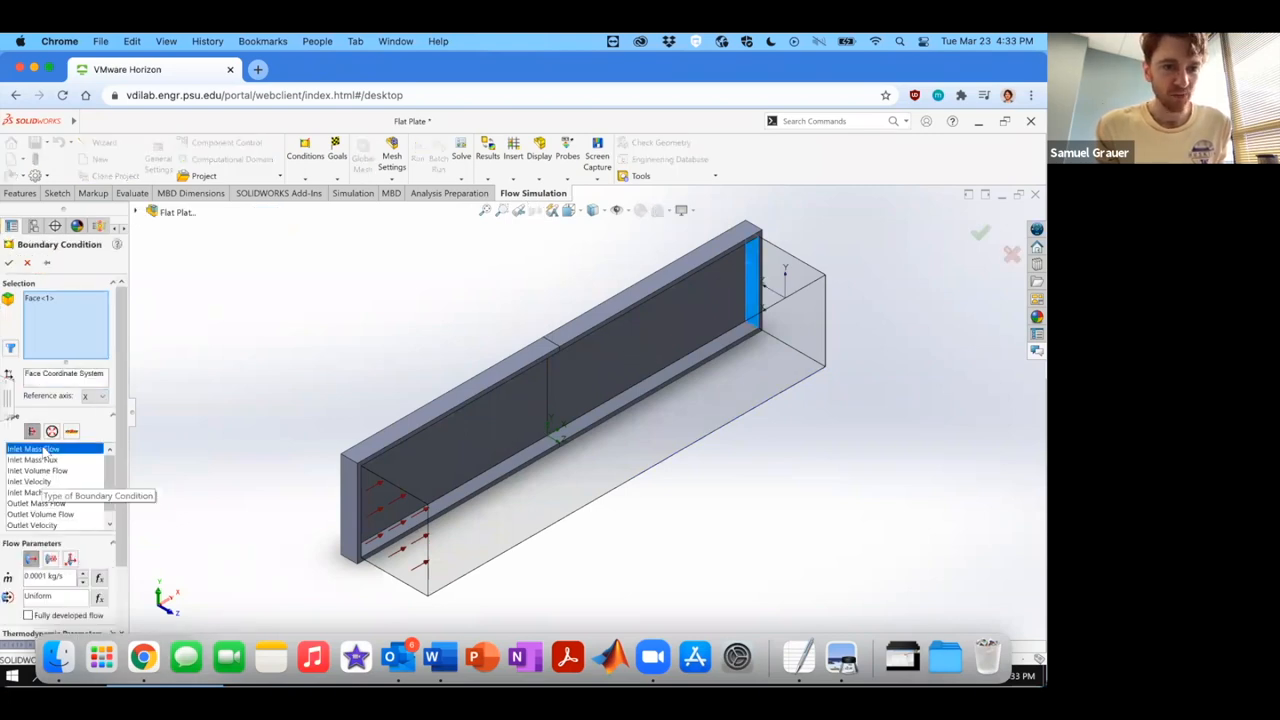
{"action": "left_click", "coordinate": [52, 431]}
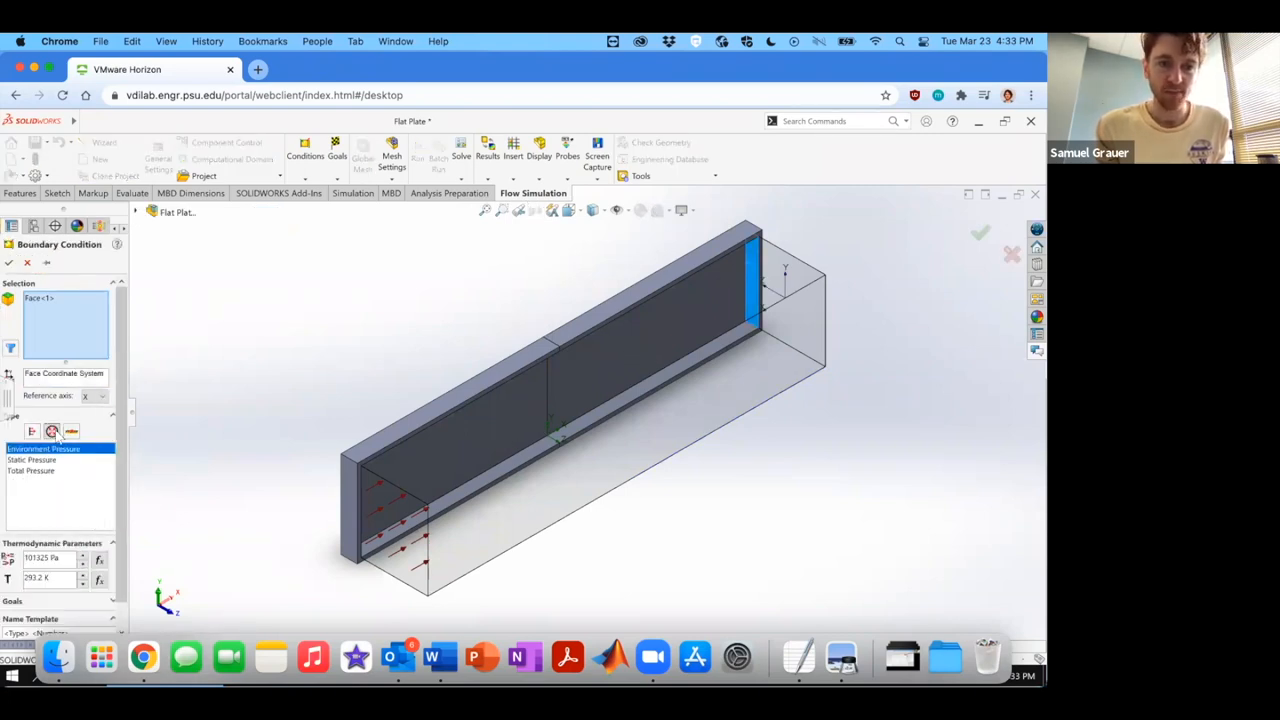
{"action": "left_click", "coordinate": [32, 459]}
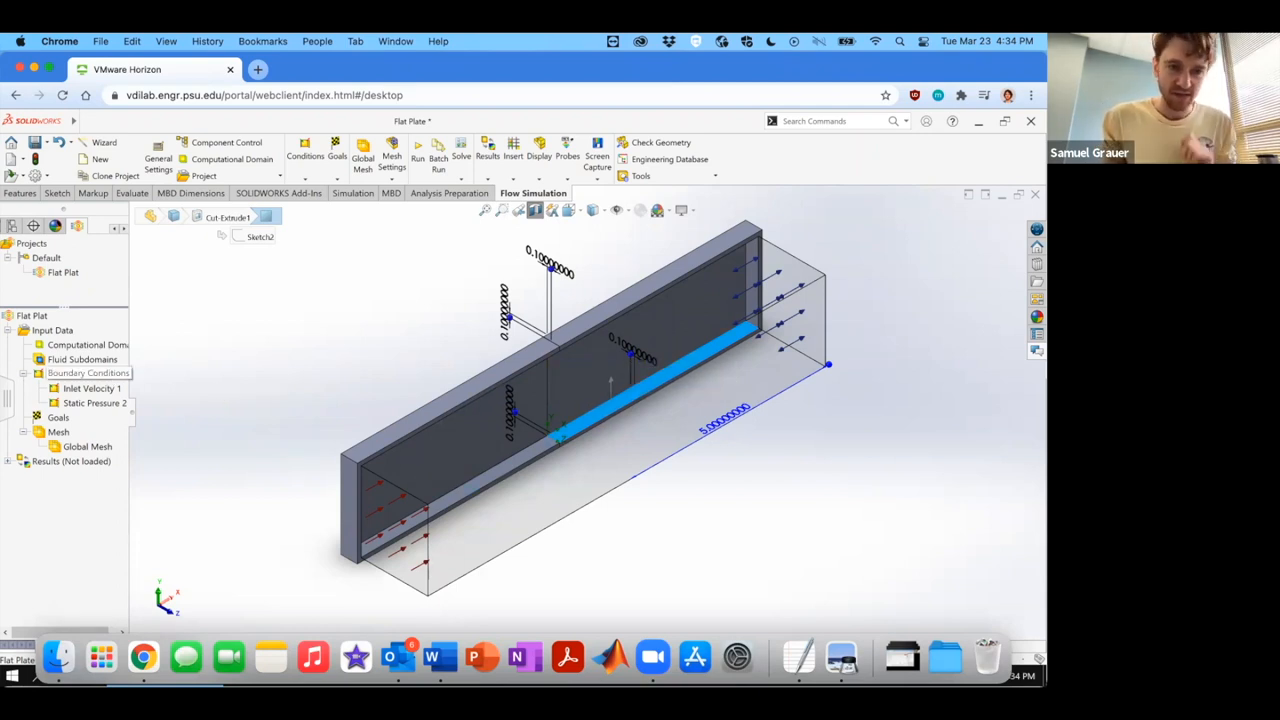
Insert a Real Wall boundary condition on the flat plate surface.
{"action": "right_click", "coordinate": [89, 372]}
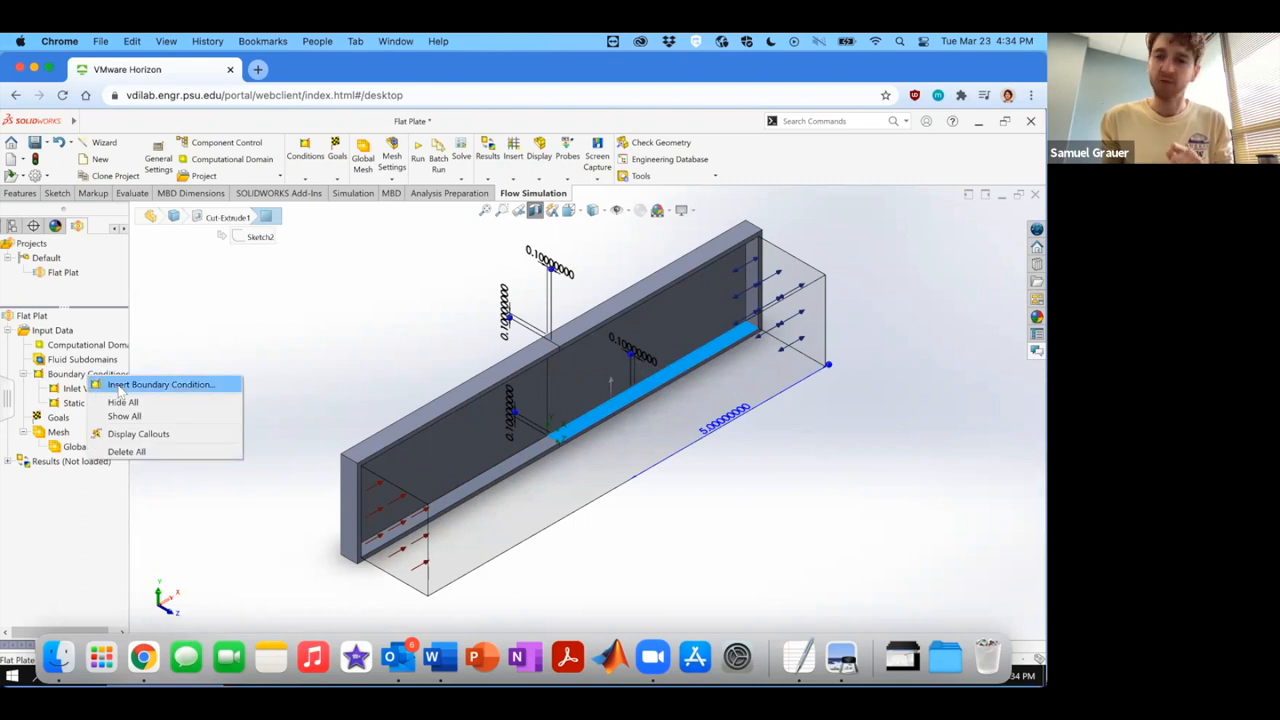
{"action": "left_click", "coordinate": [160, 384]}
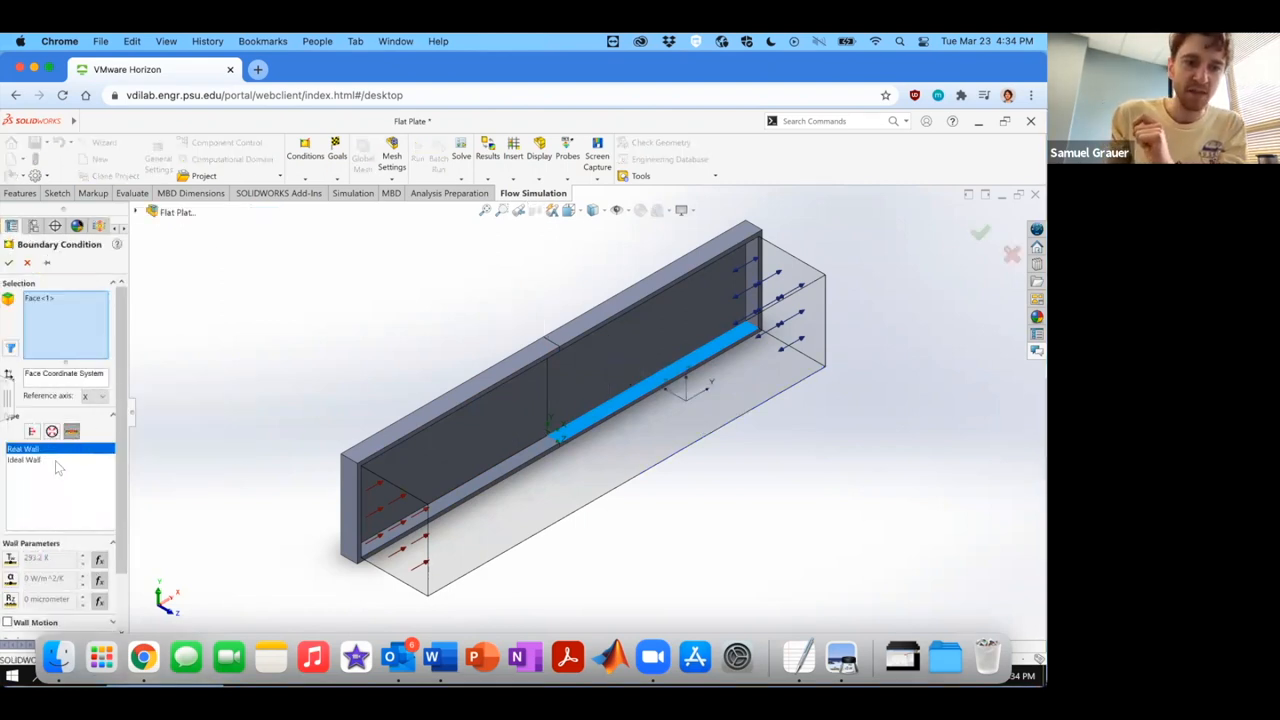
{"action": "left_click", "coordinate": [25, 448]}
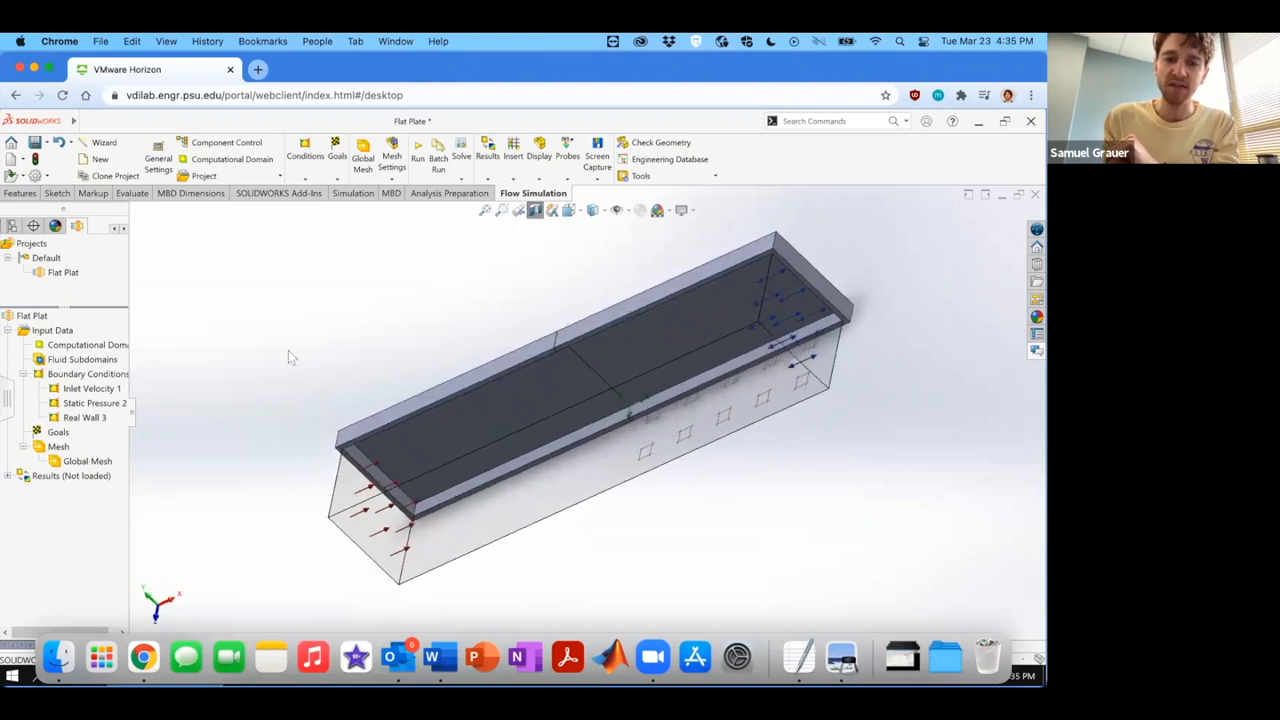
{"action": "left_click_drag", "start_coordinate": [290, 357], "coordinate": [445, 447]}
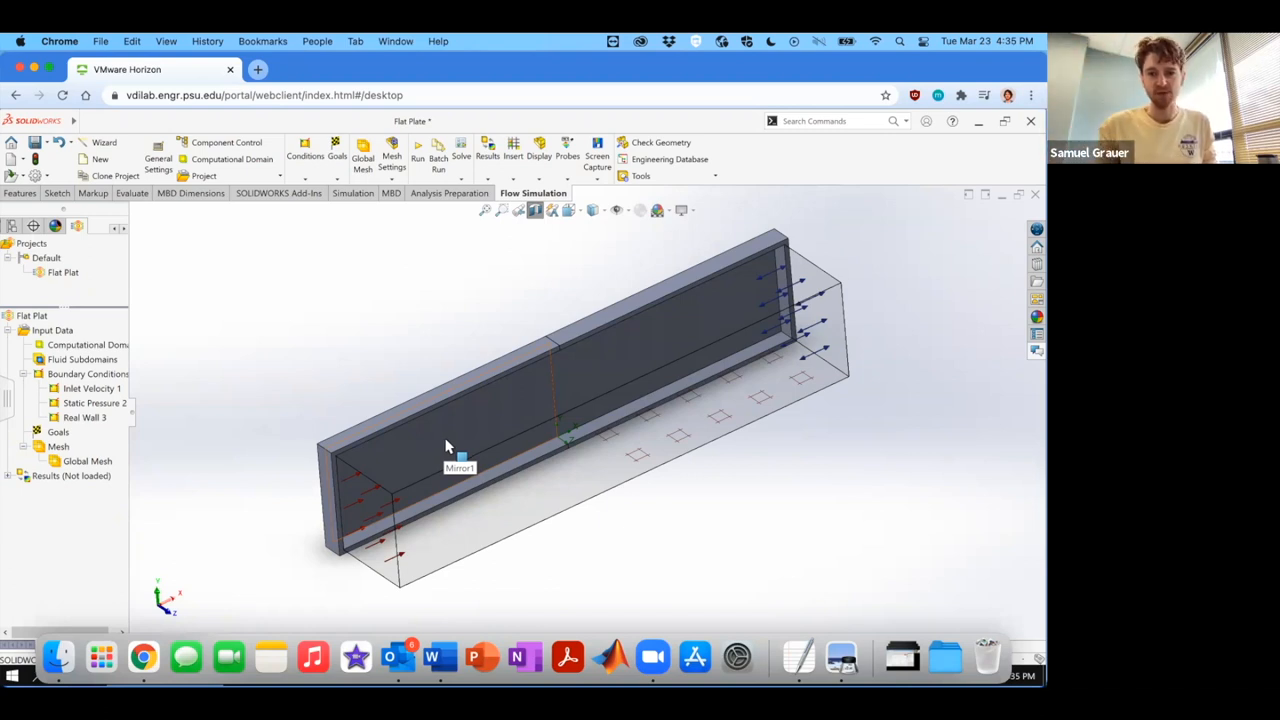
{"action": "mouse_move", "coordinate": [405, 486]}
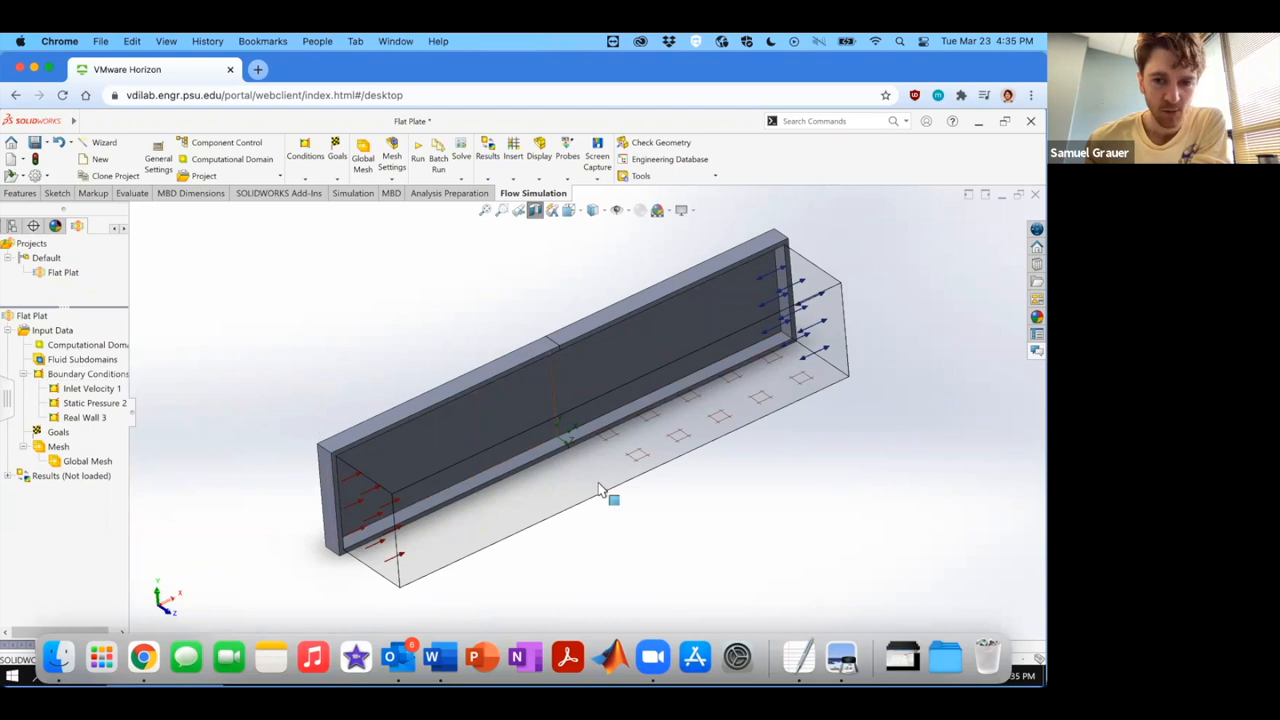
{"action": "mouse_move", "coordinate": [870, 298]}
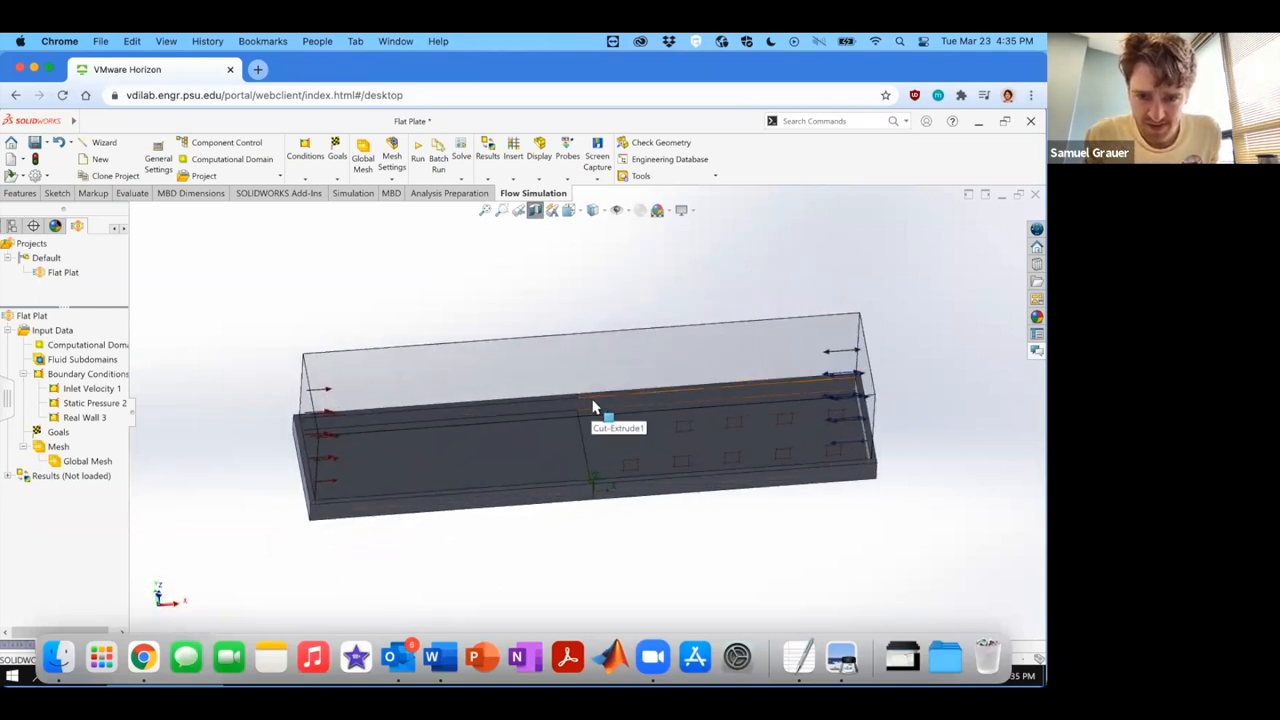
{"action": "left_click", "coordinate": [618, 418]}
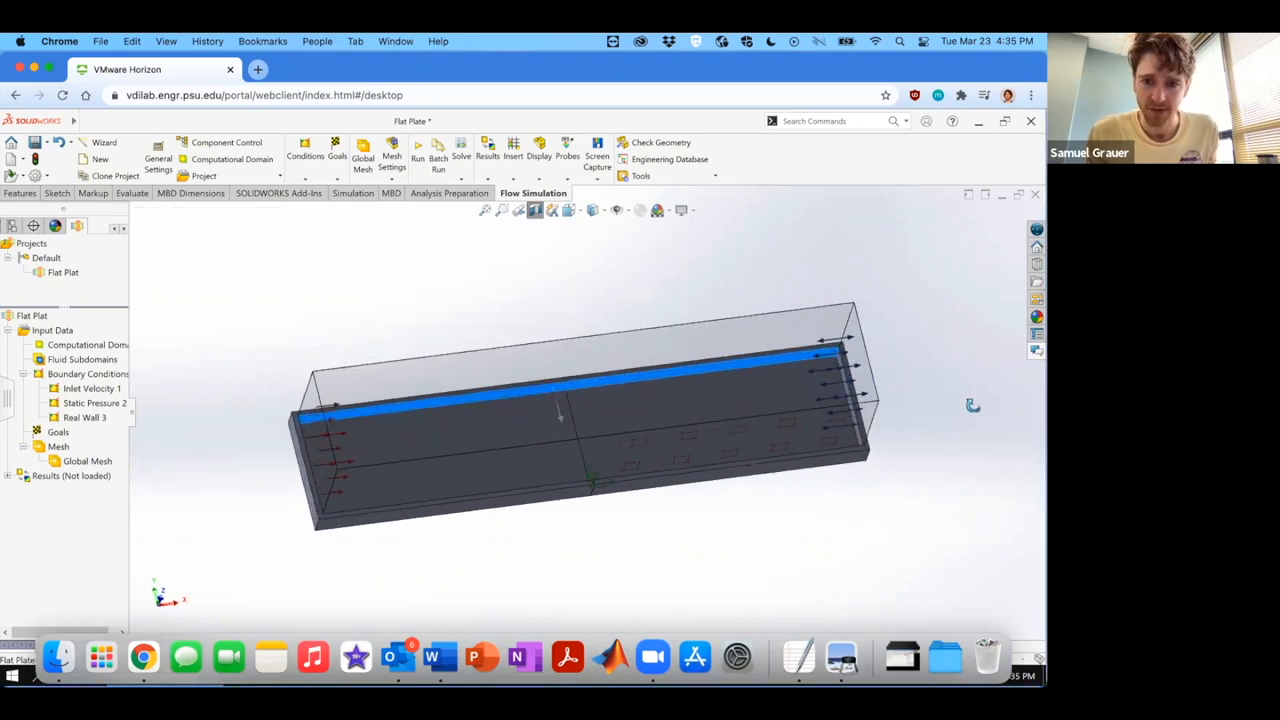
{"action": "left_click_drag", "start_coordinate": [560, 410], "coordinate": [690, 388]}
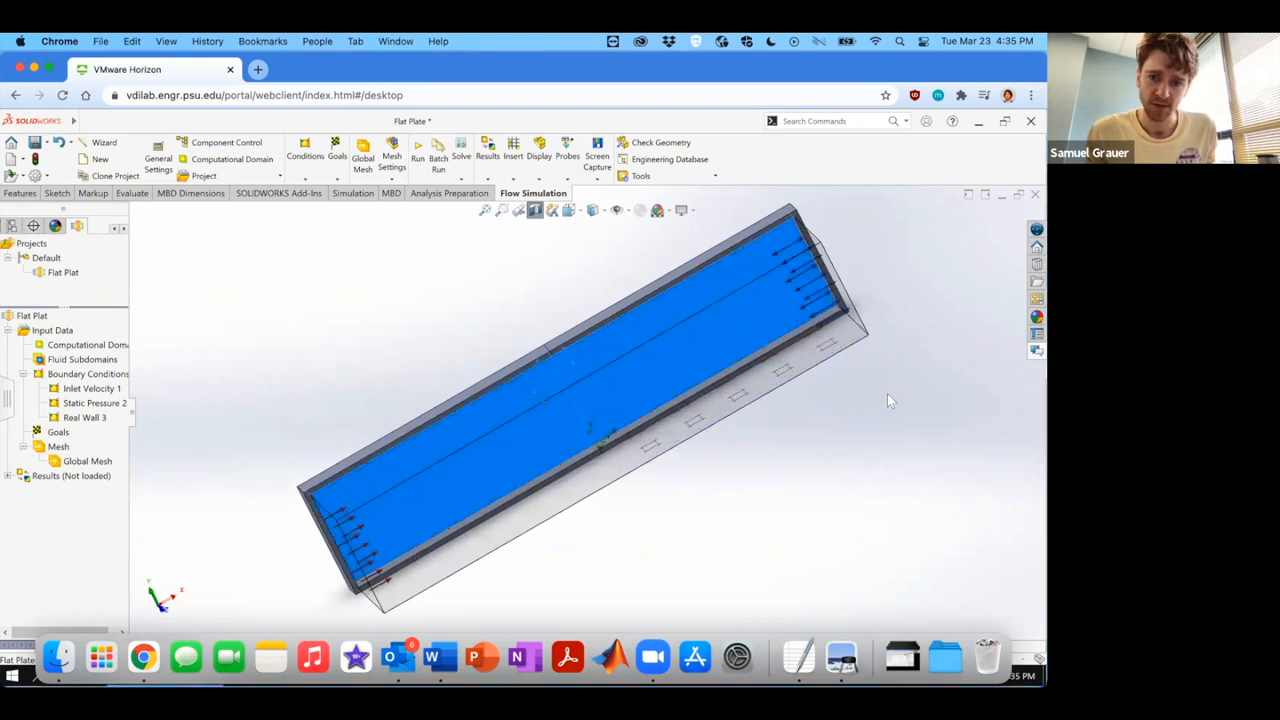
{"action": "left_click_drag", "start_coordinate": [890, 400], "coordinate": [838, 480]}
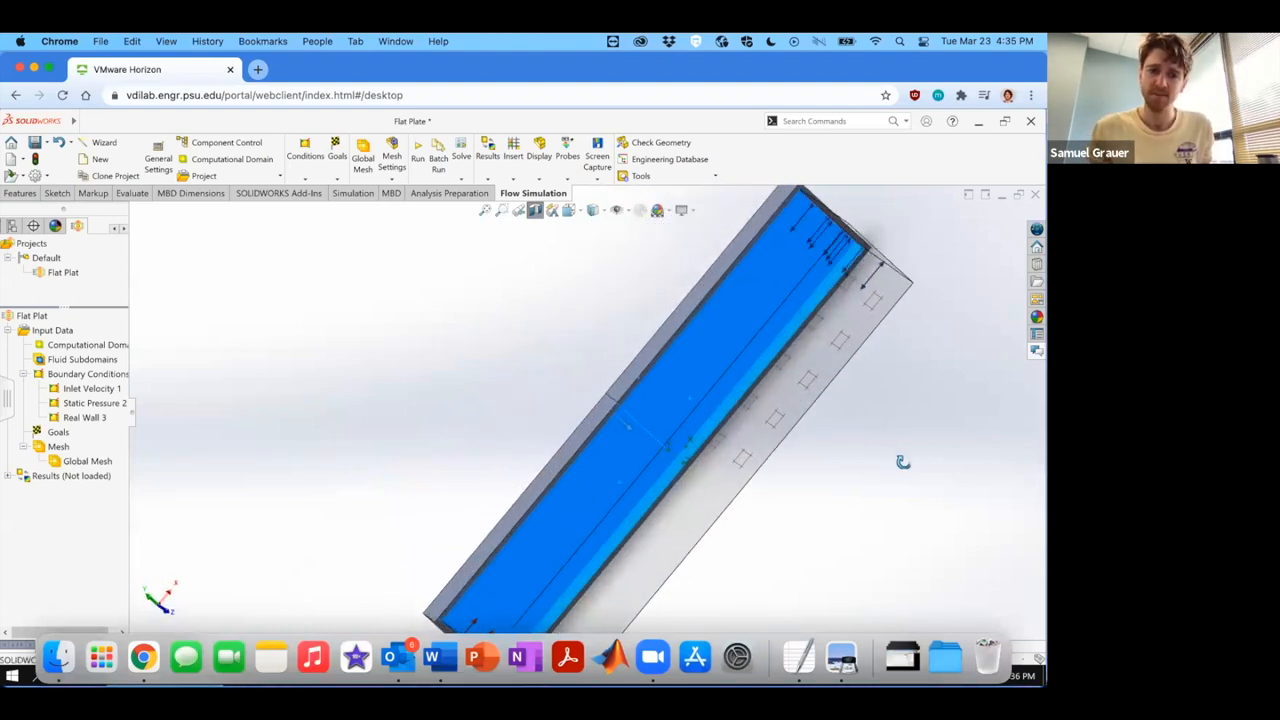
Insert an Ideal Wall condition on the remaining channel faces, dismissing the already-assigned error.
{"action": "right_click", "coordinate": [88, 373]}
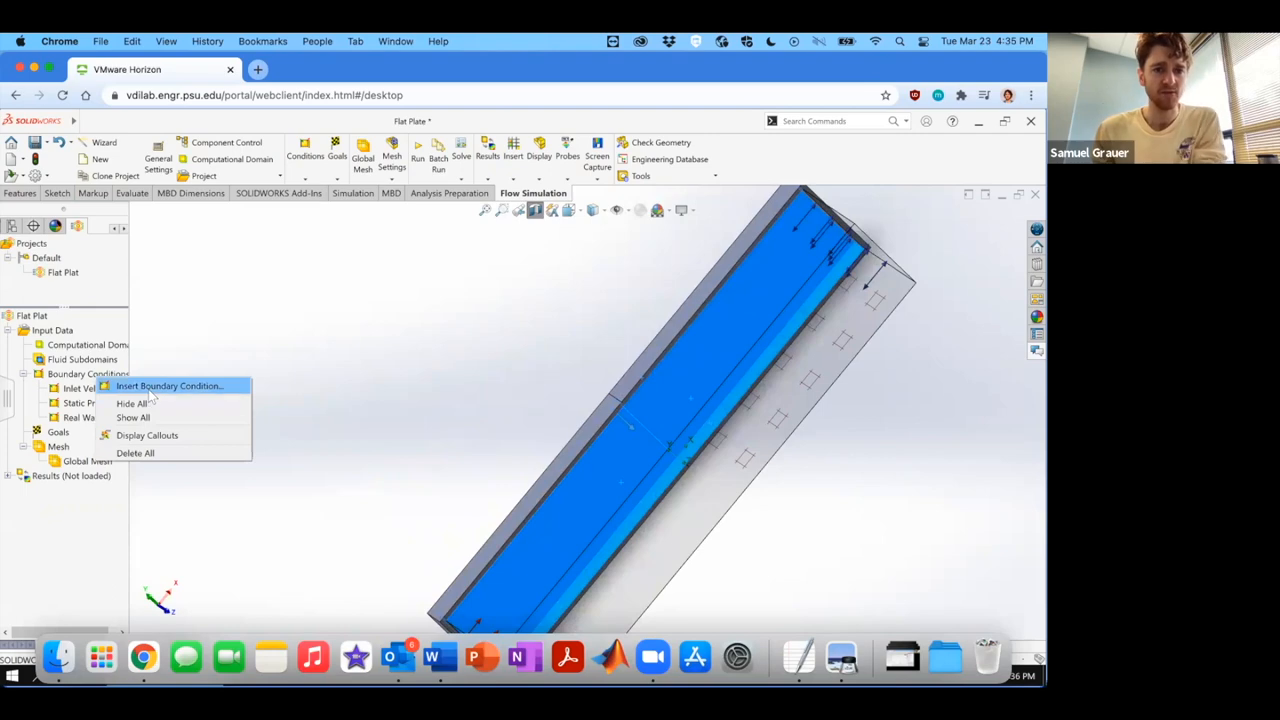
{"action": "left_click", "coordinate": [168, 386]}
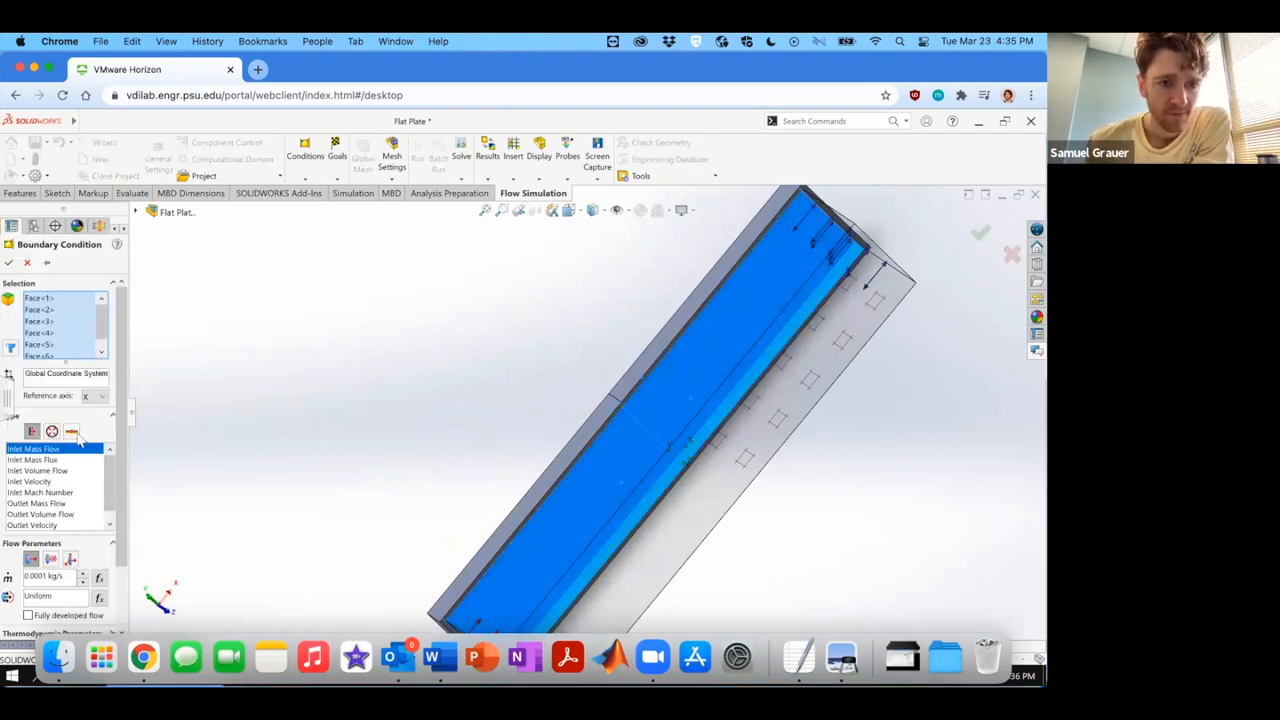
{"action": "left_click", "coordinate": [71, 431]}
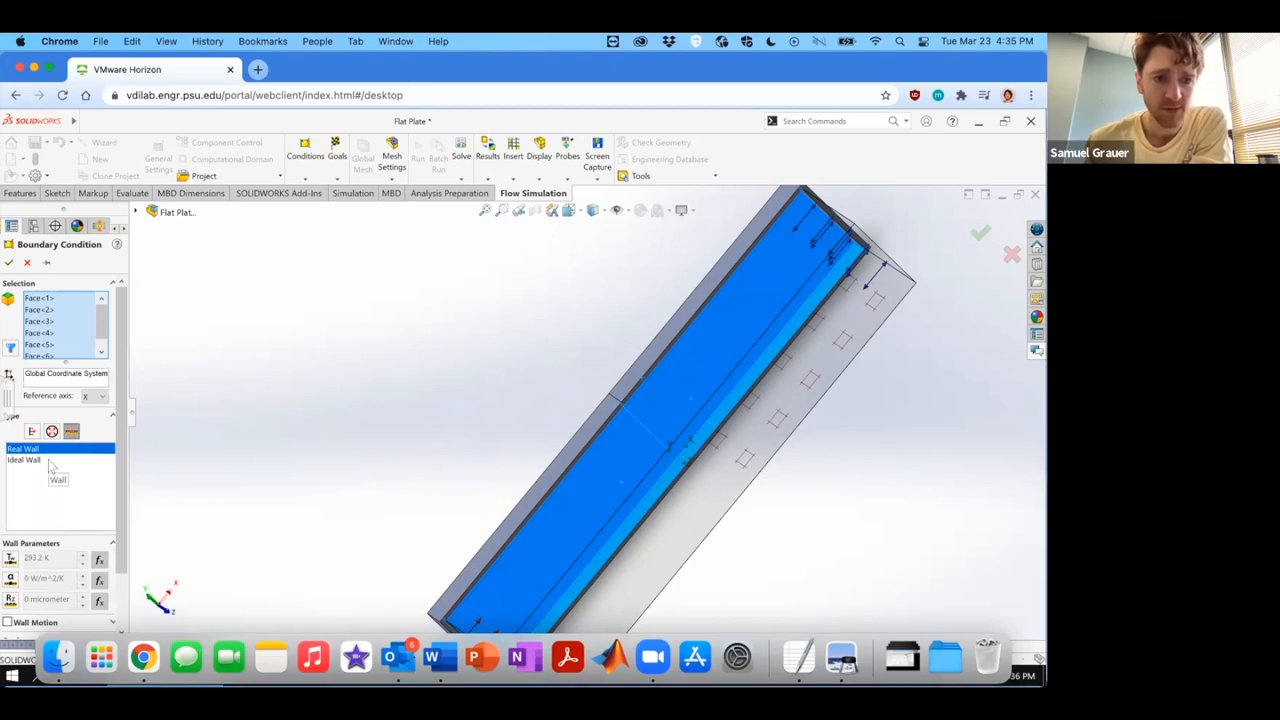
{"action": "left_click", "coordinate": [24, 459]}
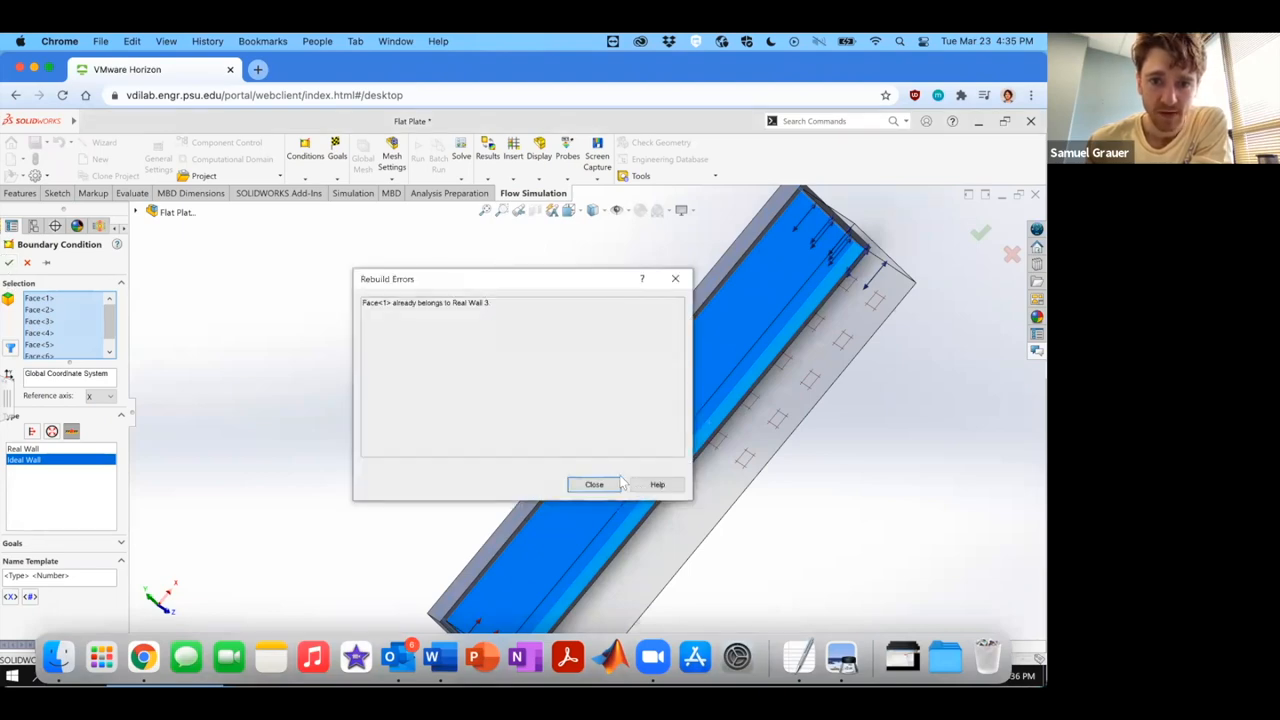
{"action": "left_click", "coordinate": [594, 484]}
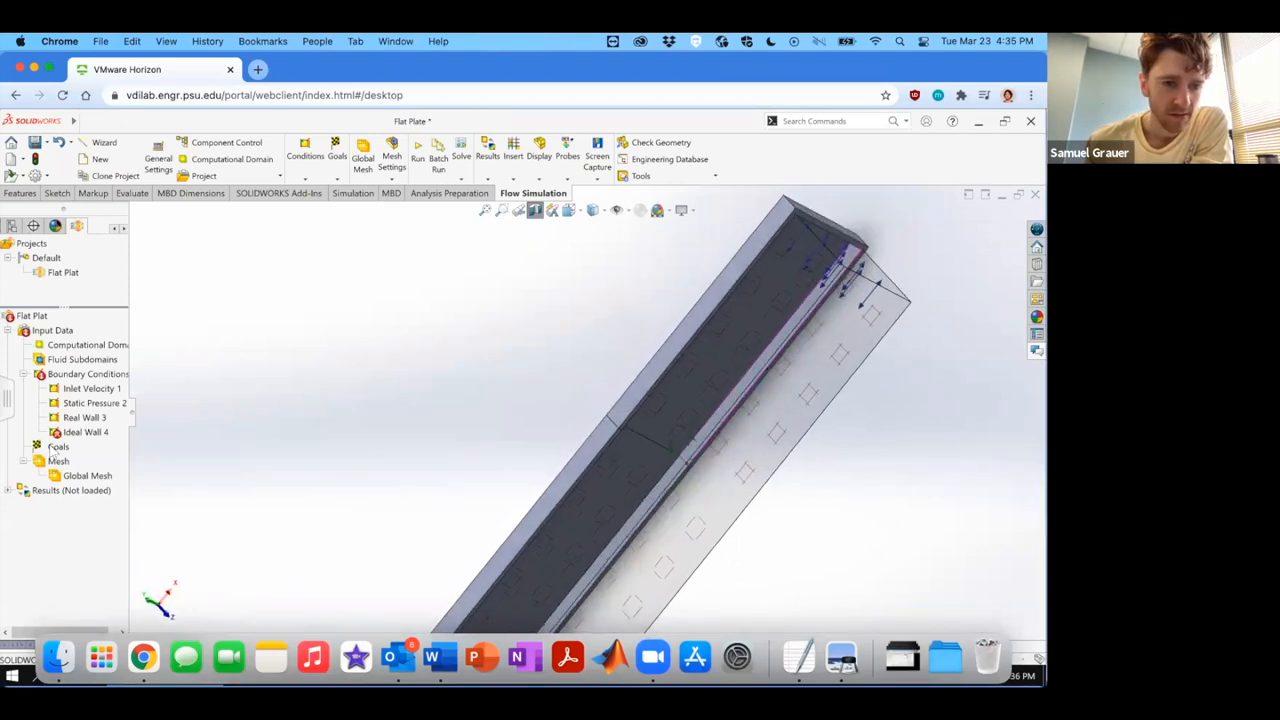
{"action": "right_click", "coordinate": [86, 431]}
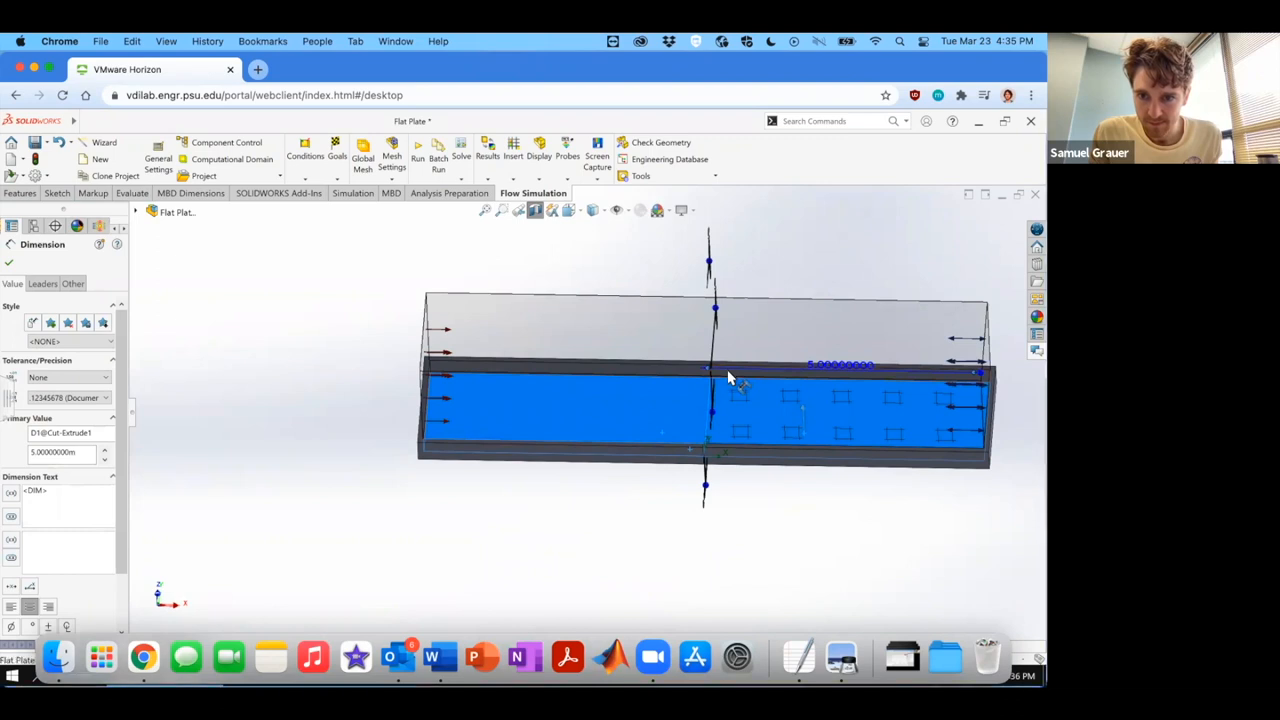
{"action": "mouse_move", "coordinate": [725, 380]}
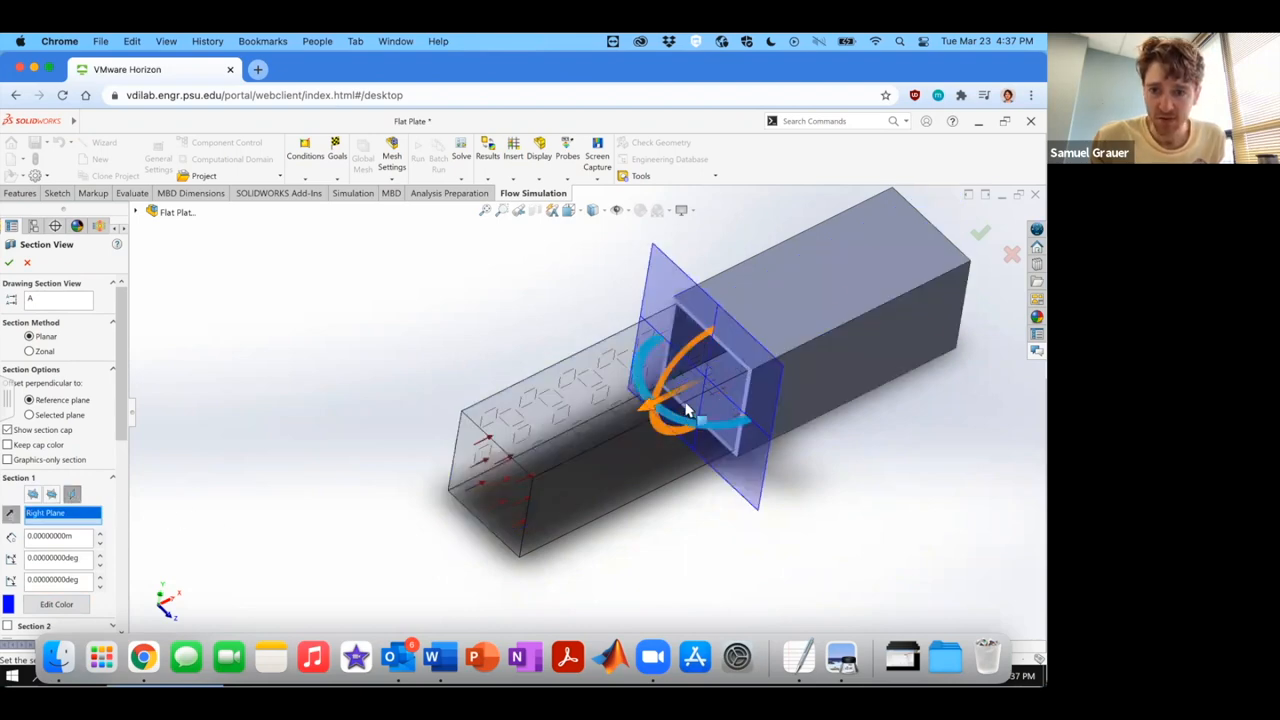
{"action": "left_click", "coordinate": [655, 400]}
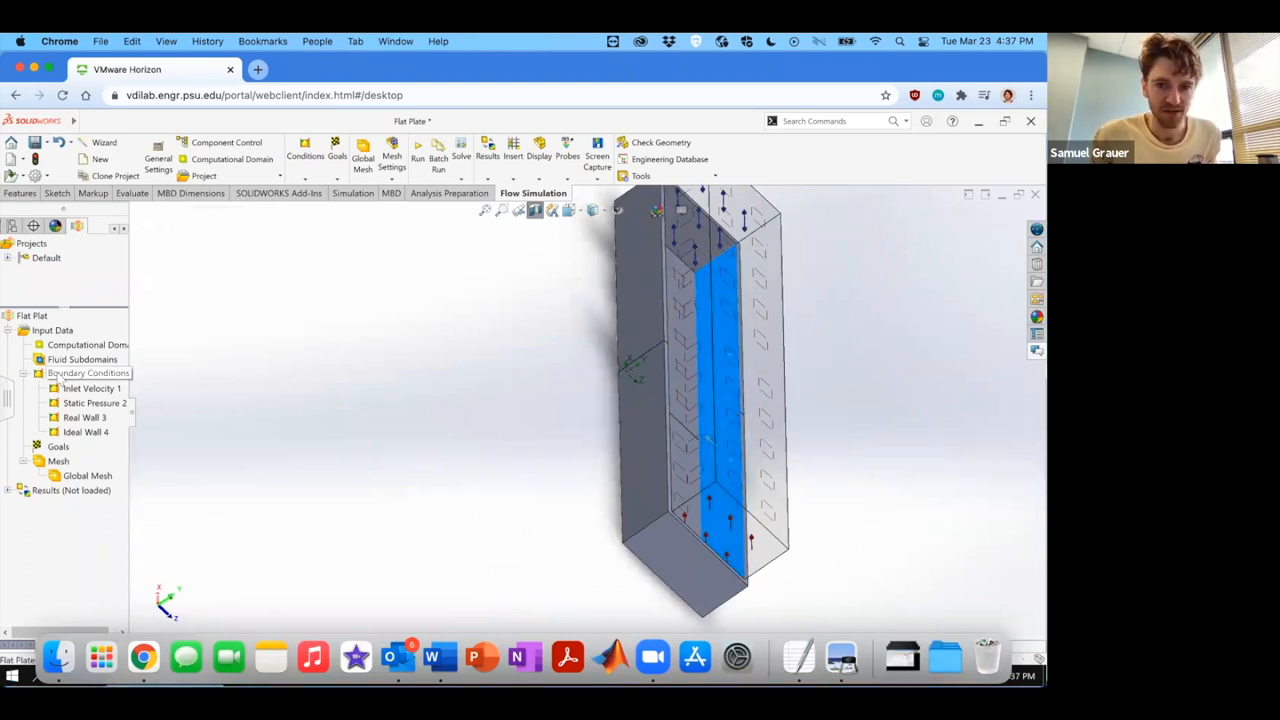
Insert Ideal Wall 5, highlight the face covered by Ideal Wall 4, and collapse the boundary conditions.
{"action": "right_click", "coordinate": [88, 372]}
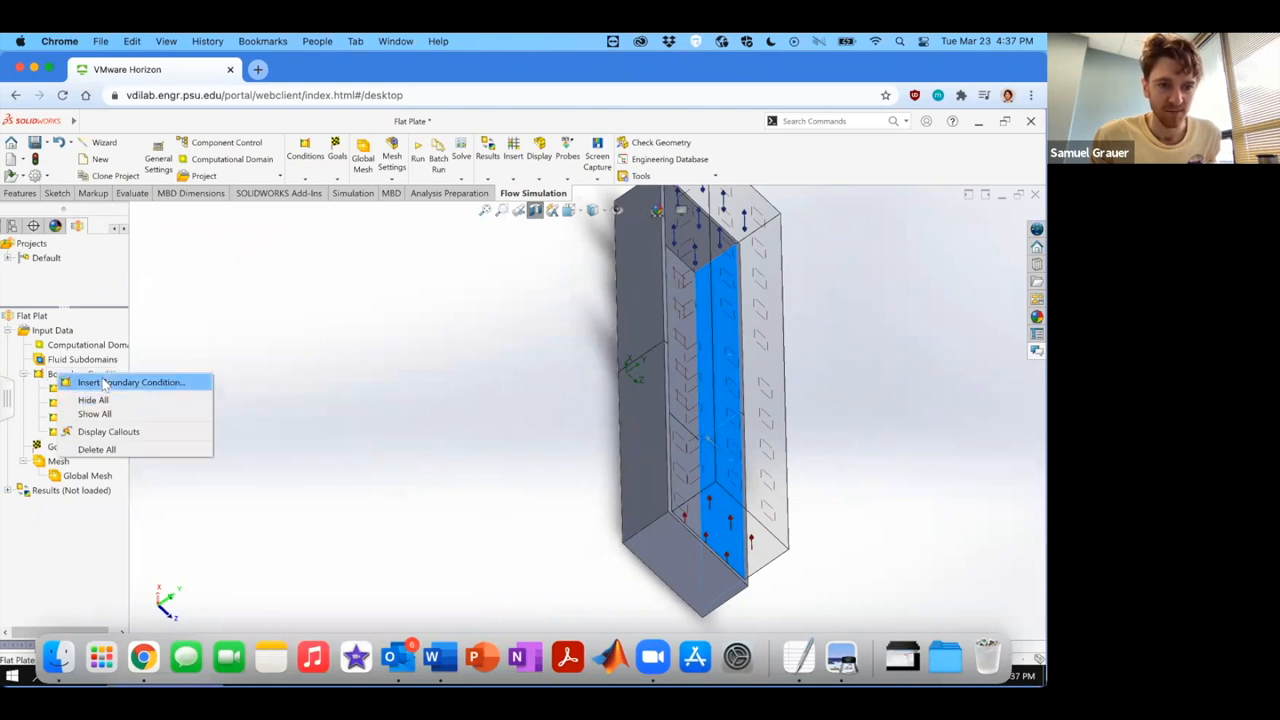
{"action": "left_click", "coordinate": [133, 382]}
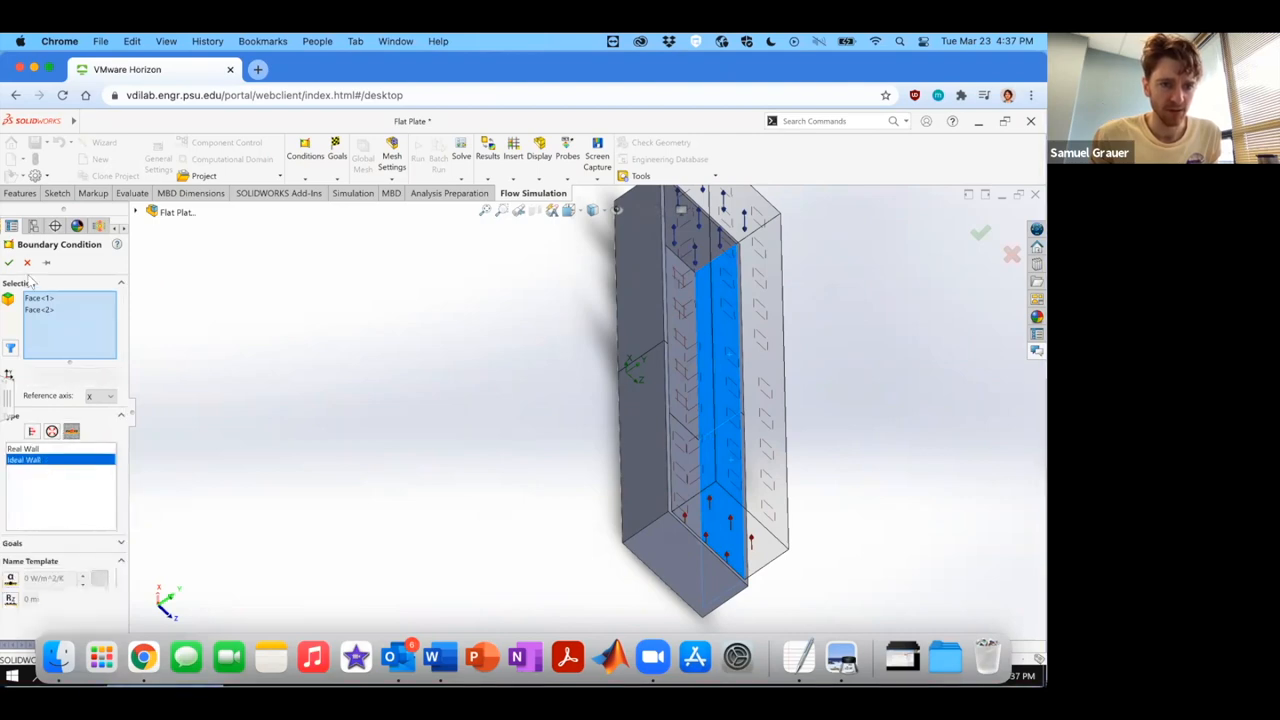
{"action": "left_click", "coordinate": [980, 233]}
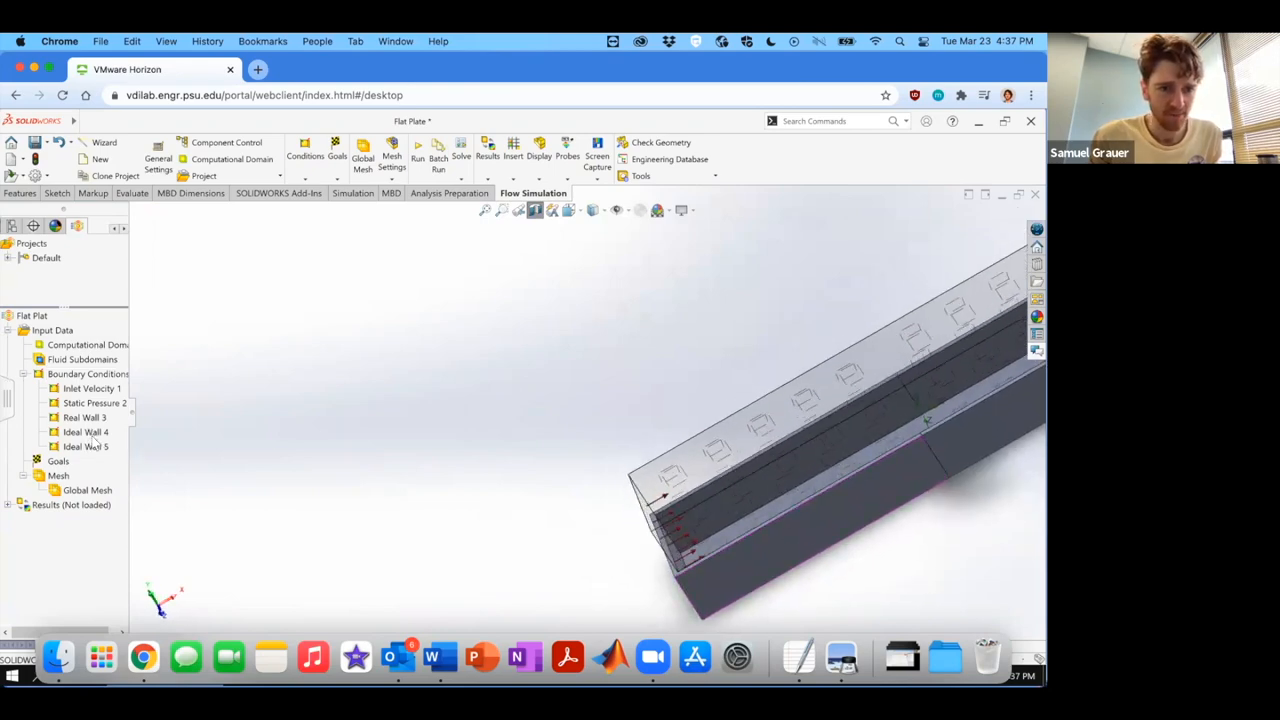
{"action": "left_click", "coordinate": [85, 432]}
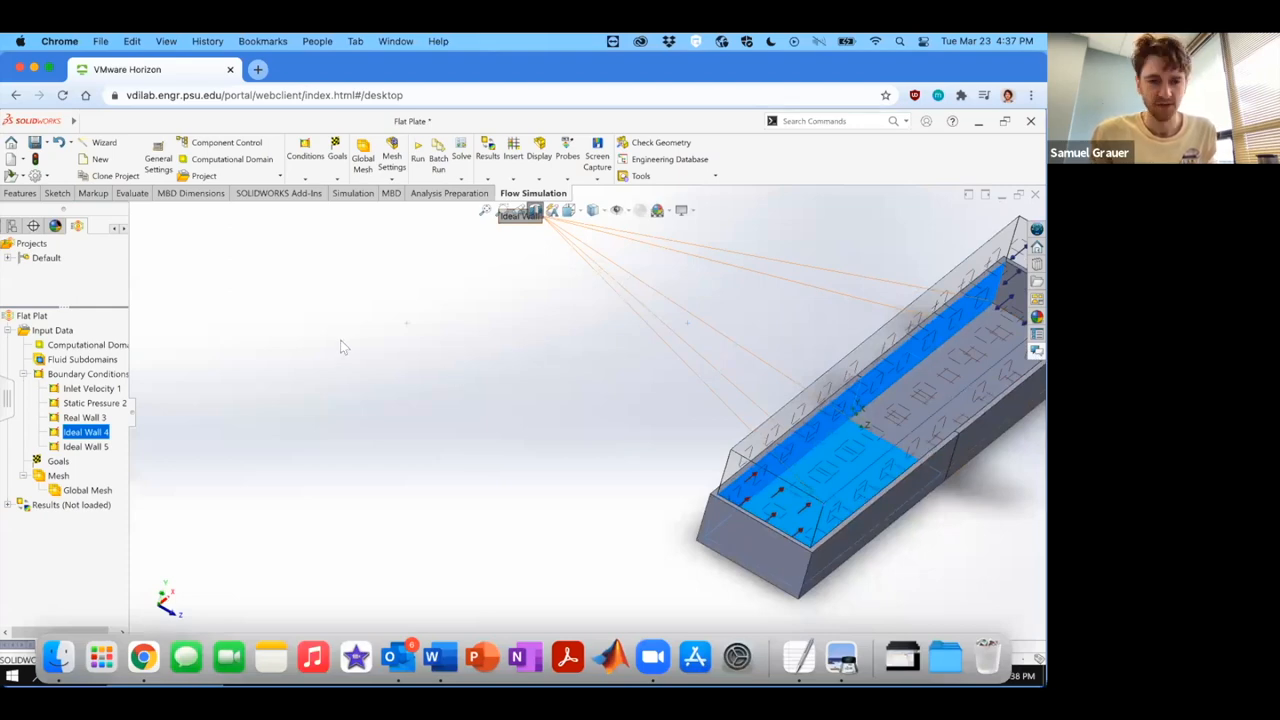
{"action": "mouse_move", "coordinate": [343, 466]}
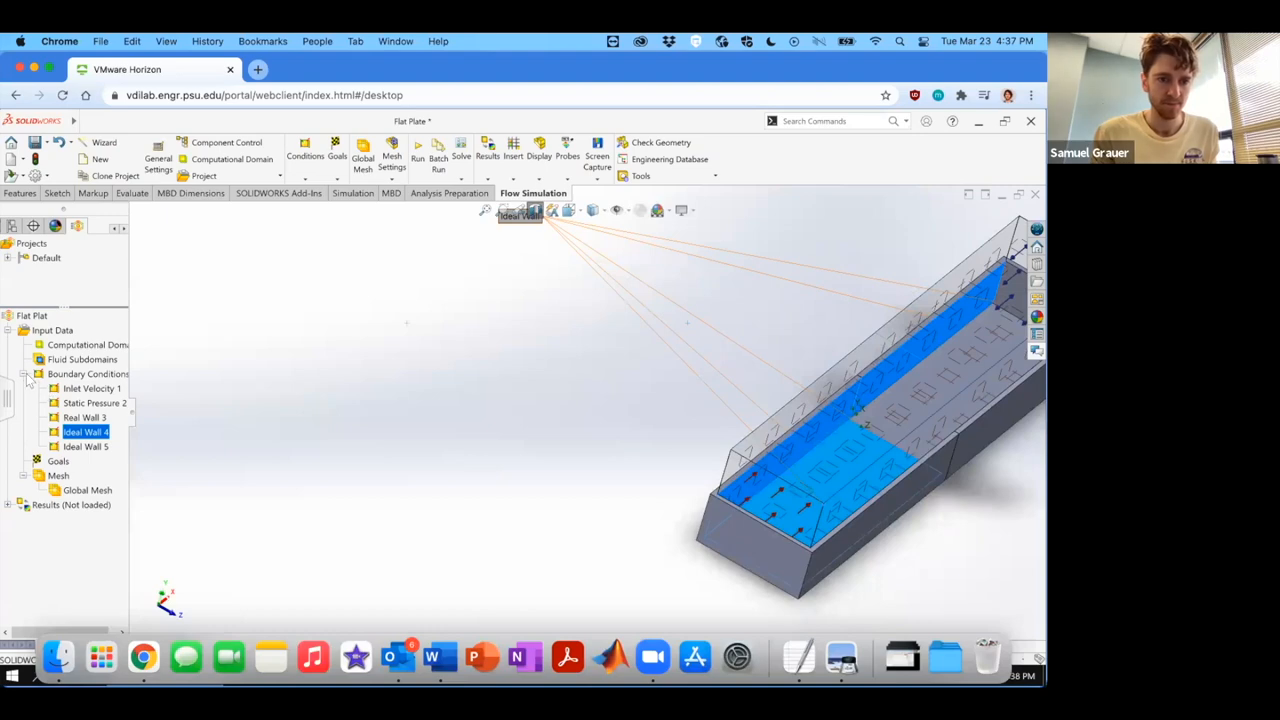
{"action": "left_click", "coordinate": [28, 373]}
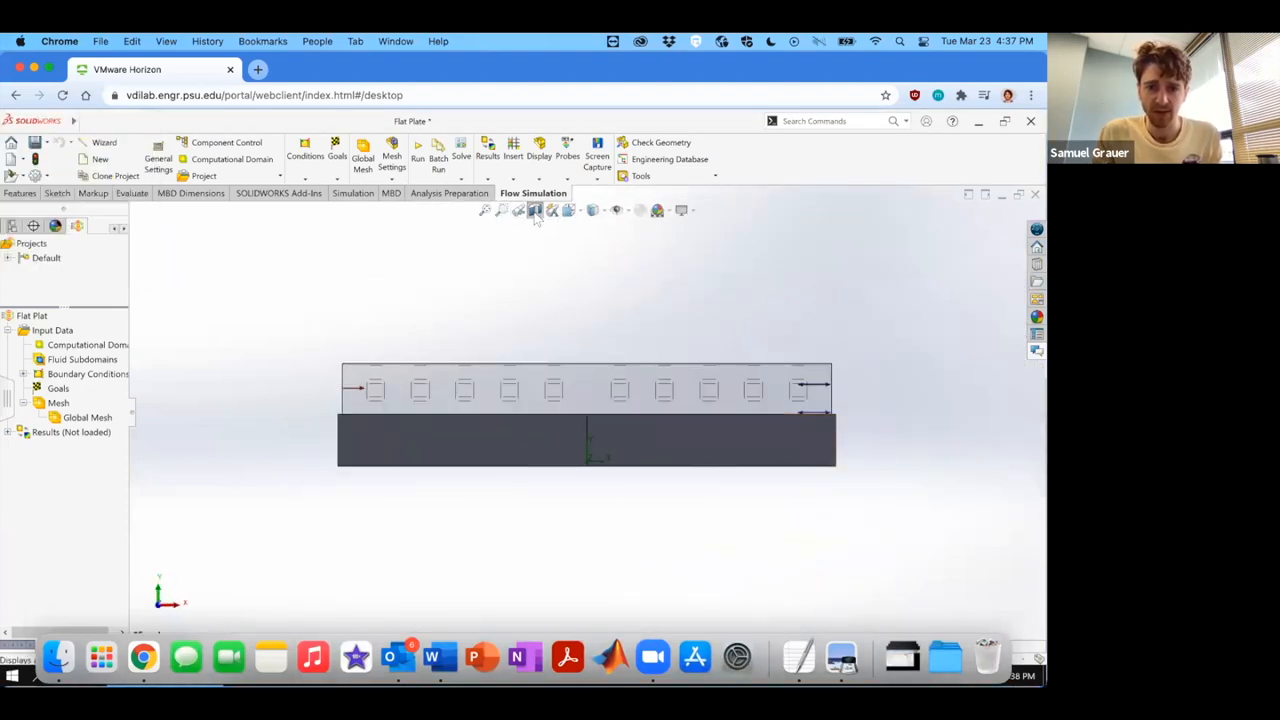
Cut the channel lengthwise with a section view through the channel face.
{"action": "left_click", "coordinate": [535, 210]}
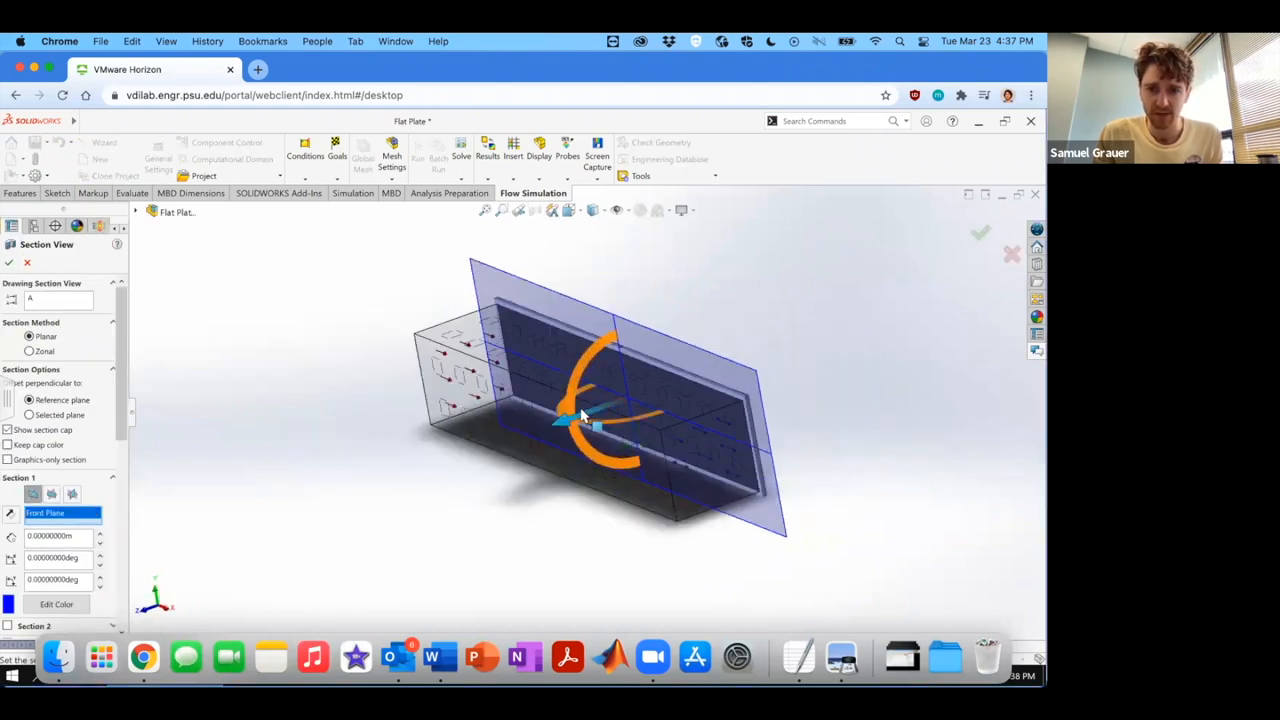
{"action": "left_click", "coordinate": [585, 430]}
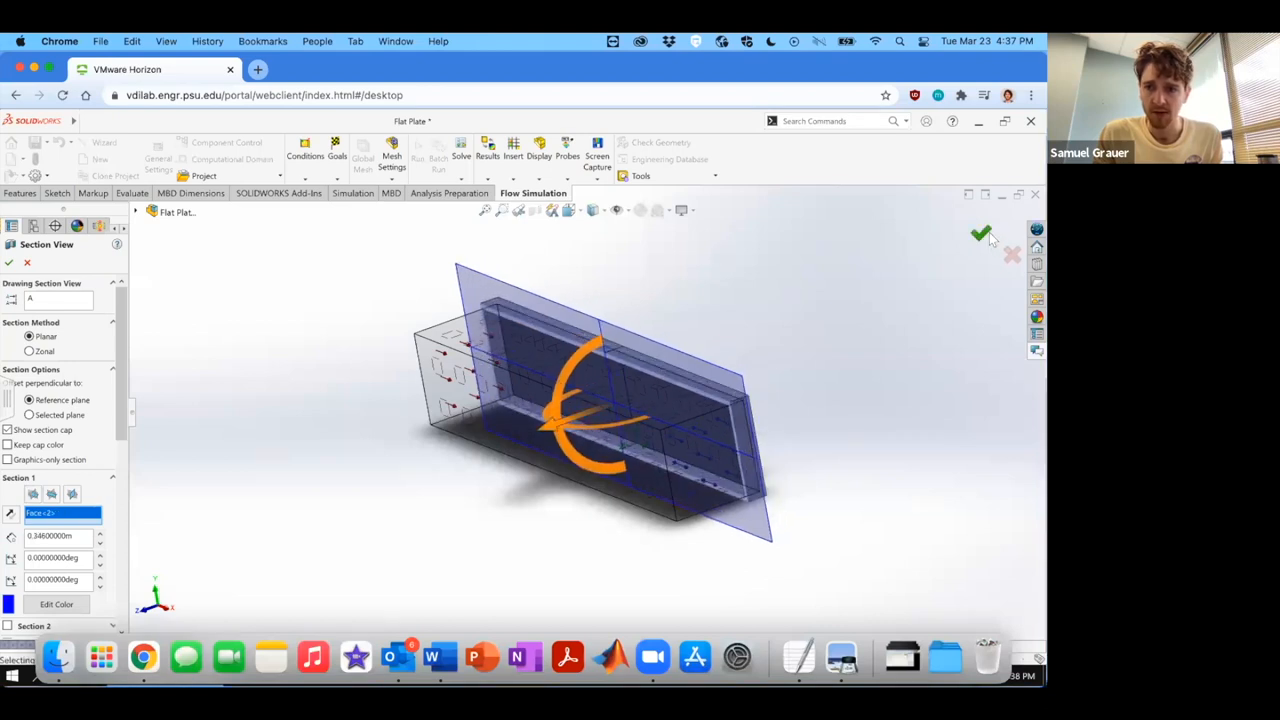
{"action": "left_click", "coordinate": [981, 234]}
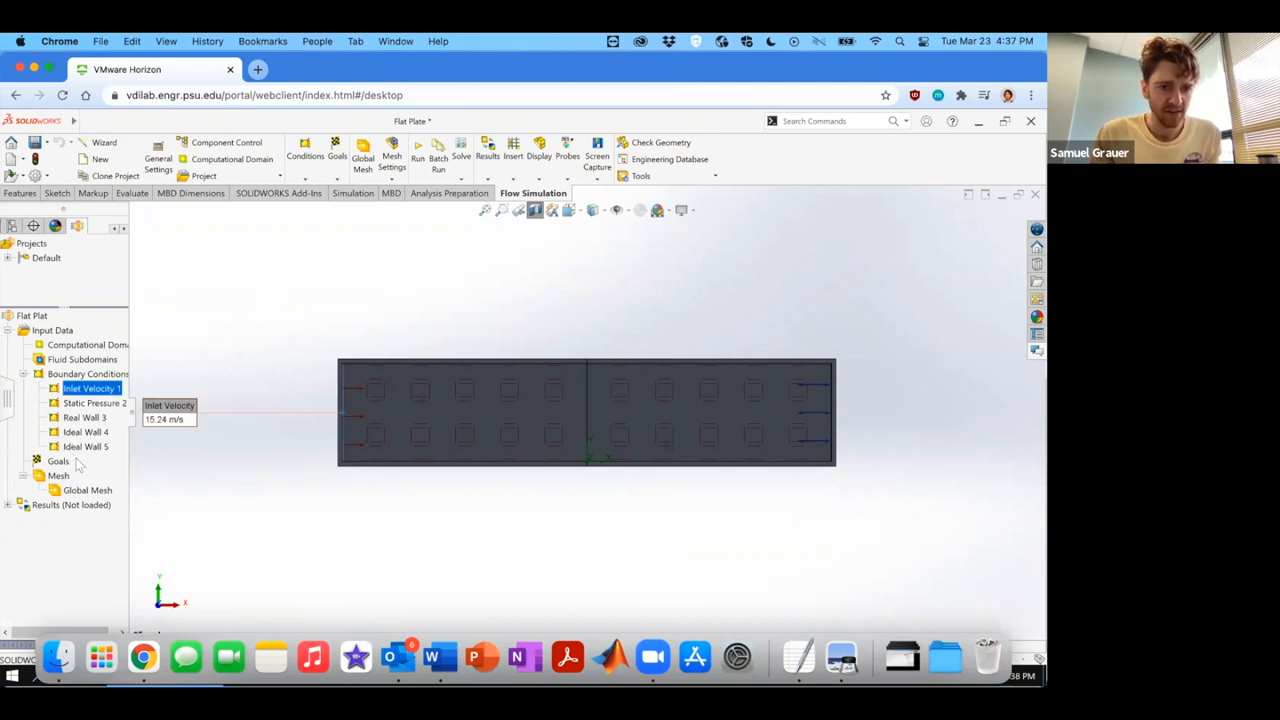
Hide the selected boundary condition callouts.
{"action": "right_click", "coordinate": [86, 446]}
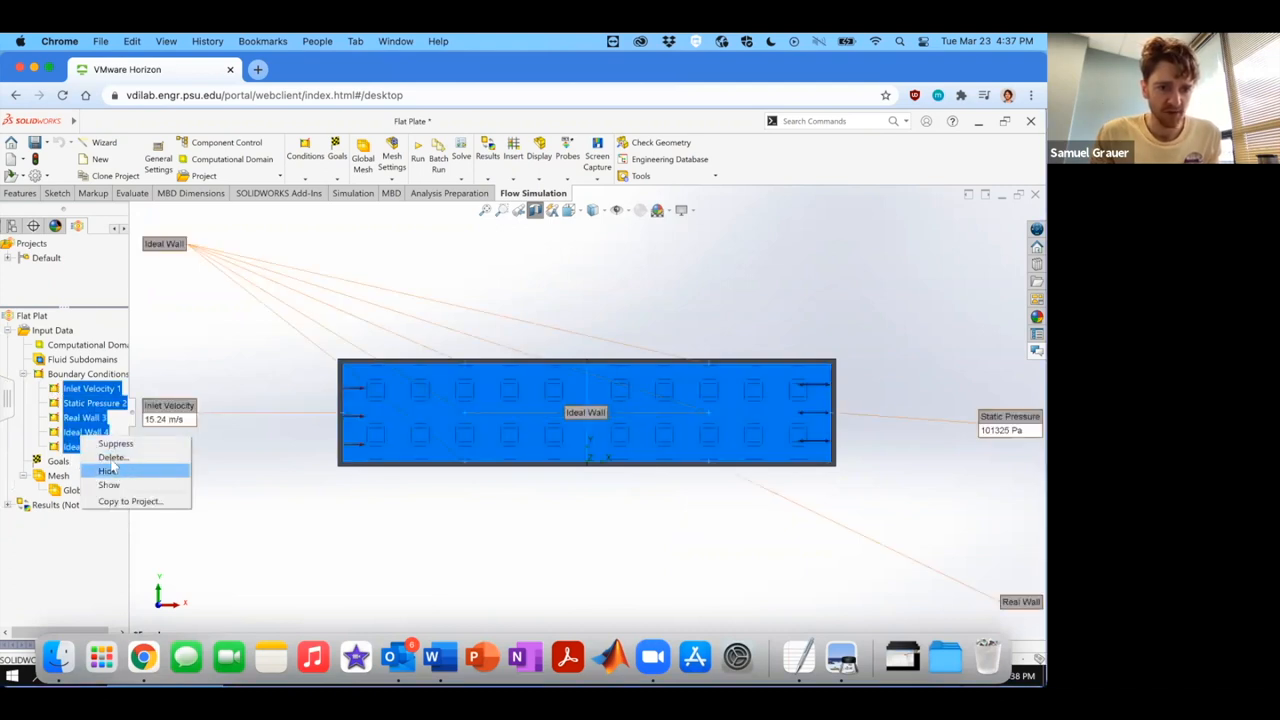
{"action": "left_click", "coordinate": [107, 470]}
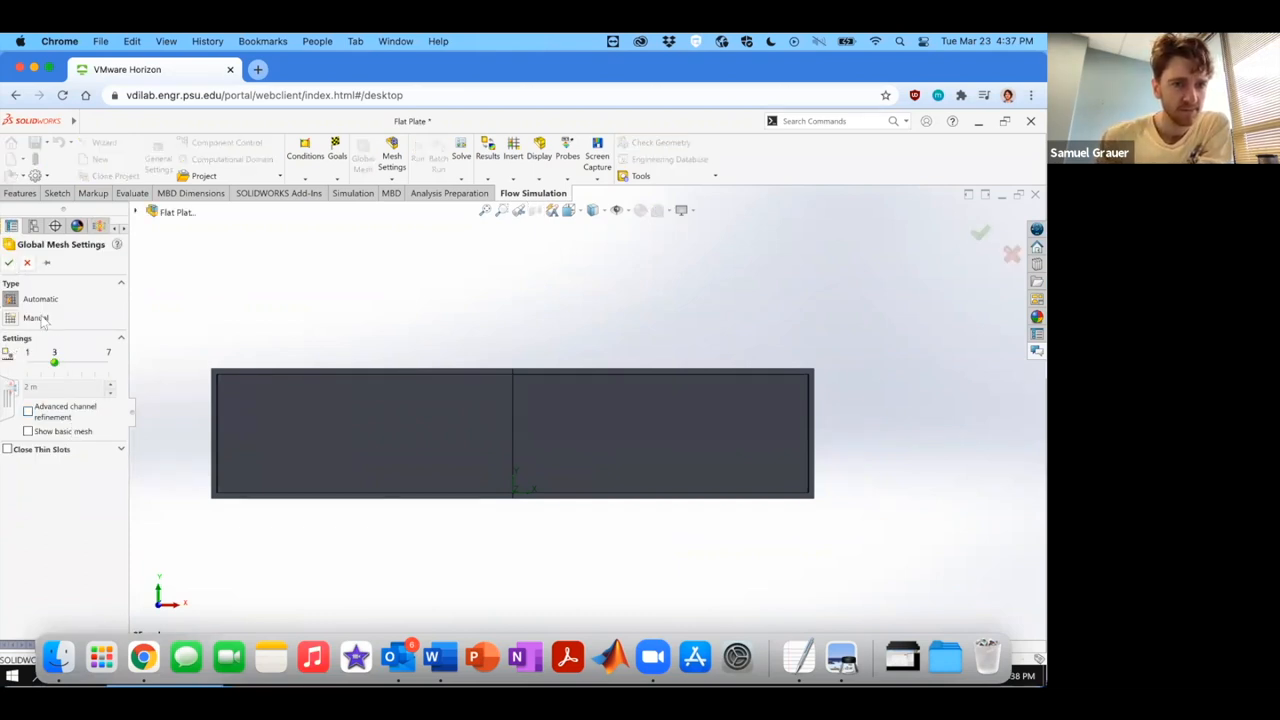
Switch the global mesh to manual and edit the basic mesh cell counts toward 30 × 6 × 1.
{"action": "left_click", "coordinate": [11, 318]}
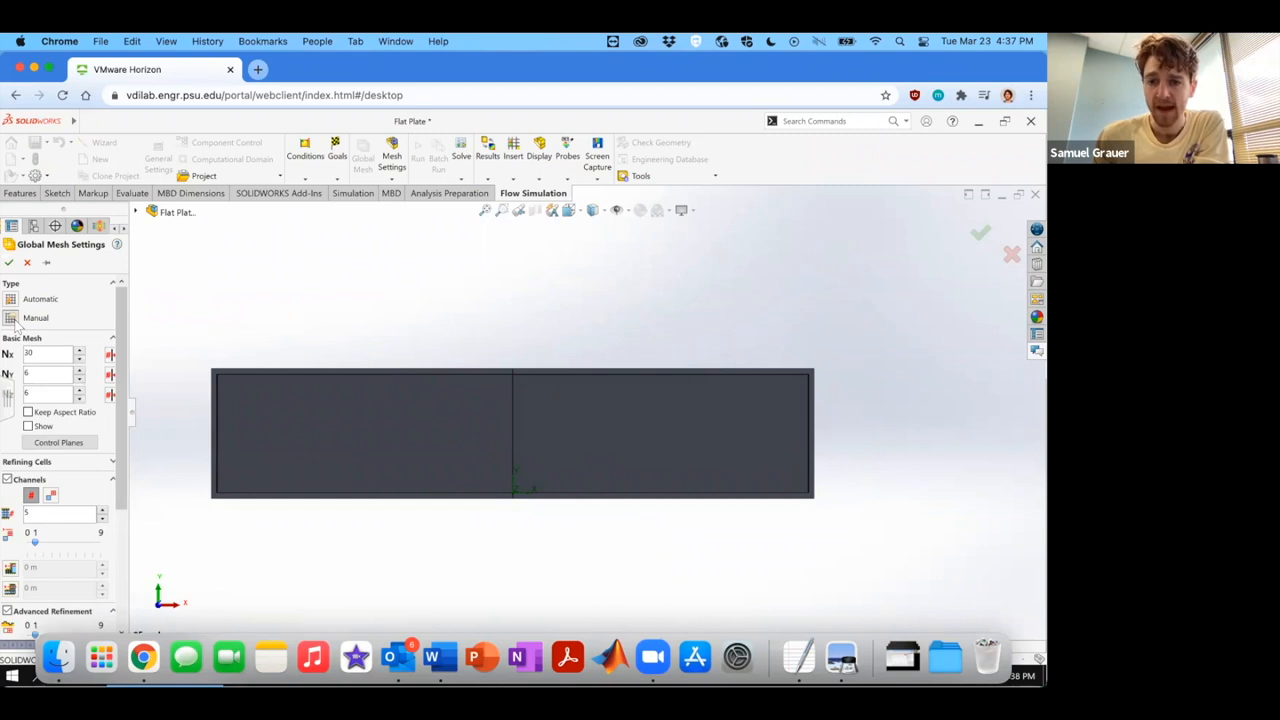
{"action": "left_click", "coordinate": [48, 353]}
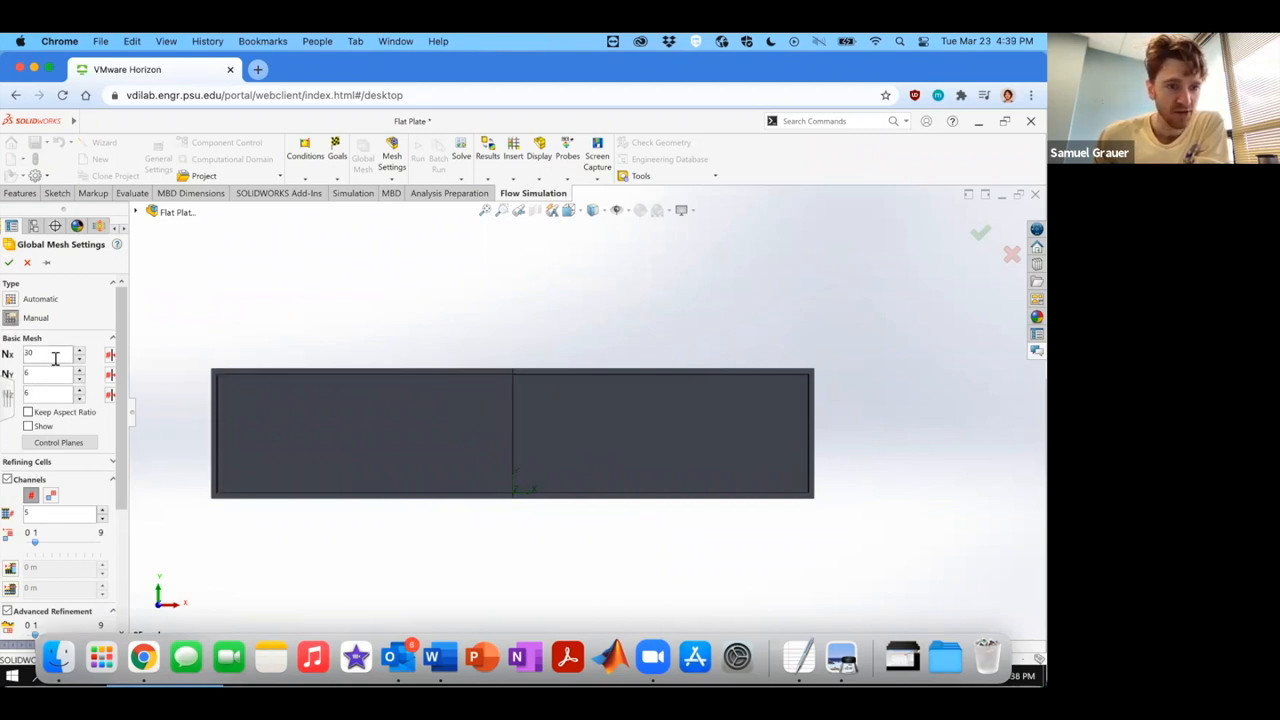
{"action": "mouse_move", "coordinate": [45, 372]}
{"action": "type", "text": "1"}
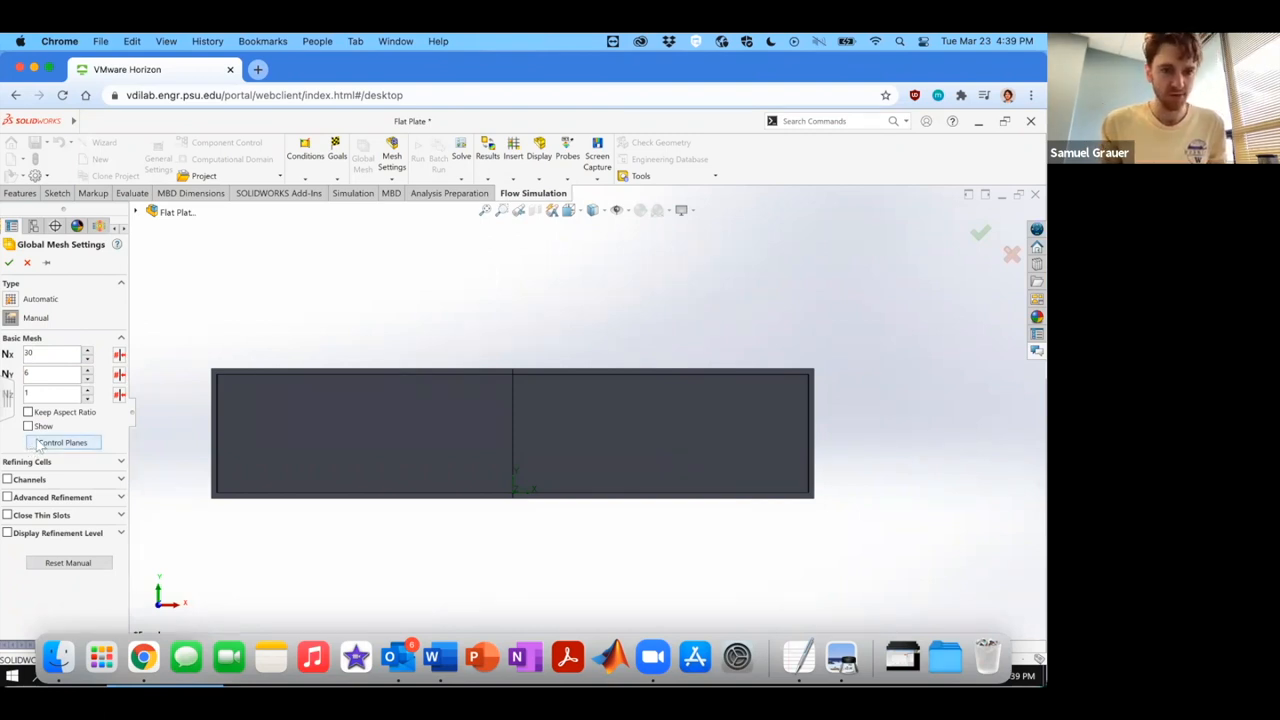
Add horizontal Y control planes across the channel height until the cell-size mismatch warning appears.
{"action": "left_click", "coordinate": [62, 442]}
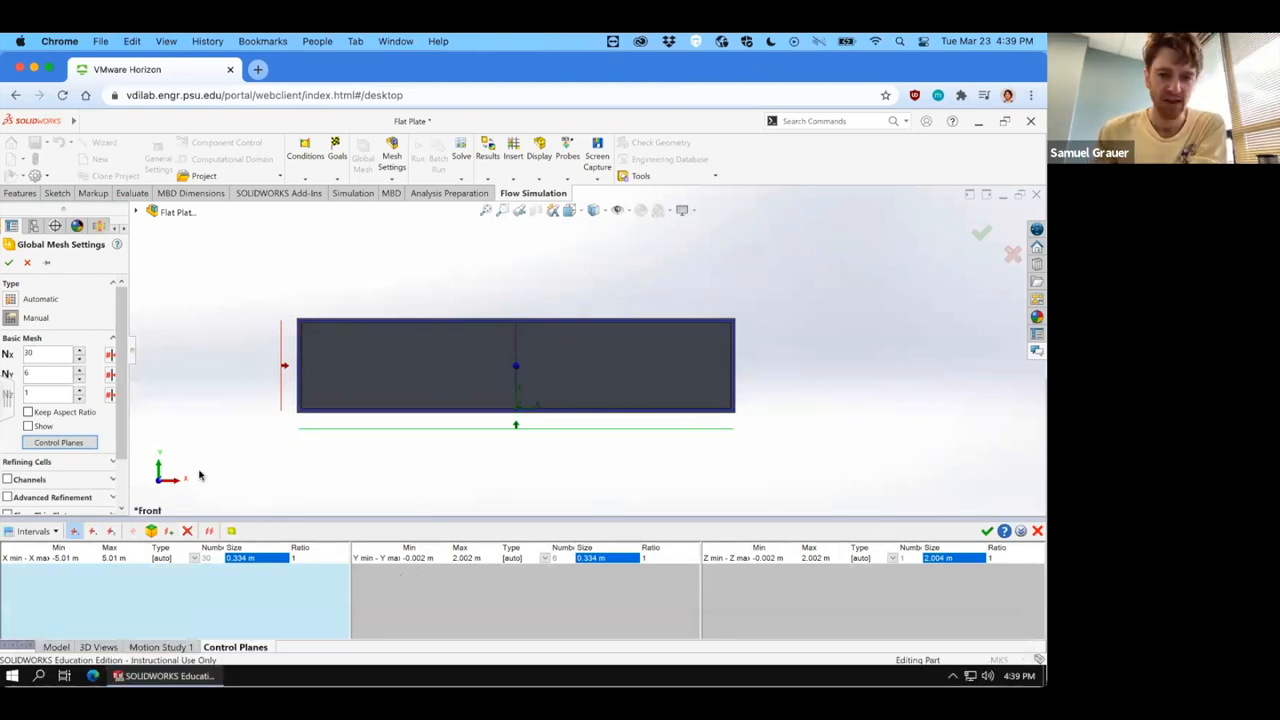
{"action": "mouse_move", "coordinate": [183, 316]}
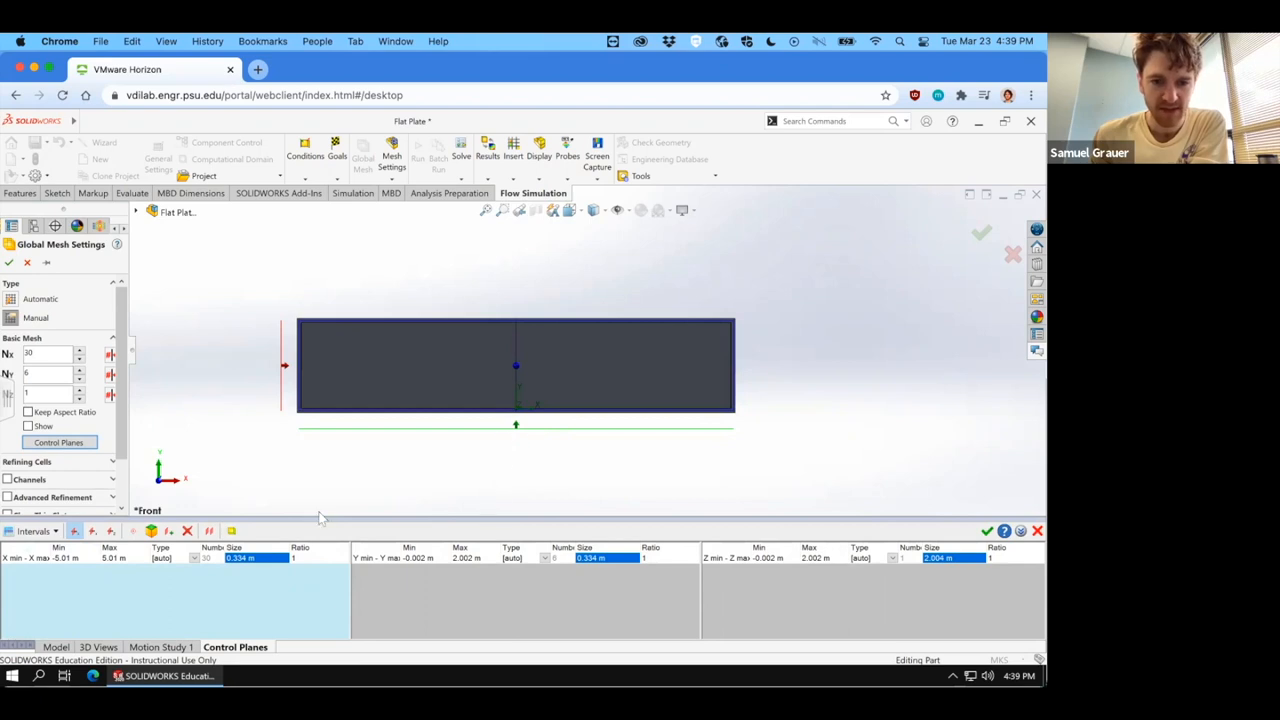
{"action": "mouse_move", "coordinate": [588, 427]}
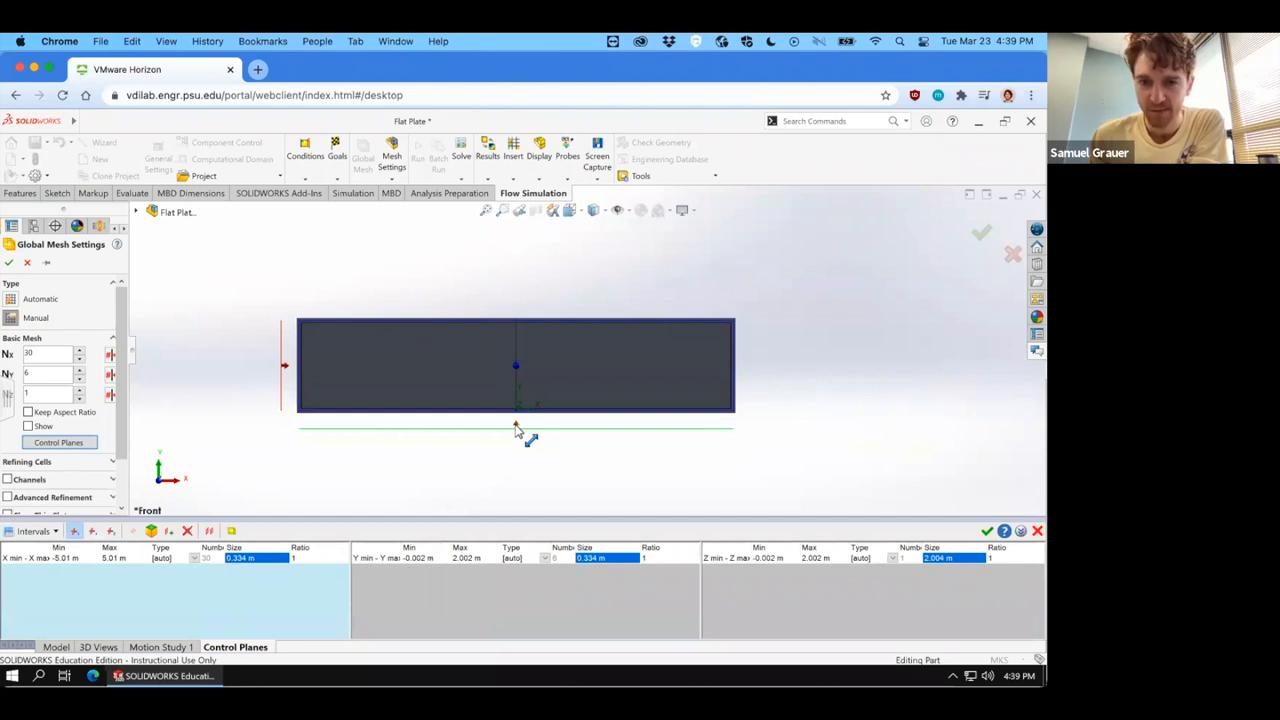
{"action": "left_click_drag", "start_coordinate": [516, 428], "coordinate": [516, 400]}
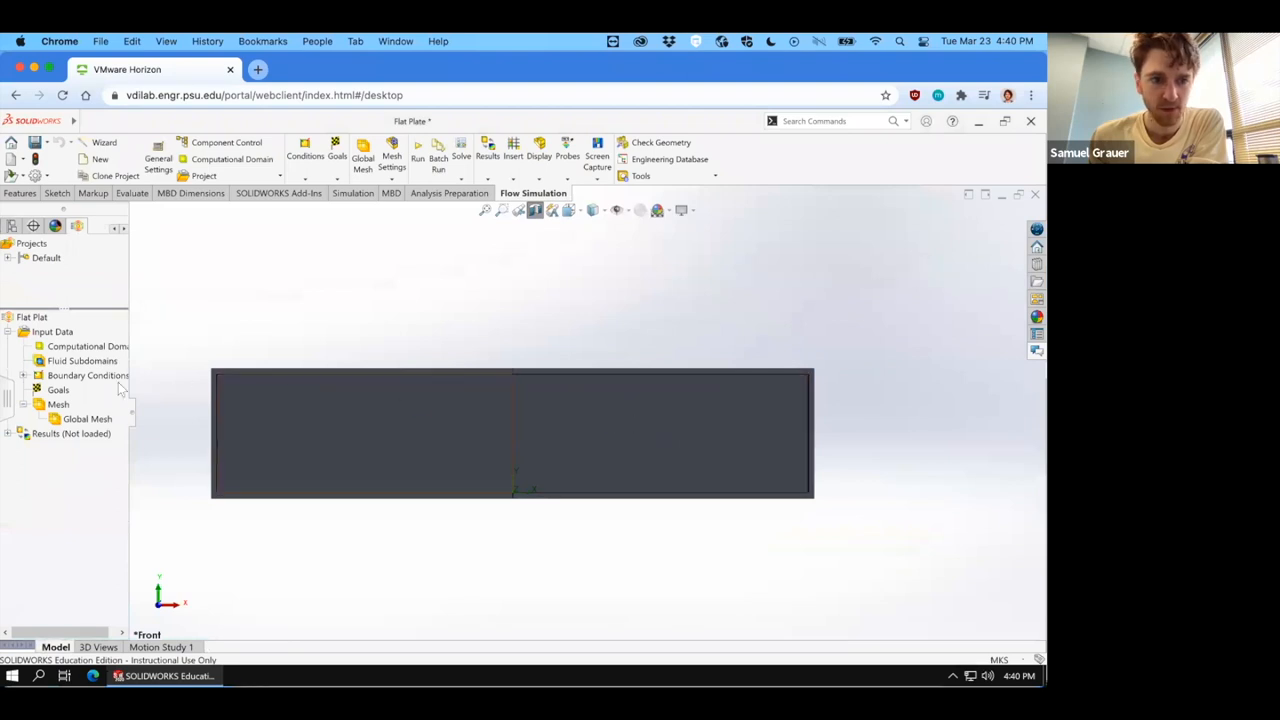
{"action": "right_click", "coordinate": [87, 418]}
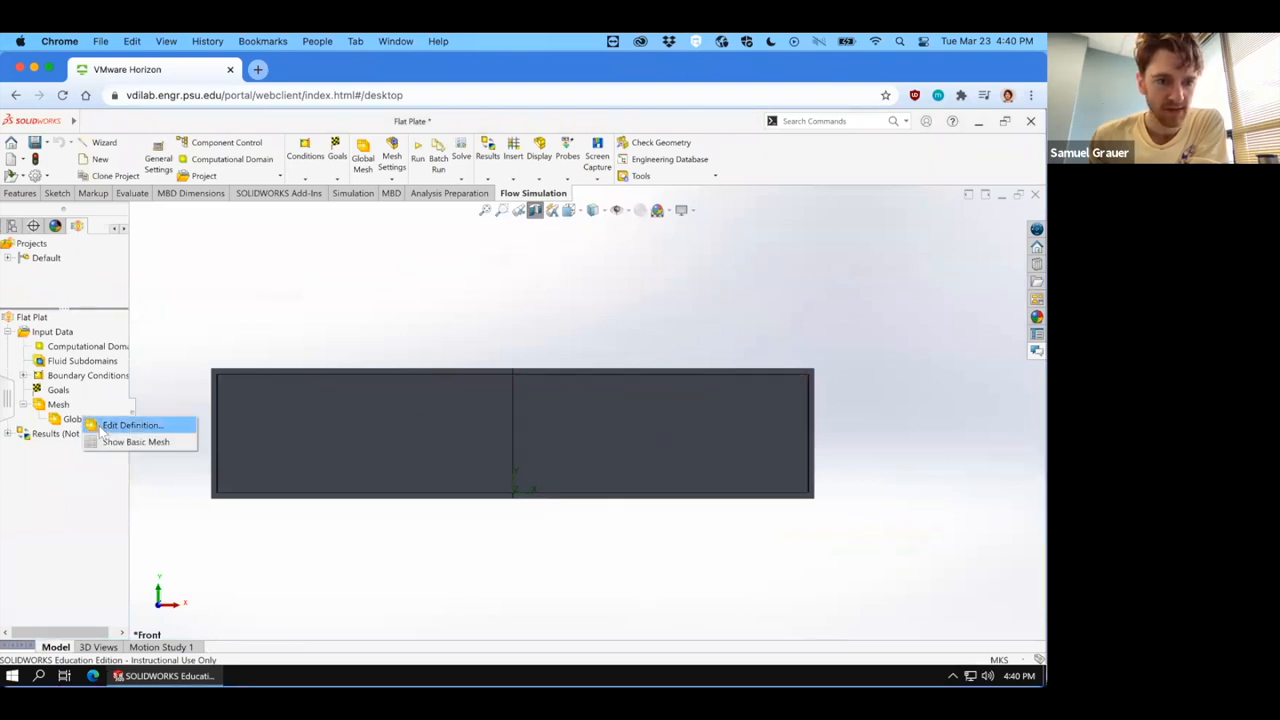
{"action": "left_click", "coordinate": [131, 425]}
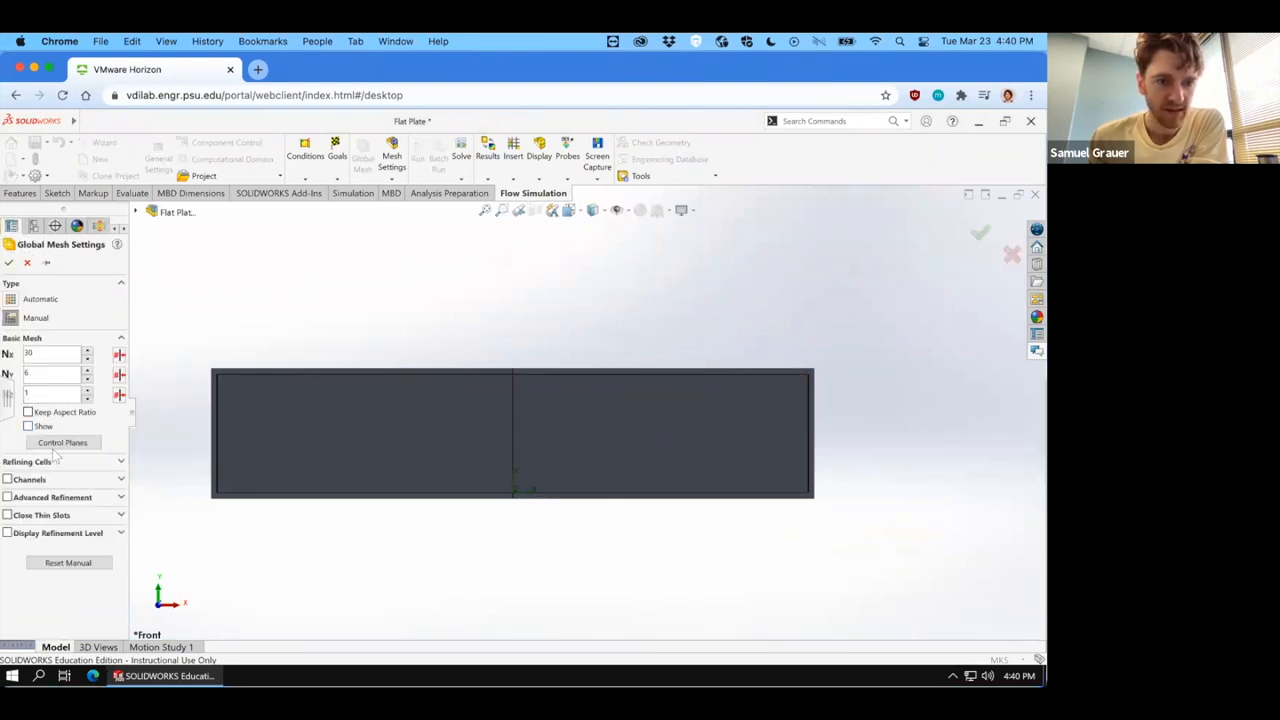
{"action": "left_click", "coordinate": [62, 442]}
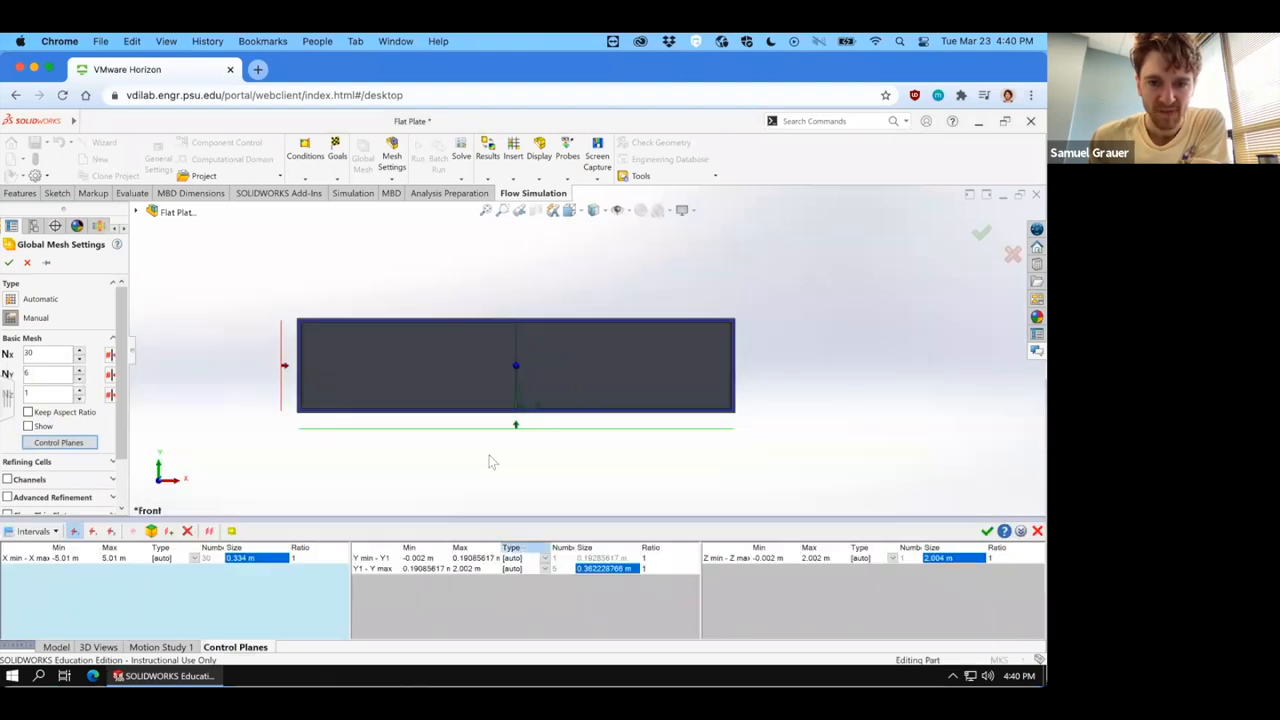
{"action": "mouse_move", "coordinate": [396, 513]}
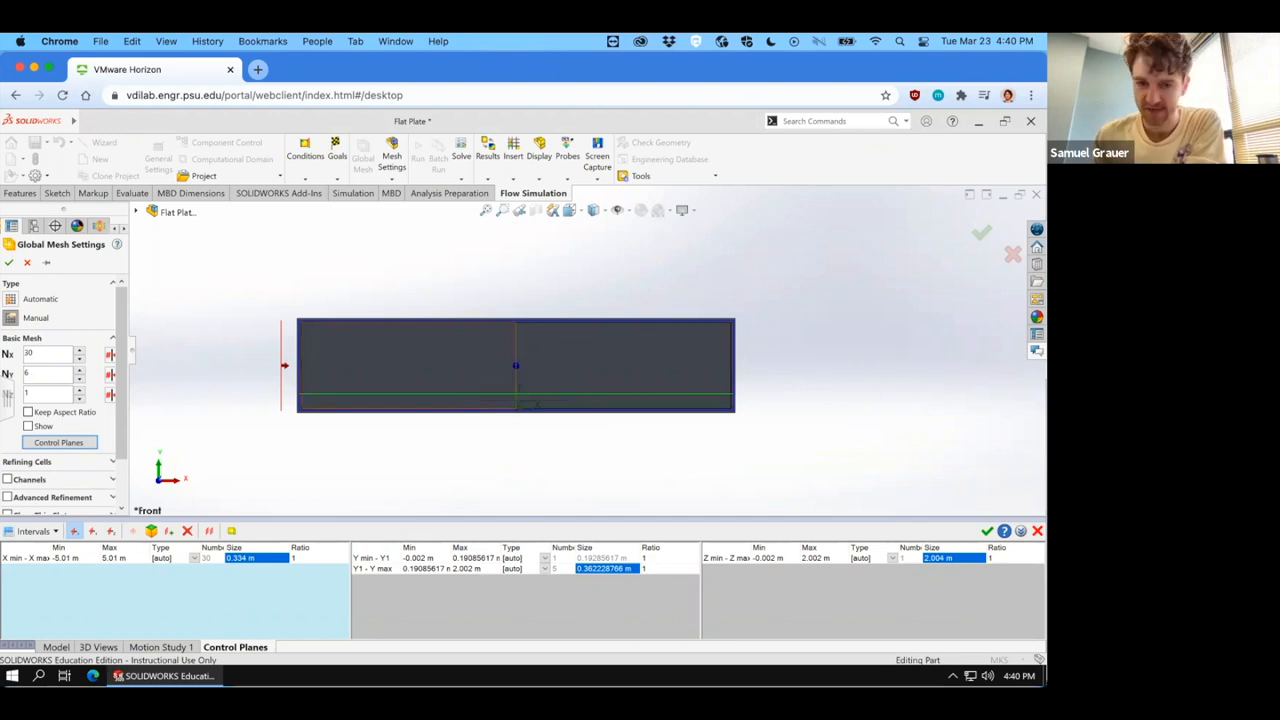
{"action": "left_click_drag", "start_coordinate": [515, 405], "coordinate": [515, 426]}
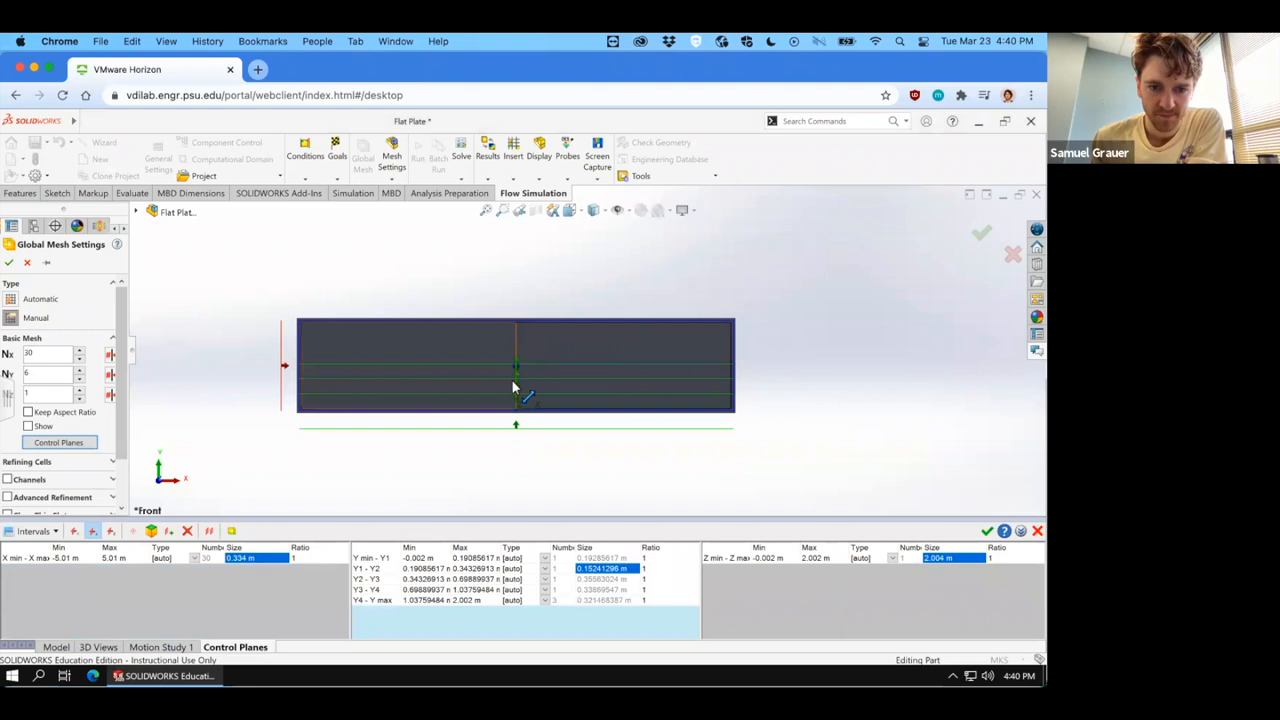
{"action": "mouse_move", "coordinate": [510, 383]}
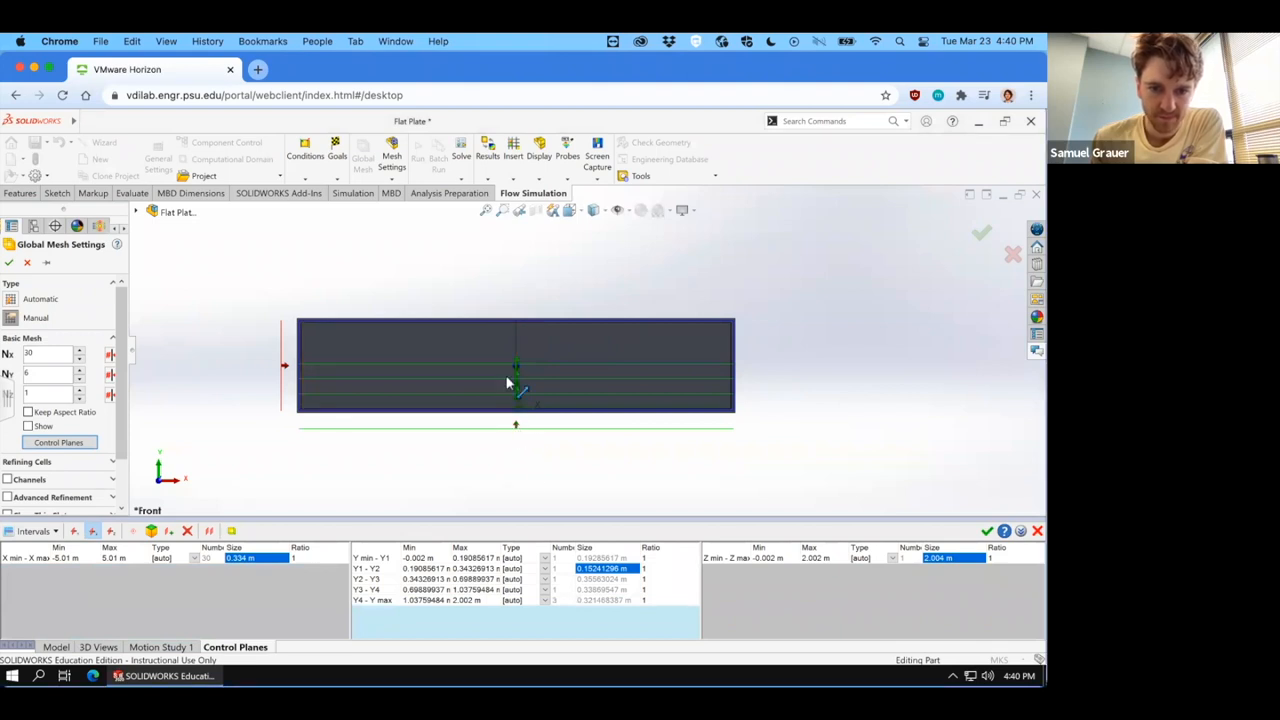
{"action": "left_click", "coordinate": [515, 360]}
{"action": "type", "text": "0.05 m"}
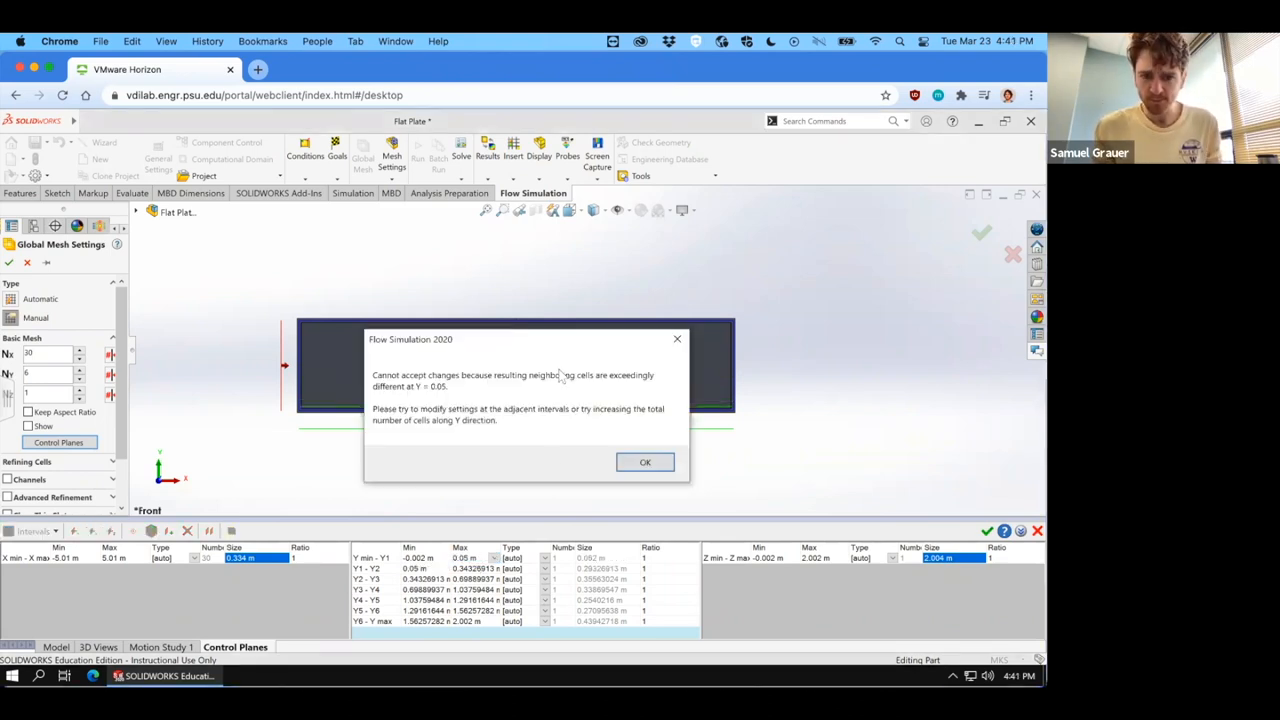
Set the Y control plane boundaries to 0.025, 0.05, 0.1, 0.2 and 0.4 m, dismissing each warning.
{"action": "left_click", "coordinate": [645, 462]}
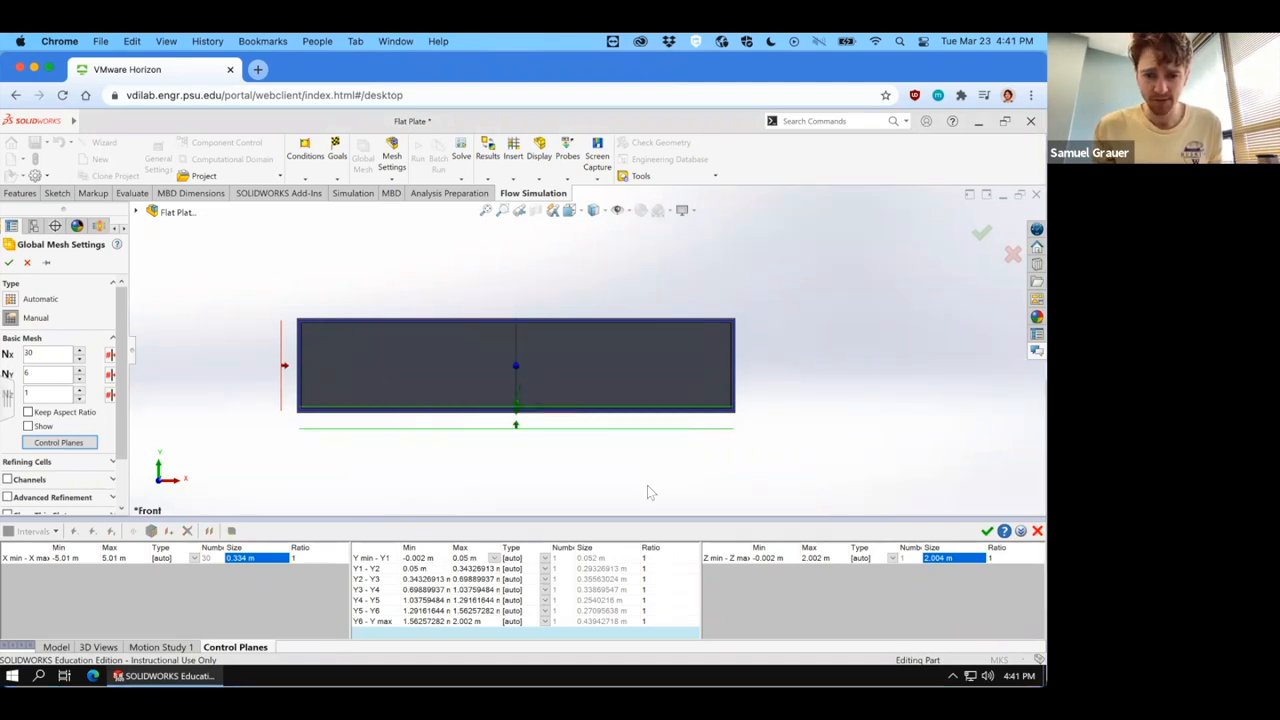
{"action": "left_click", "coordinate": [470, 568]}
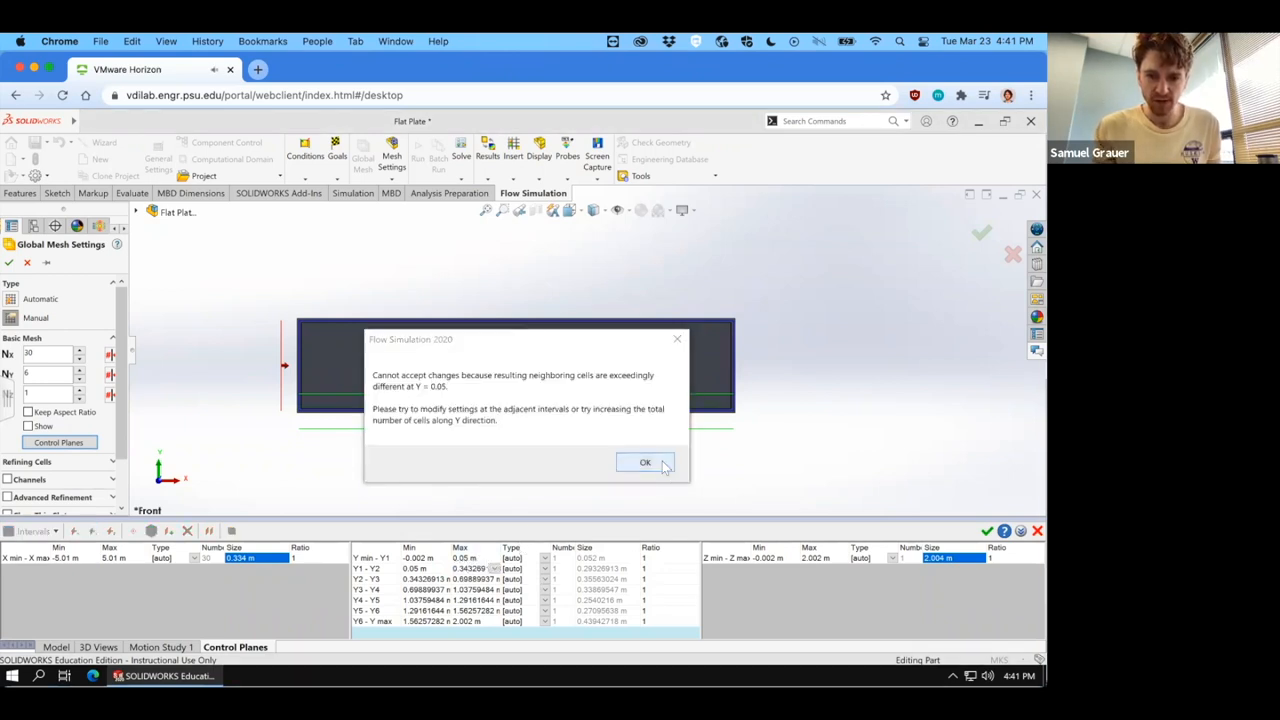
{"action": "left_click", "coordinate": [645, 462]}
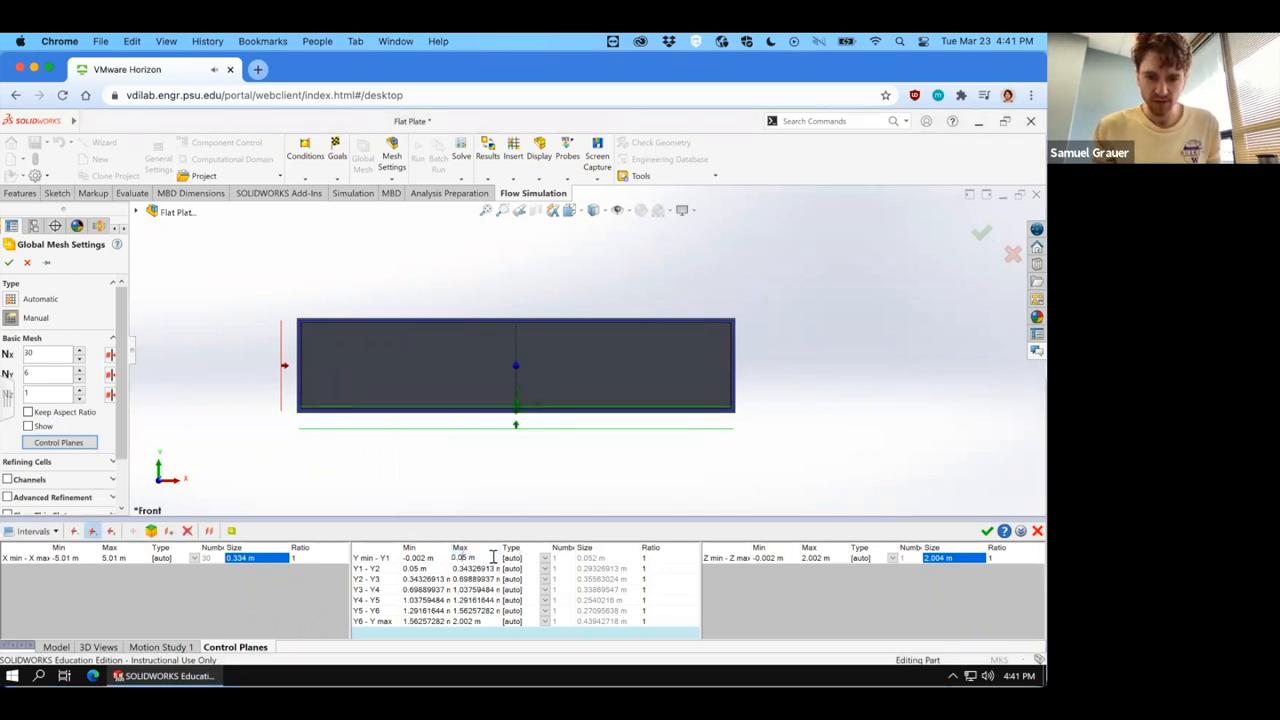
{"action": "type", "text": "0.025"}
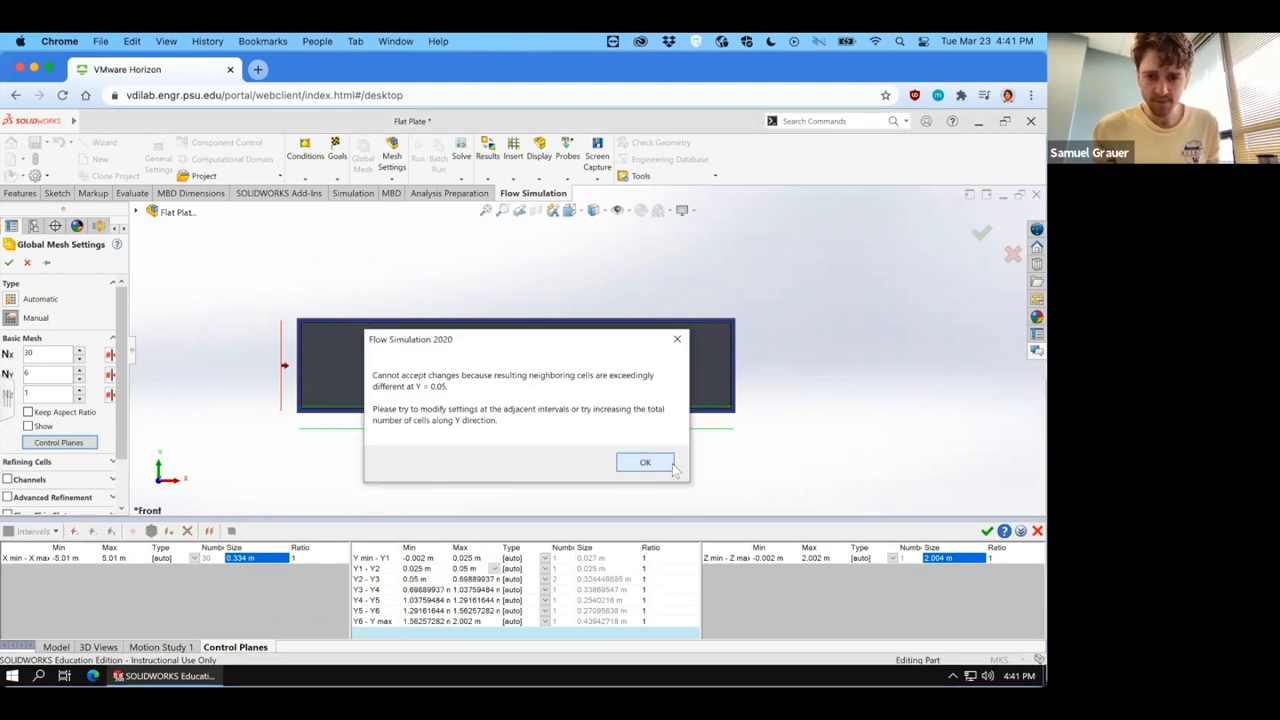
{"action": "left_click", "coordinate": [645, 462]}
{"action": "type", "text": "0.1 m"}
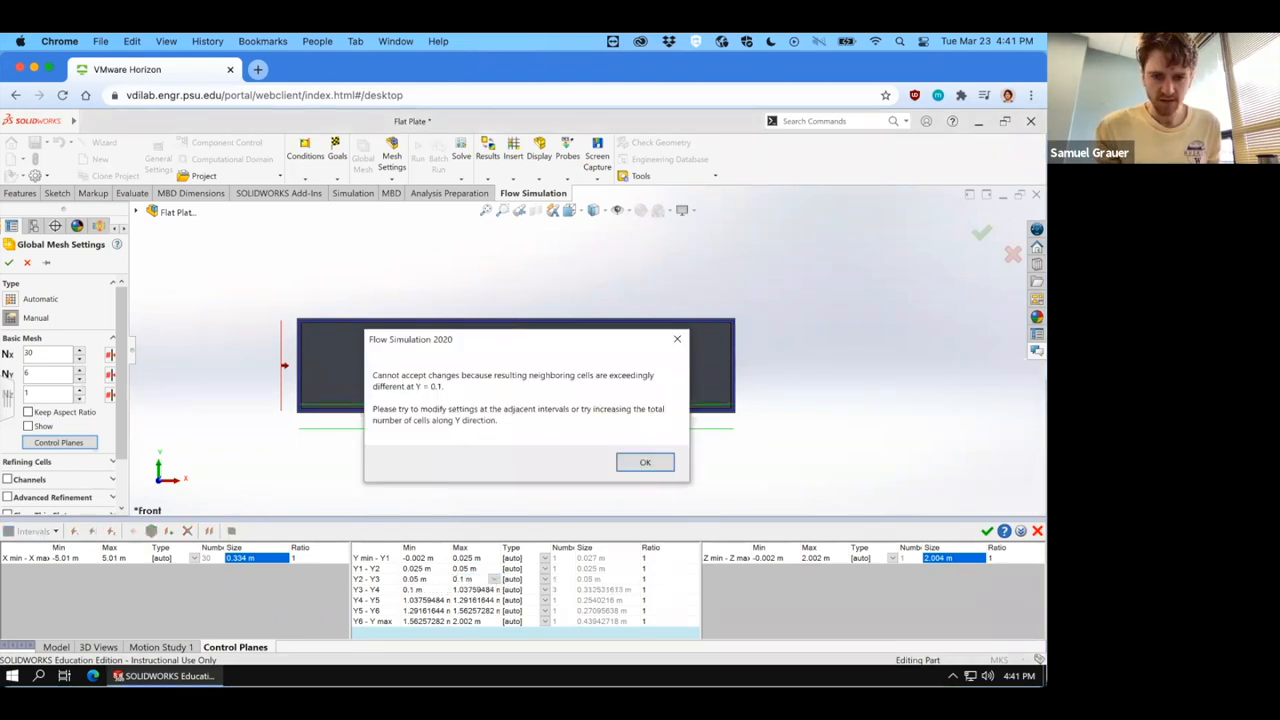
{"action": "left_click", "coordinate": [645, 462]}
{"action": "type", "text": "=8"}
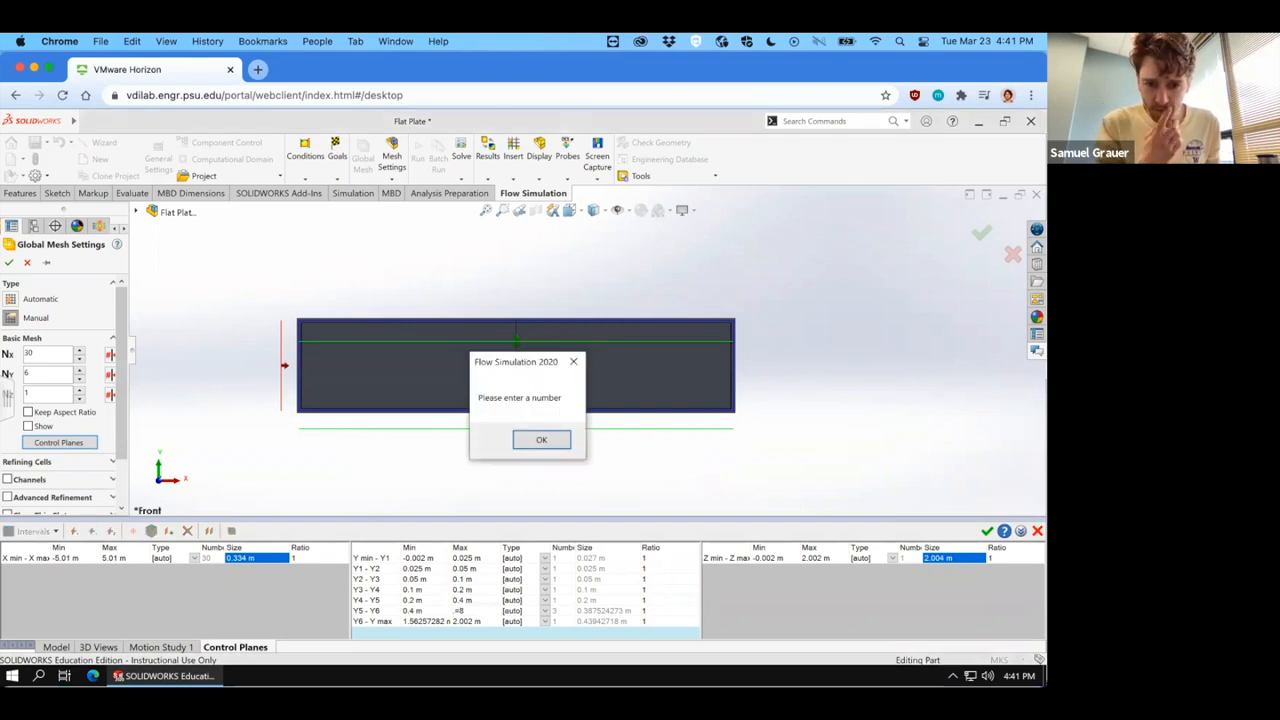
{"action": "left_click", "coordinate": [541, 440]}
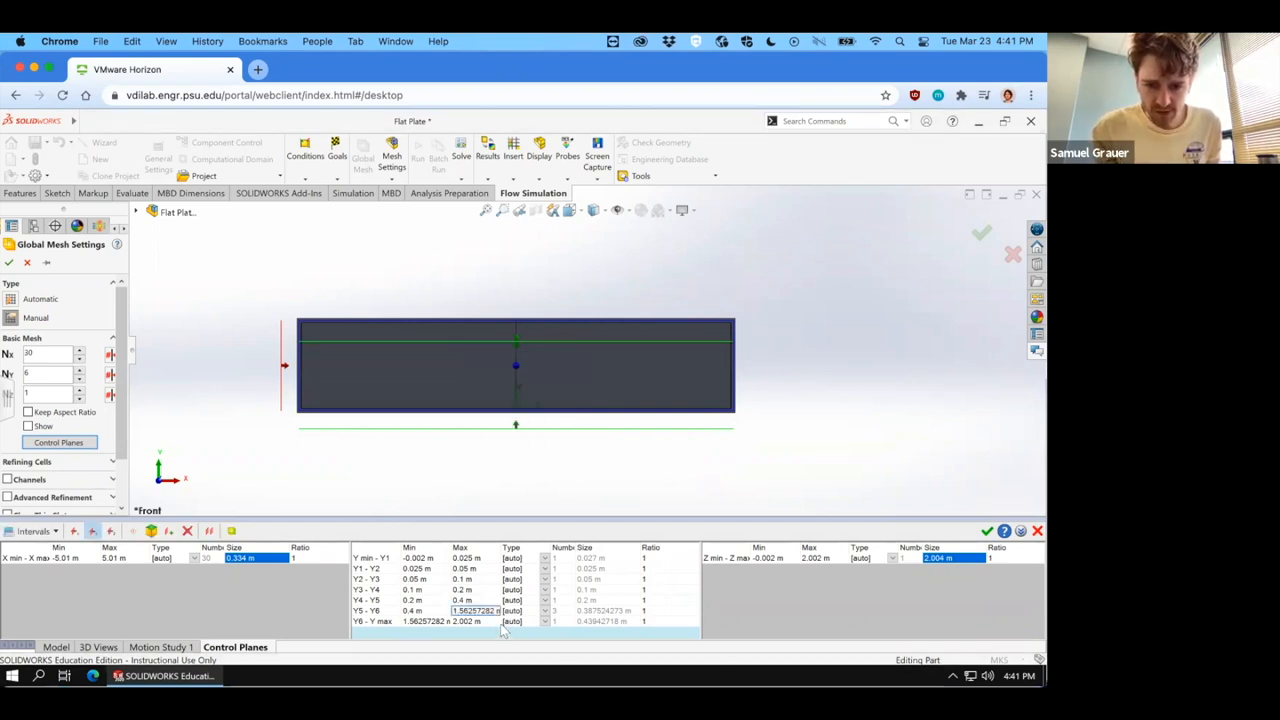
{"action": "left_click", "coordinate": [475, 610]}
{"action": "type", "text": "0.8"}
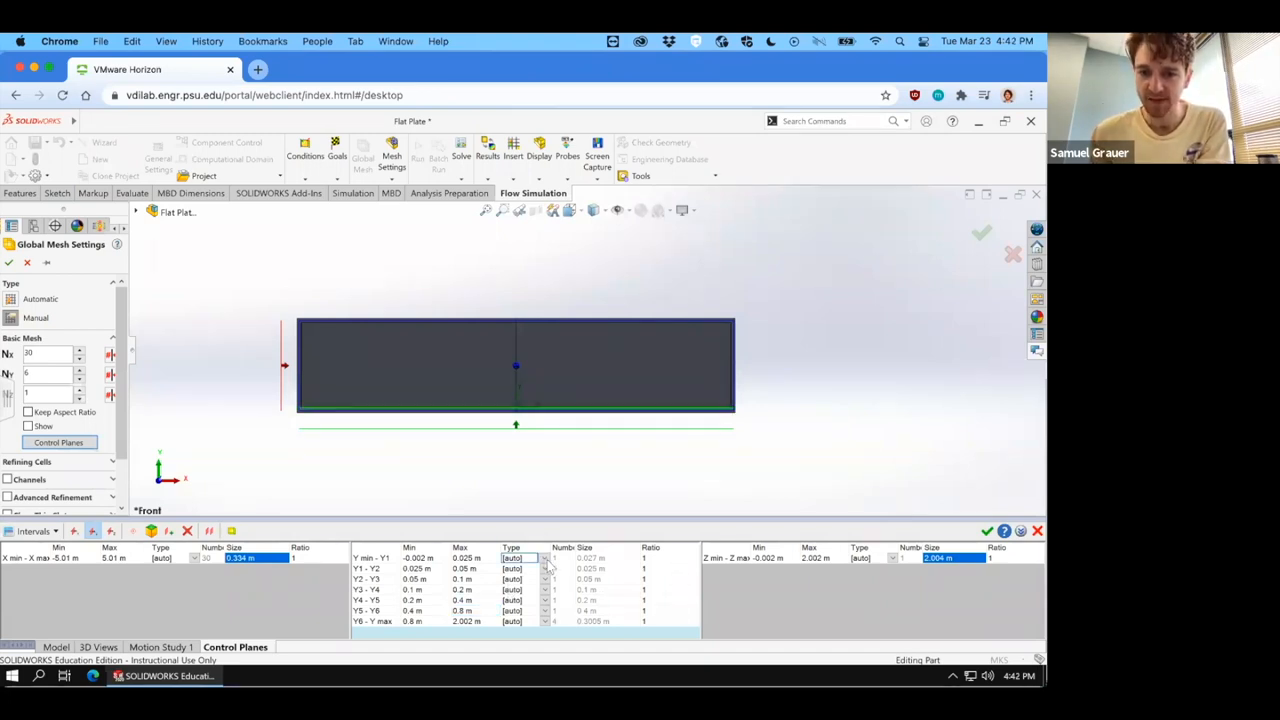
Set each Y interval to a fixed count of 20 cells, dismissing the neighbouring-cell errors.
{"action": "left_click", "coordinate": [544, 578]}
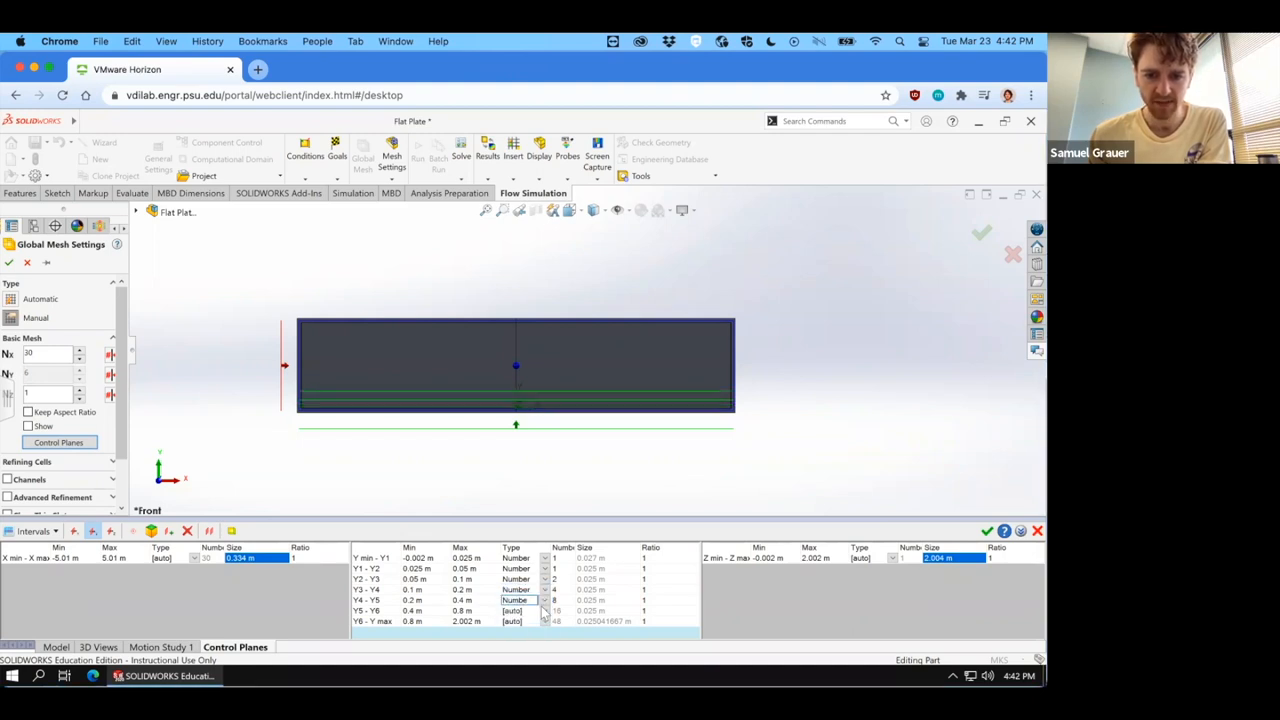
{"action": "left_click", "coordinate": [516, 610]}
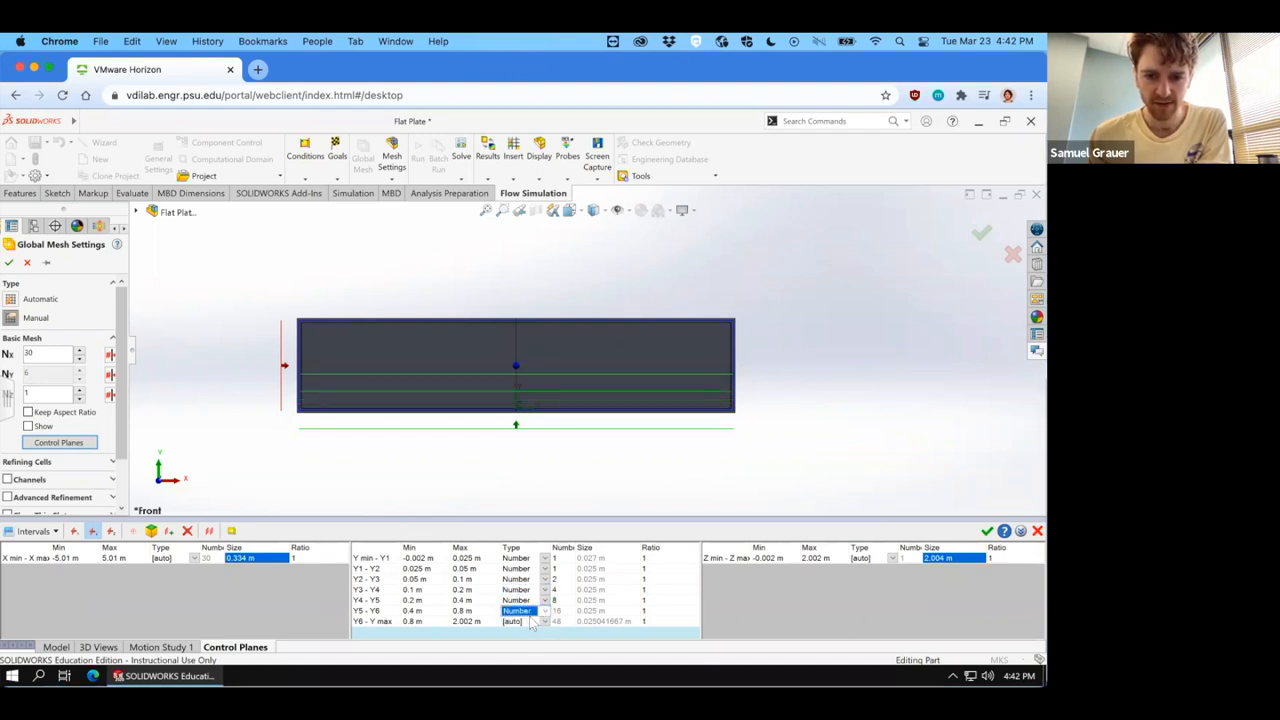
{"action": "left_click", "coordinate": [544, 621]}
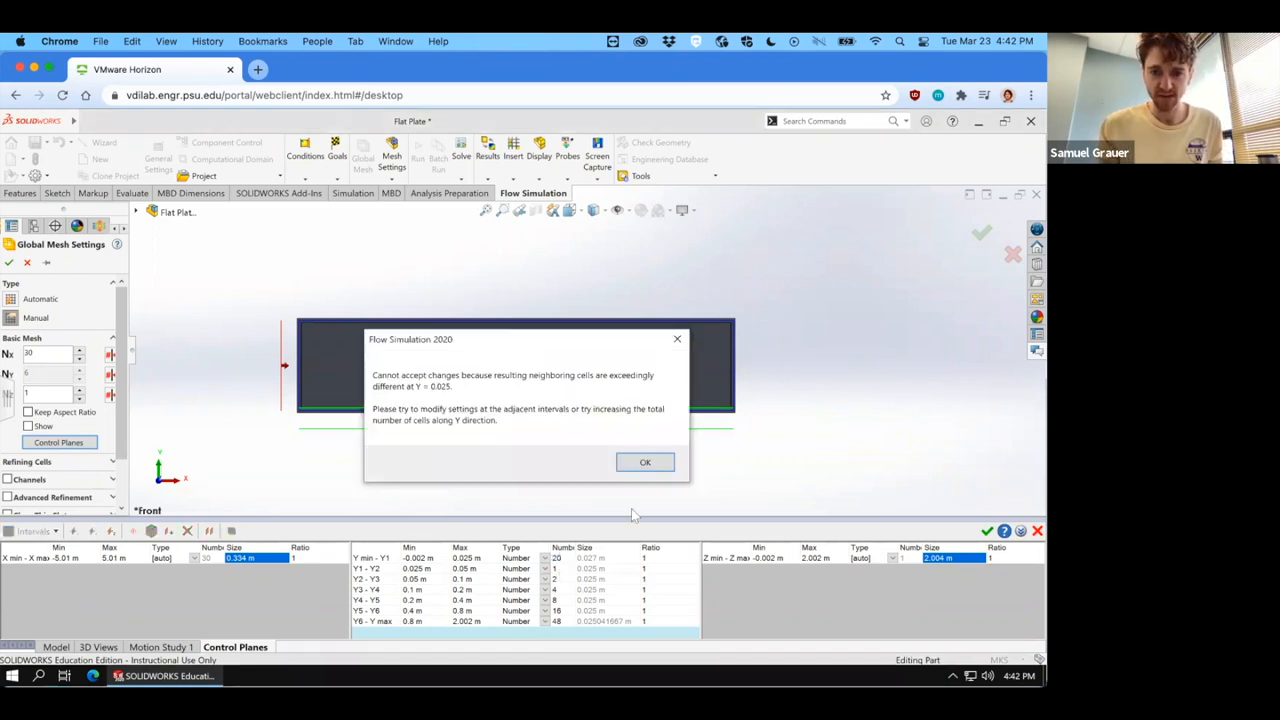
{"action": "left_click", "coordinate": [645, 462]}
{"action": "type", "text": "0"}
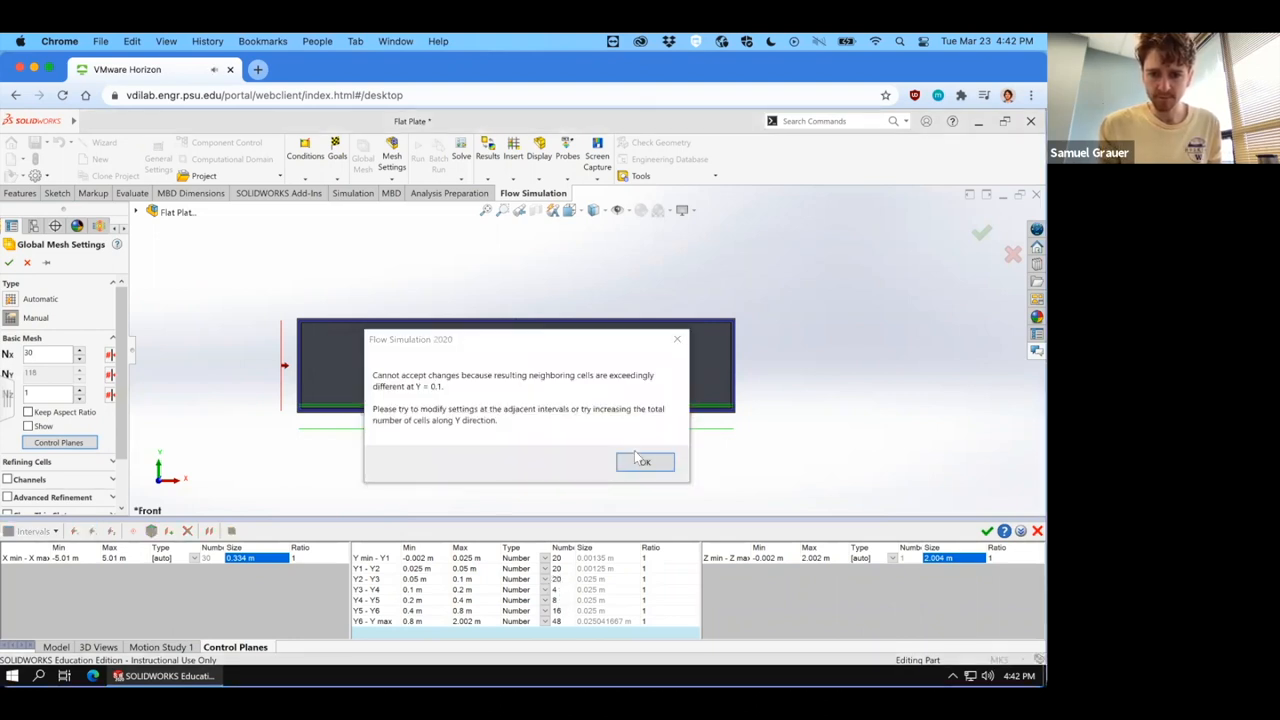
{"action": "left_click", "coordinate": [644, 461]}
{"action": "type", "text": "20"}
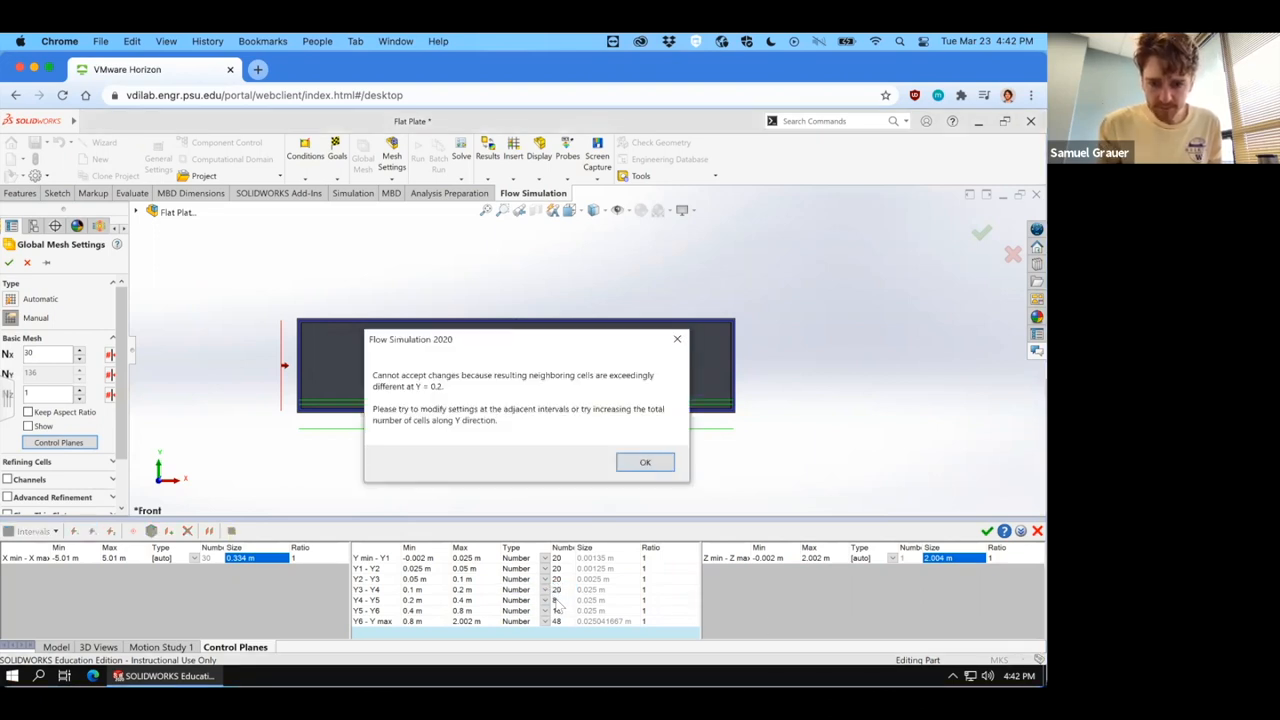
{"action": "left_click", "coordinate": [645, 462]}
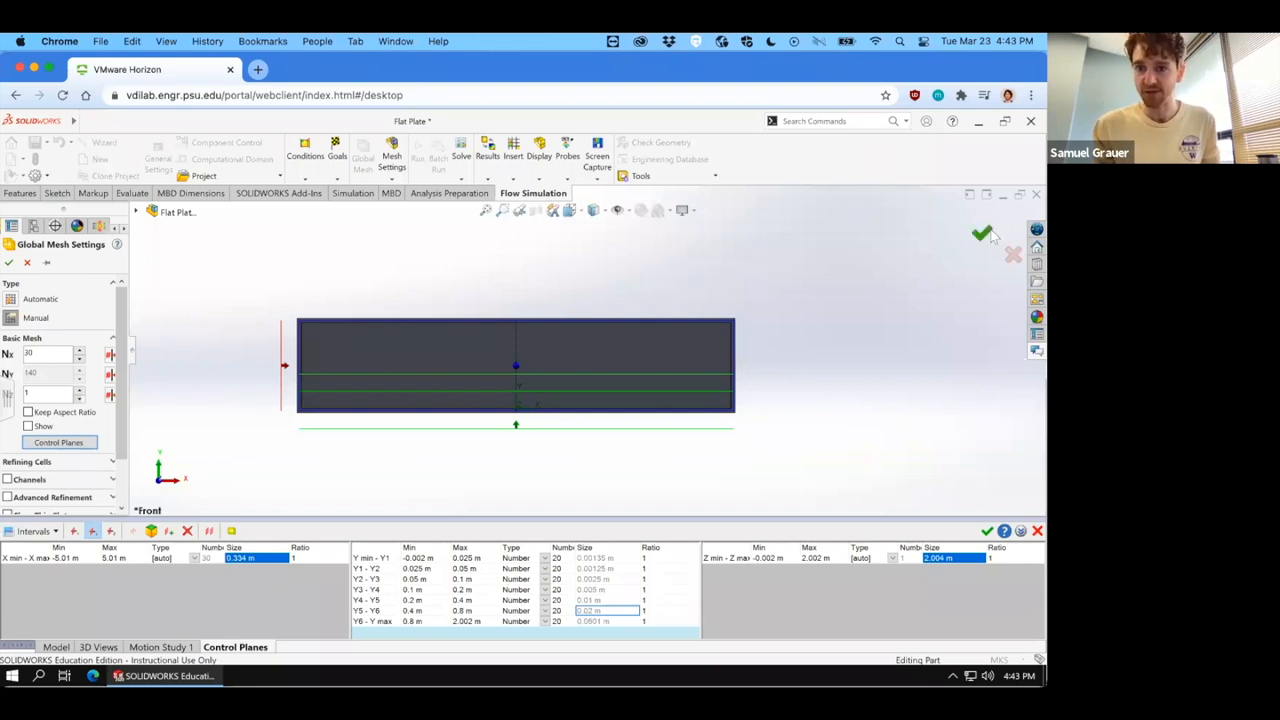
Accept the manual global mesh so the channel grid densifies toward the plate.
{"action": "left_click", "coordinate": [983, 234]}
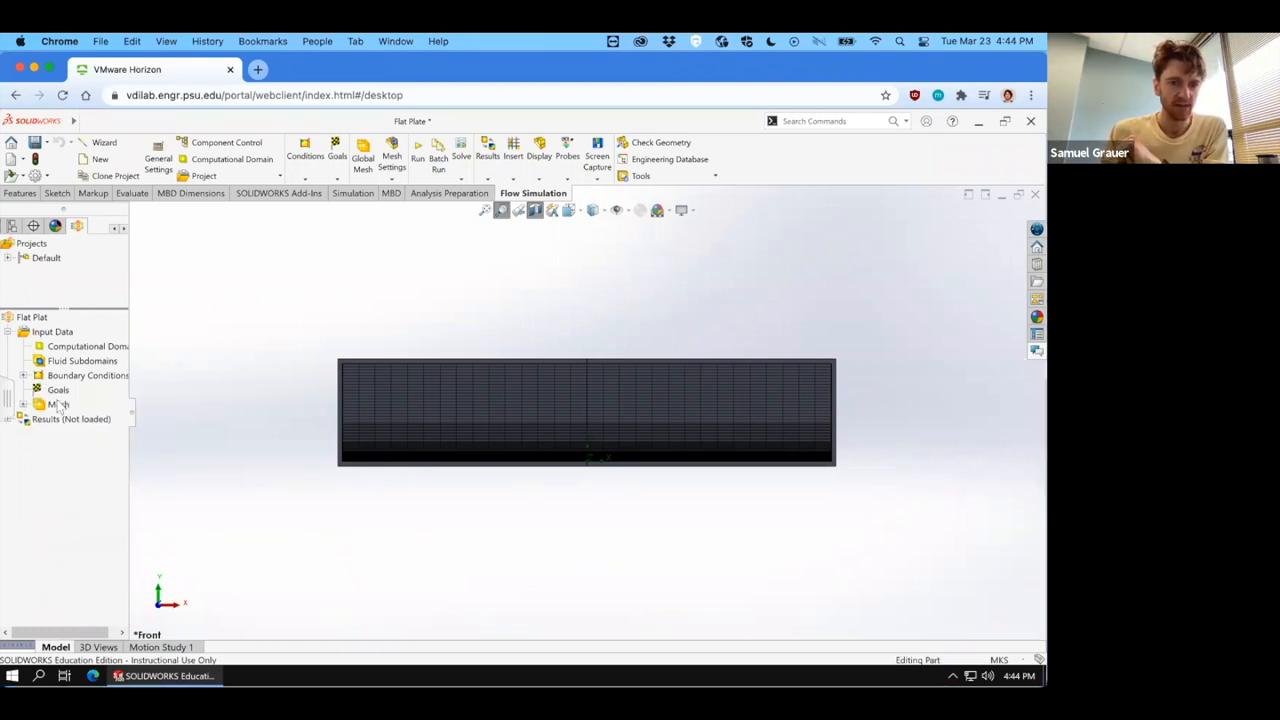
Start defining global goals and scroll the parameter list toward mass flow rate and shear stress.
{"action": "left_click", "coordinate": [57, 389]}
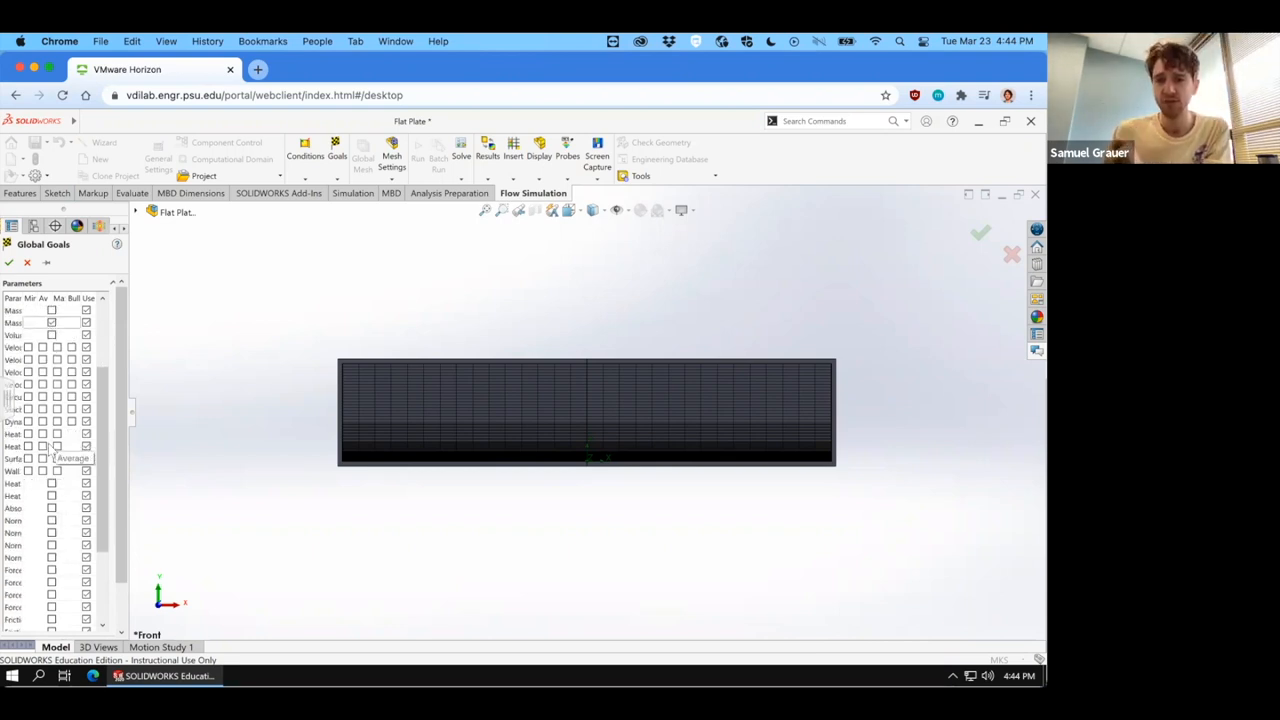
{"action": "scroll", "scroll_direction": "down", "scroll_amount": 3}
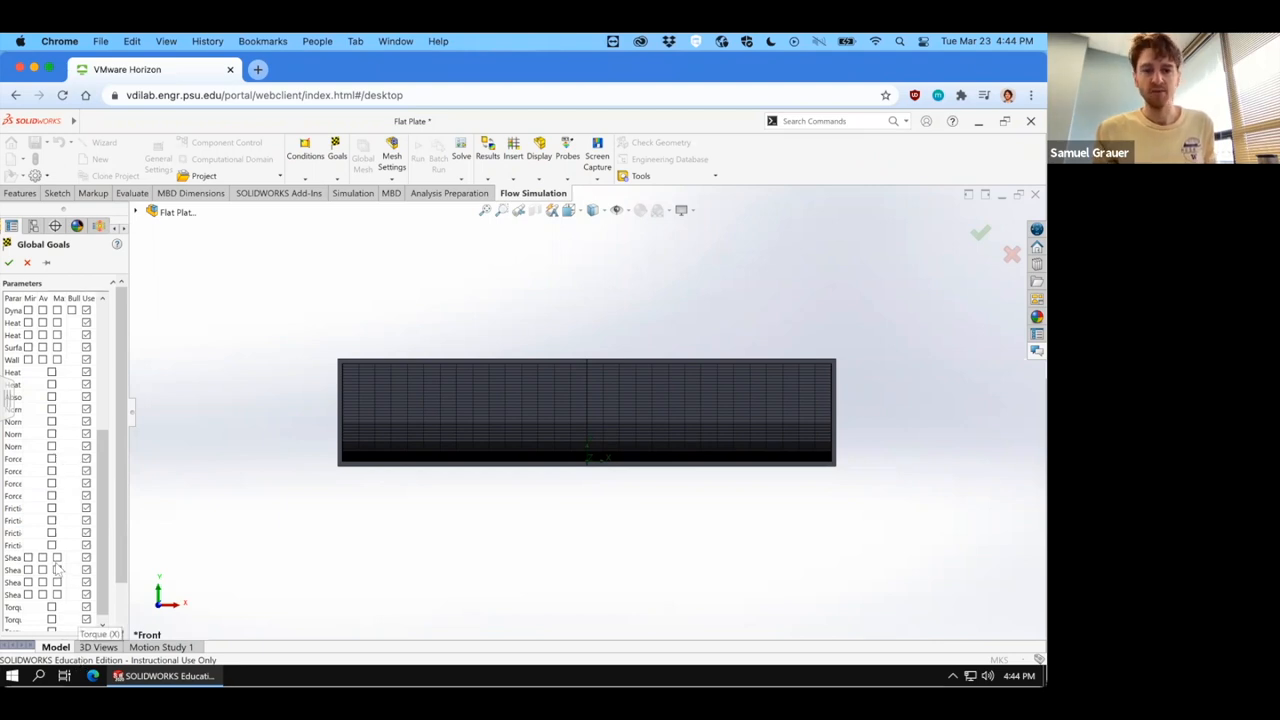
{"action": "mouse_move", "coordinate": [56, 570]}
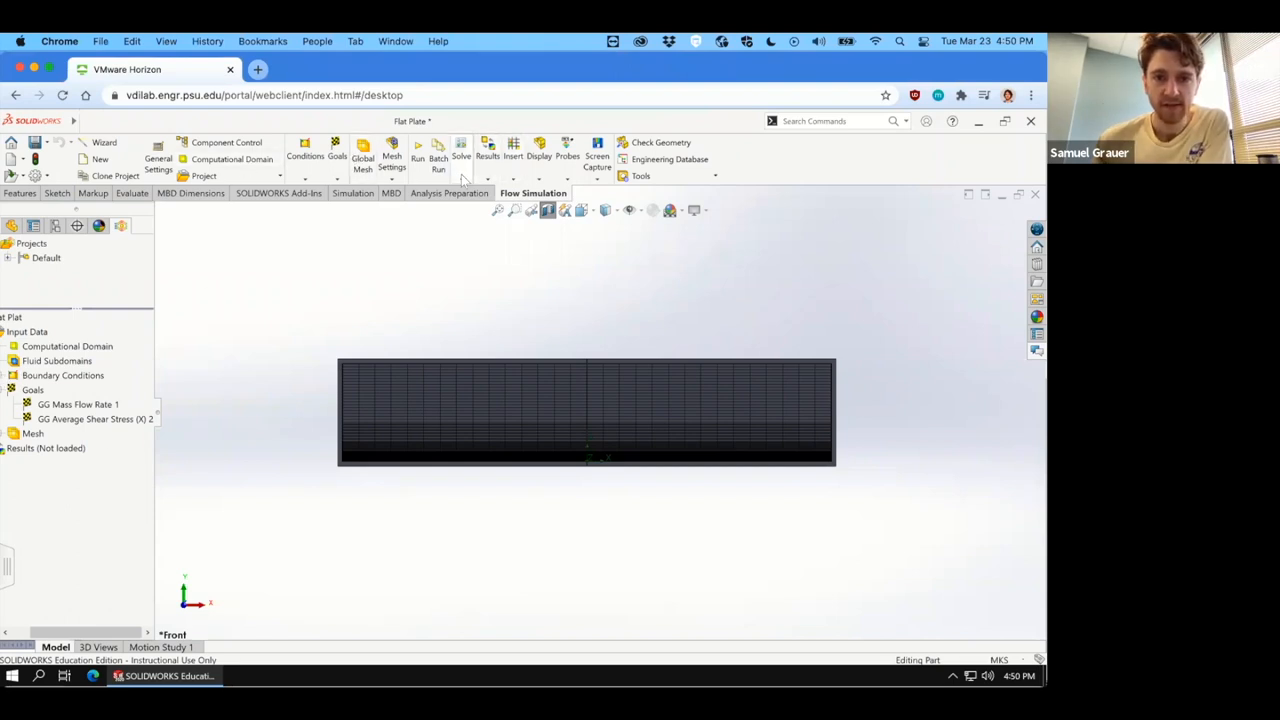
In Calculation Control Options, stop finishing on travels and show the goal convergence criteria.
{"action": "left_click", "coordinate": [461, 168]}
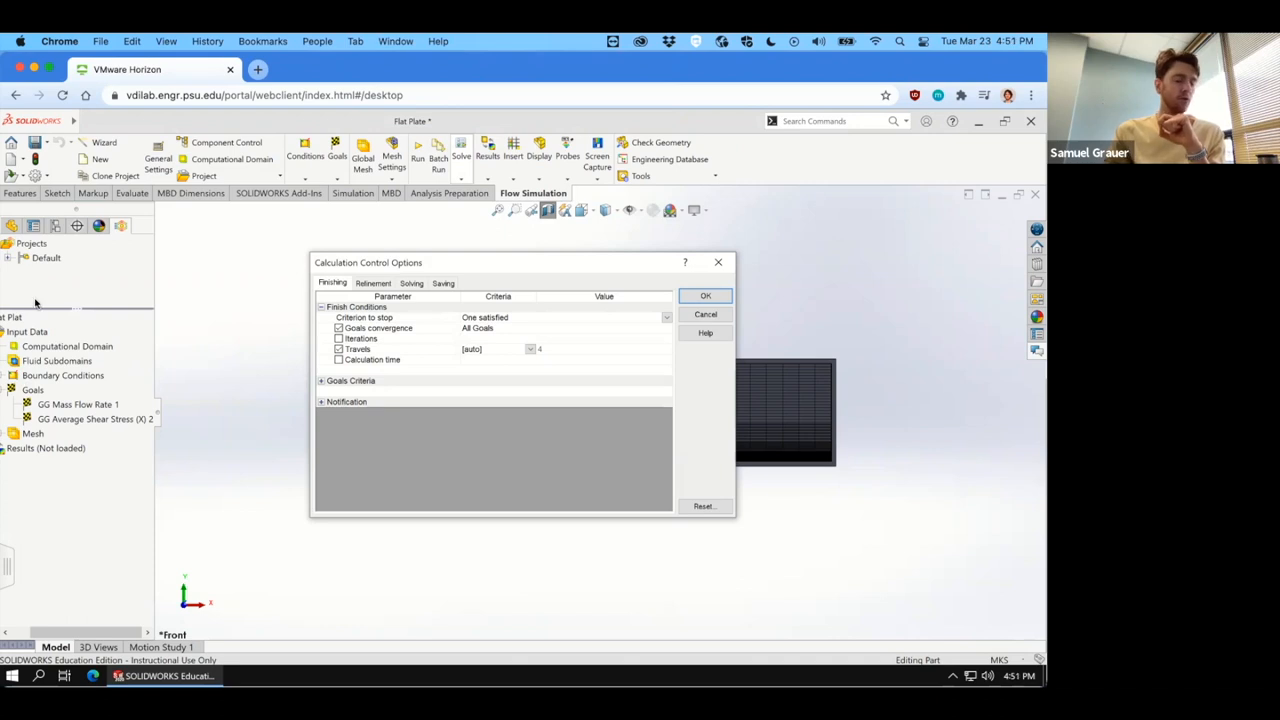
{"action": "mouse_move", "coordinate": [575, 344]}
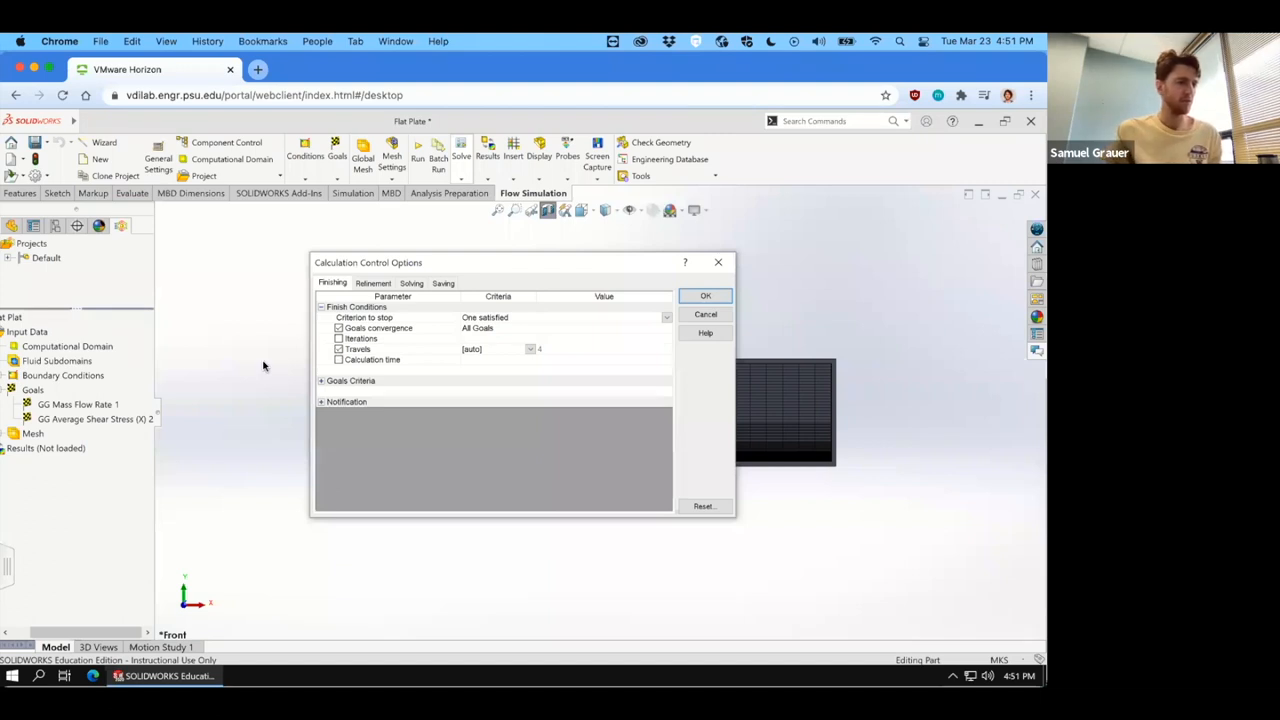
{"action": "mouse_move", "coordinate": [523, 403]}
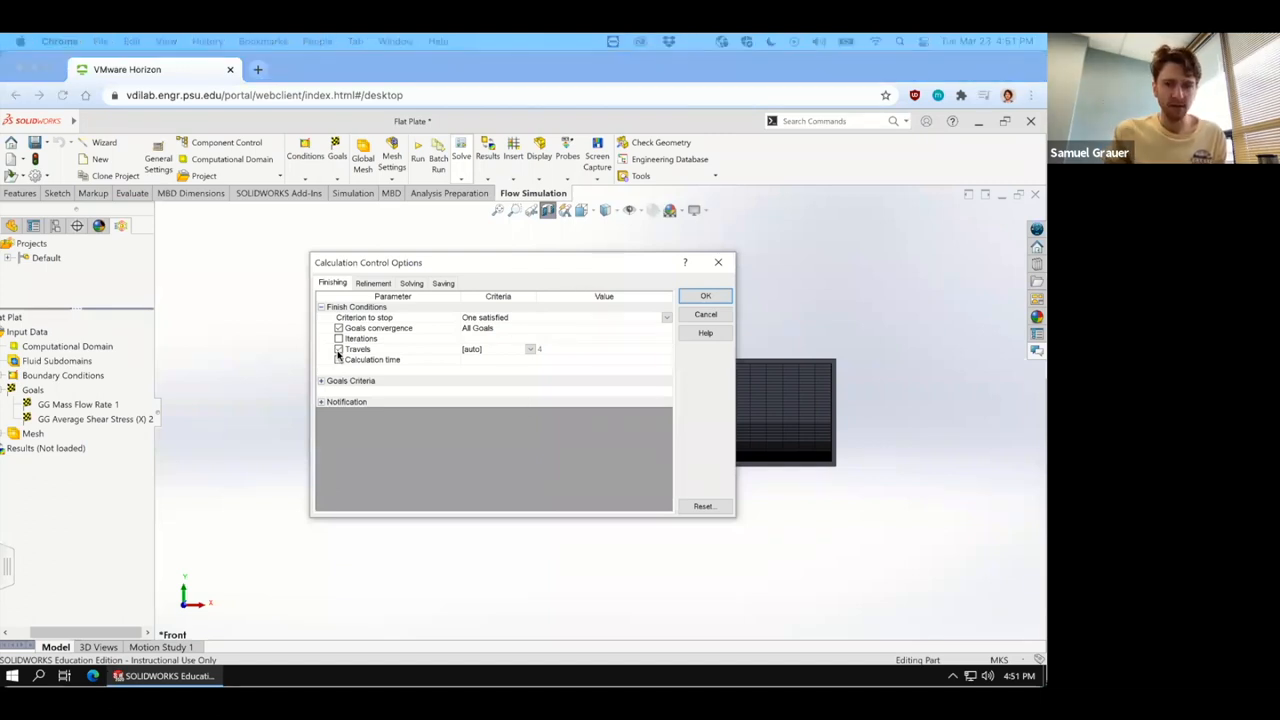
{"action": "left_click", "coordinate": [339, 359]}
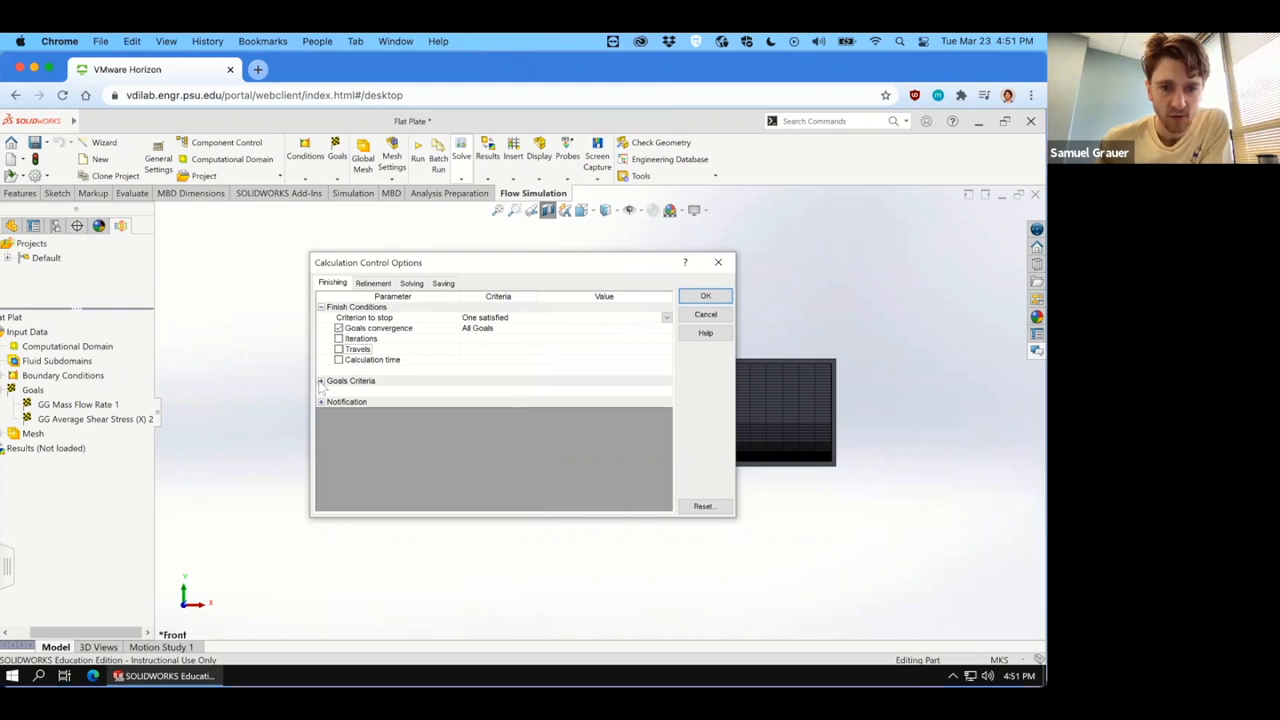
{"action": "left_click", "coordinate": [321, 380]}
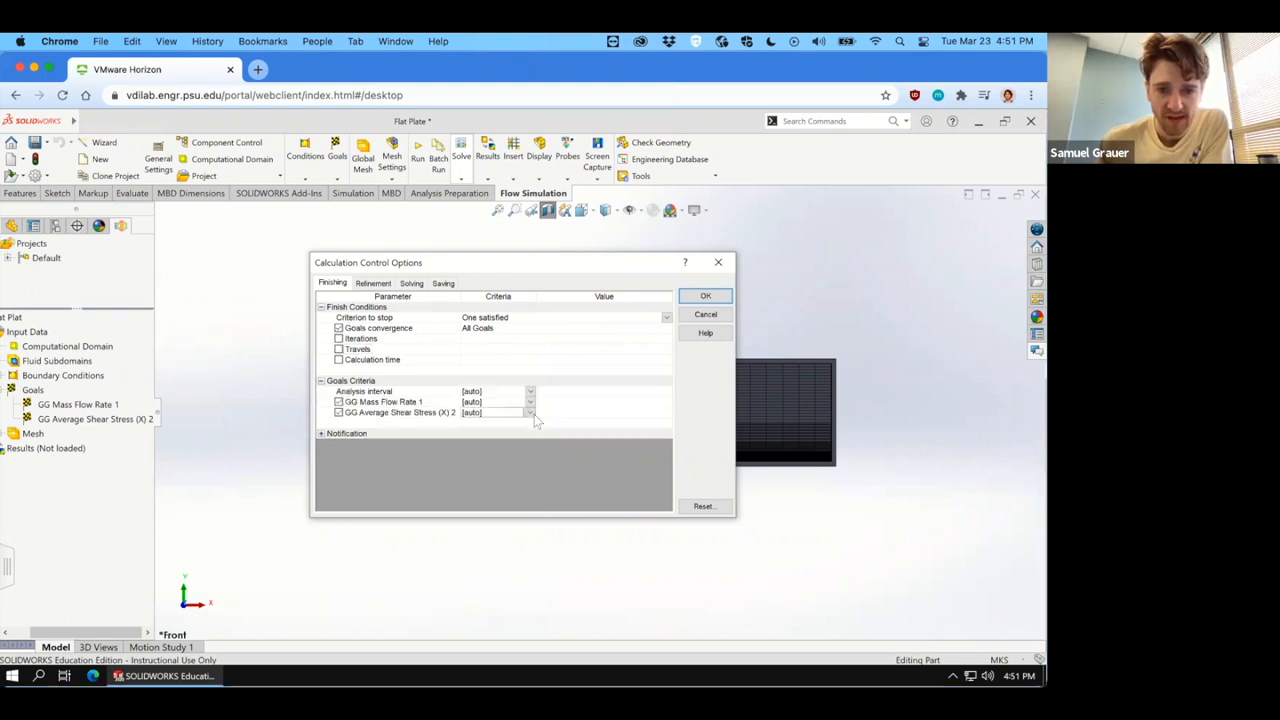
Set the average shear stress criterion manually to 1e-05 Pa and confirm the options.
{"action": "left_click", "coordinate": [530, 412]}
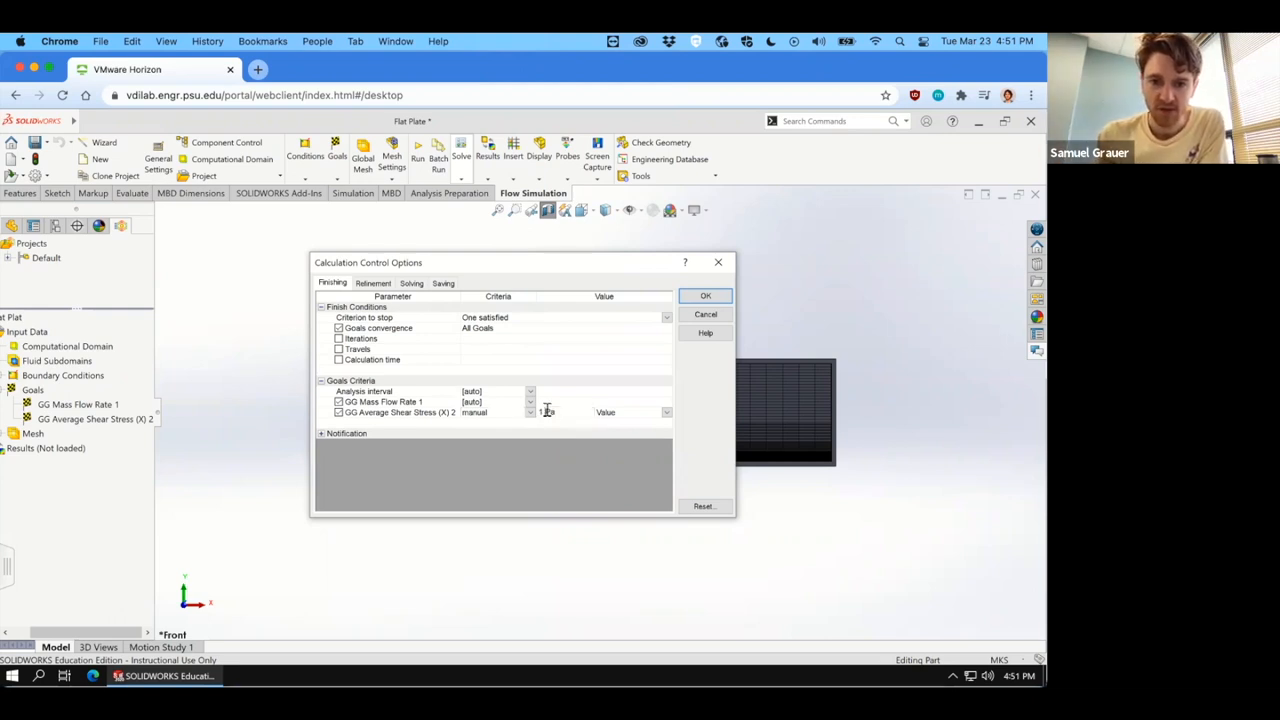
{"action": "type", "text": "Pa"}
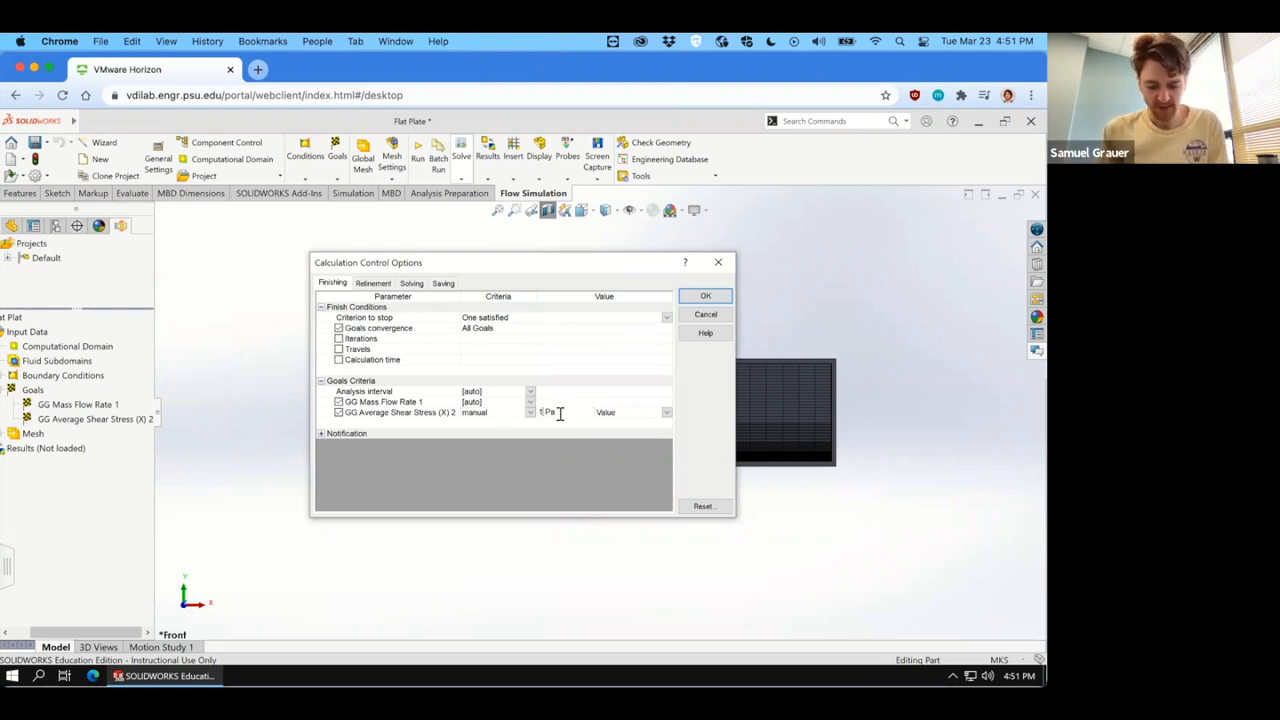
{"action": "type", "text": "e"}
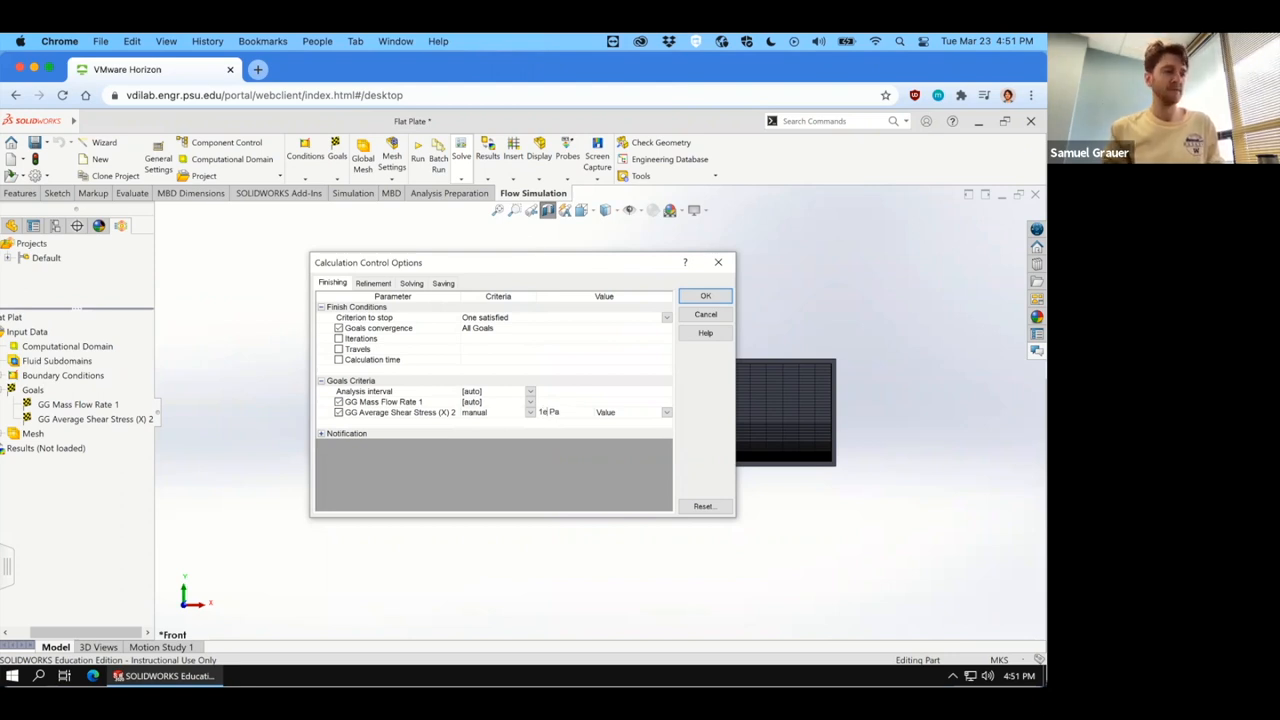
{"action": "left_click", "coordinate": [560, 412]}
{"action": "type", "text": "-05"}
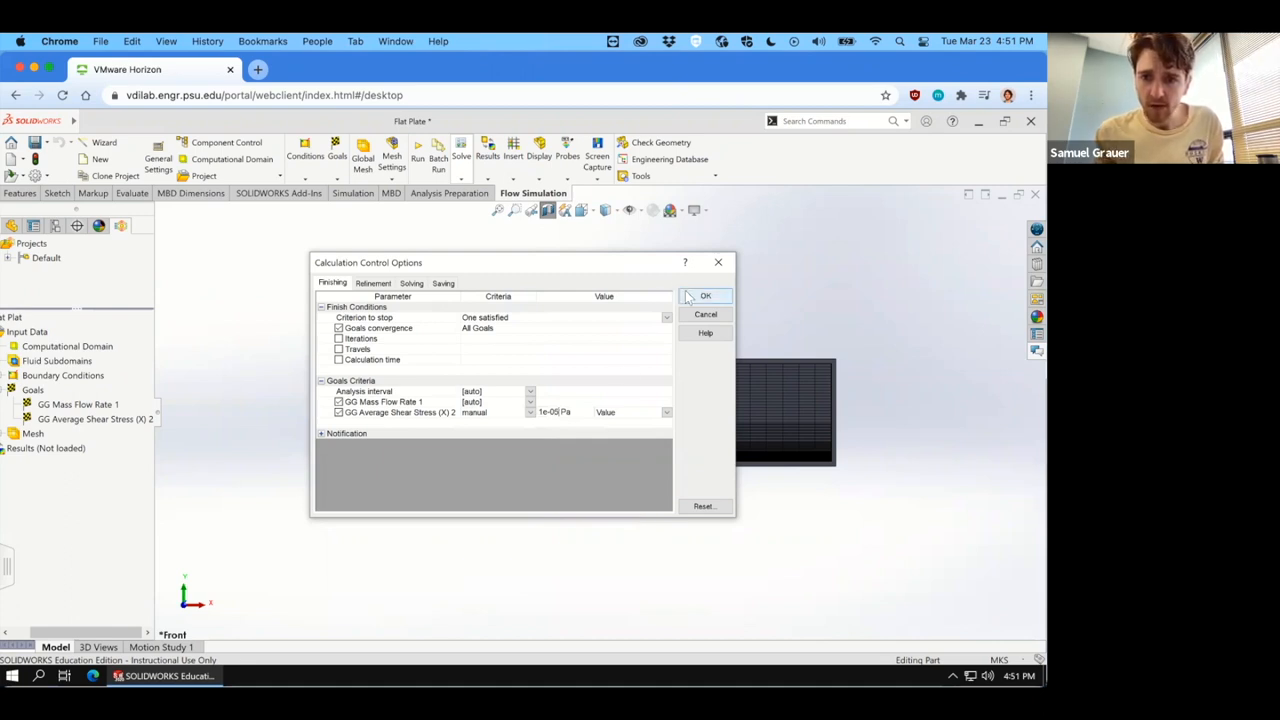
{"action": "left_click", "coordinate": [705, 295]}
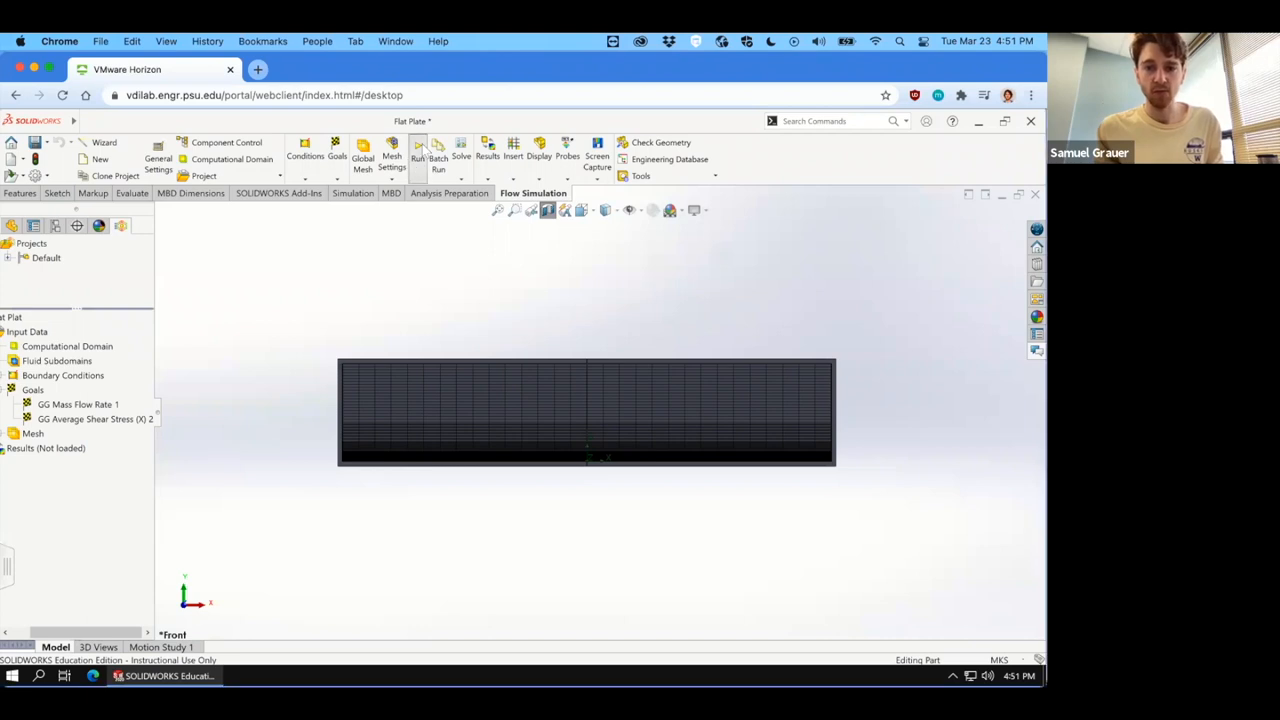
Run the Flat Plate calculation so the solver begins iterating on 4,170 cells.
{"action": "left_click", "coordinate": [418, 155]}
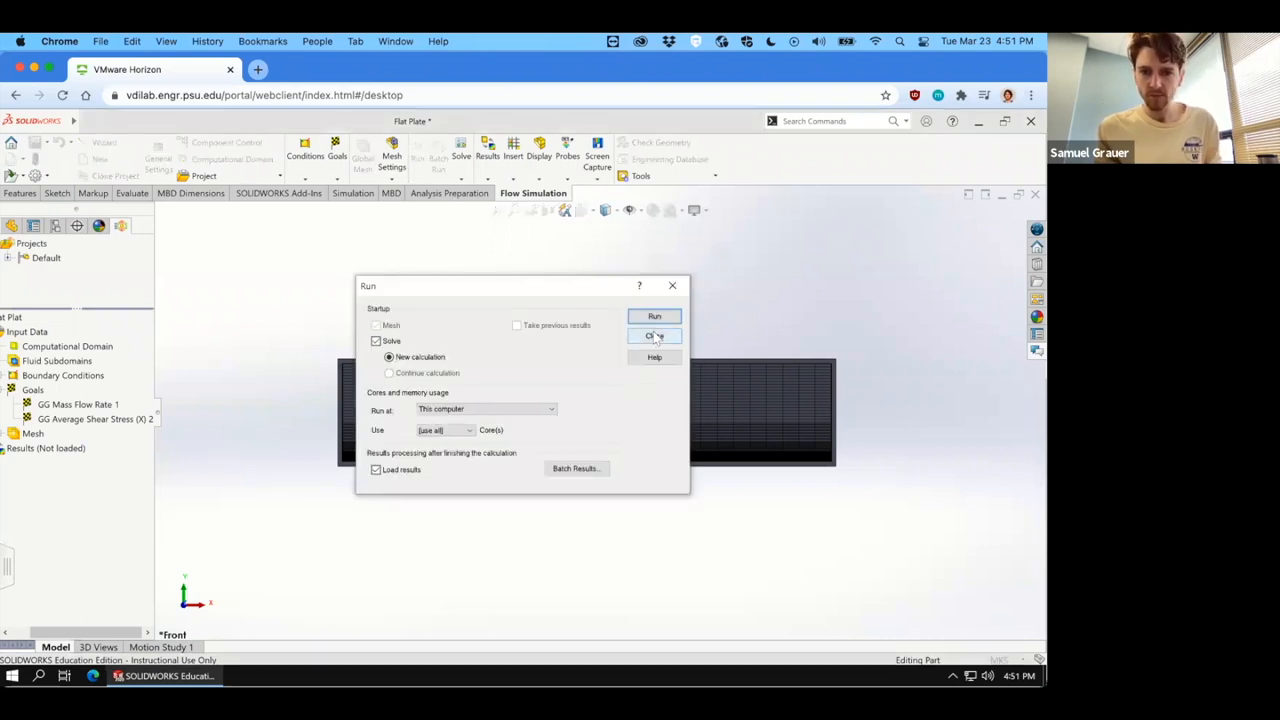
{"action": "left_click", "coordinate": [654, 335]}
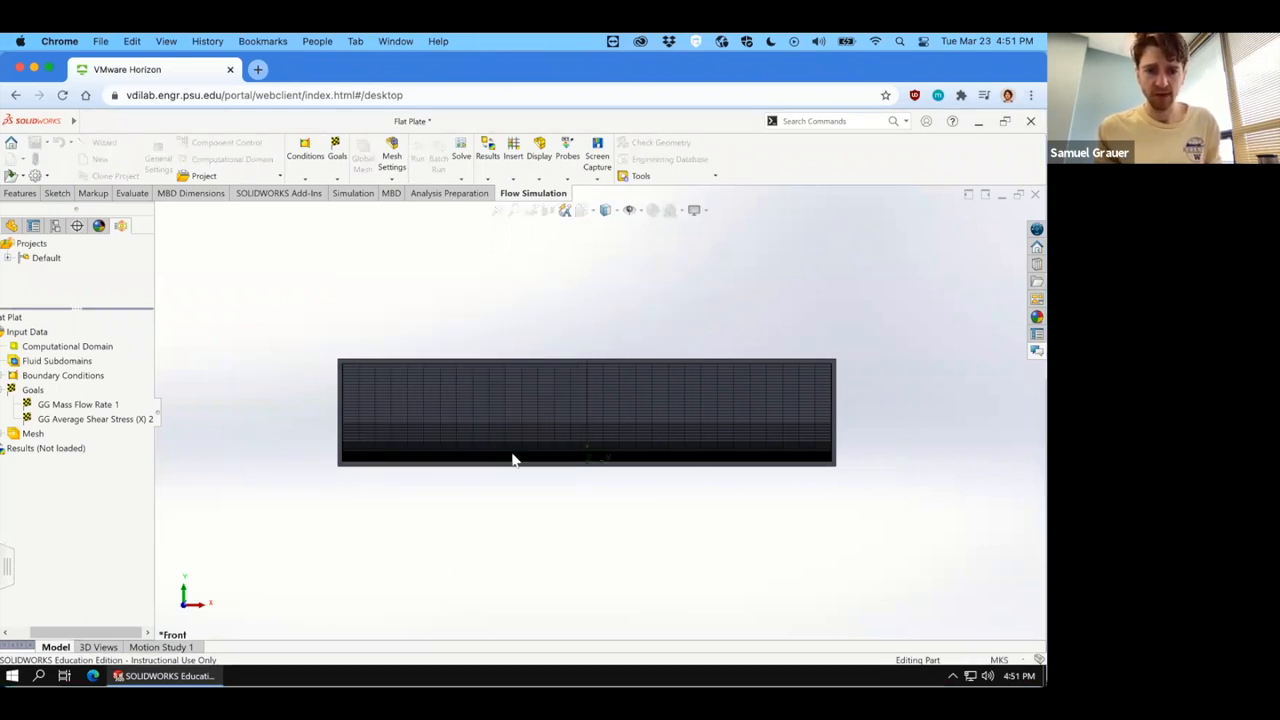
{"action": "mouse_move", "coordinate": [352, 505]}
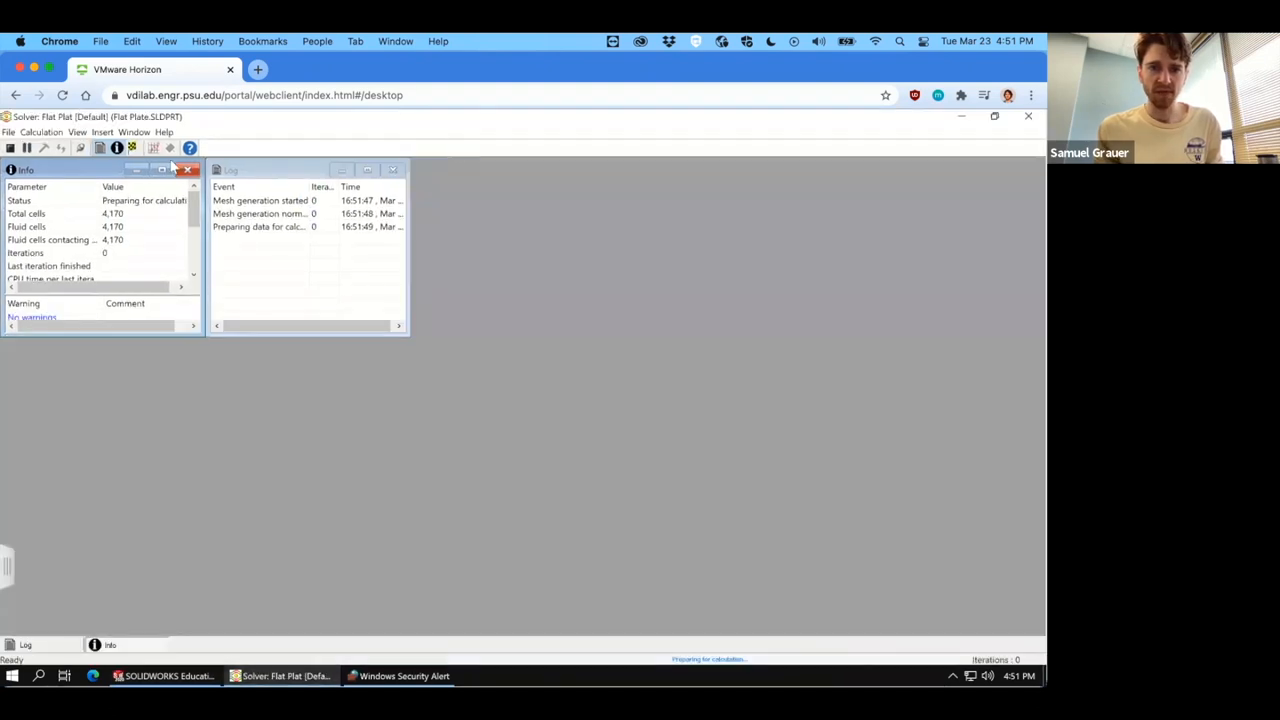
{"action": "left_click", "coordinate": [101, 131]}
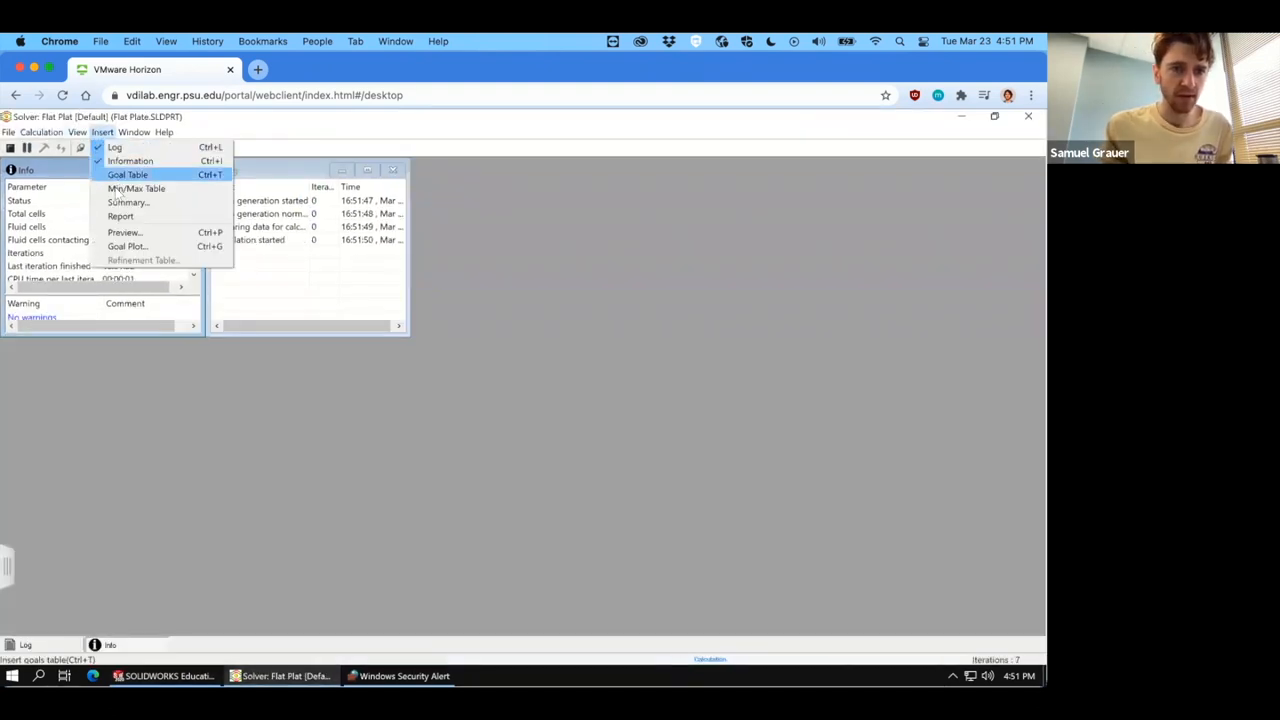
Insert the goal table showing converged shear stress about 0.0818 Pa and mass flow rate.
{"action": "left_click", "coordinate": [127, 174]}
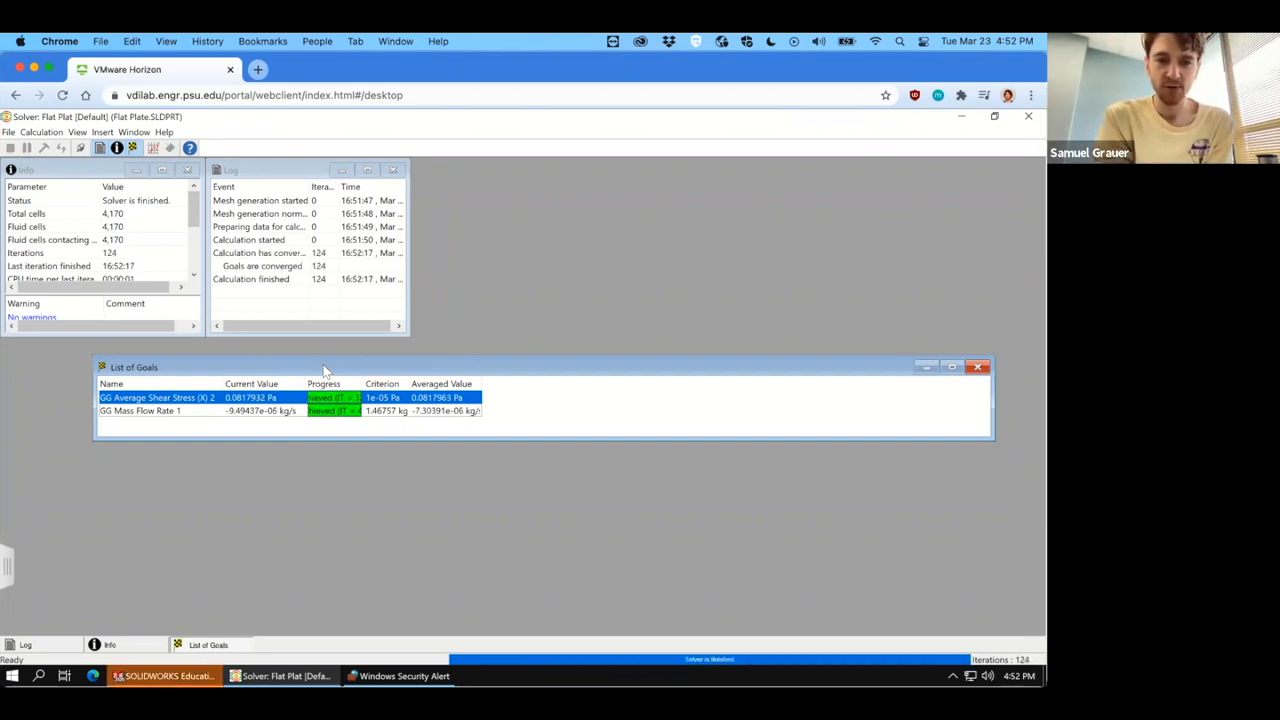
{"action": "mouse_move", "coordinate": [770, 397]}
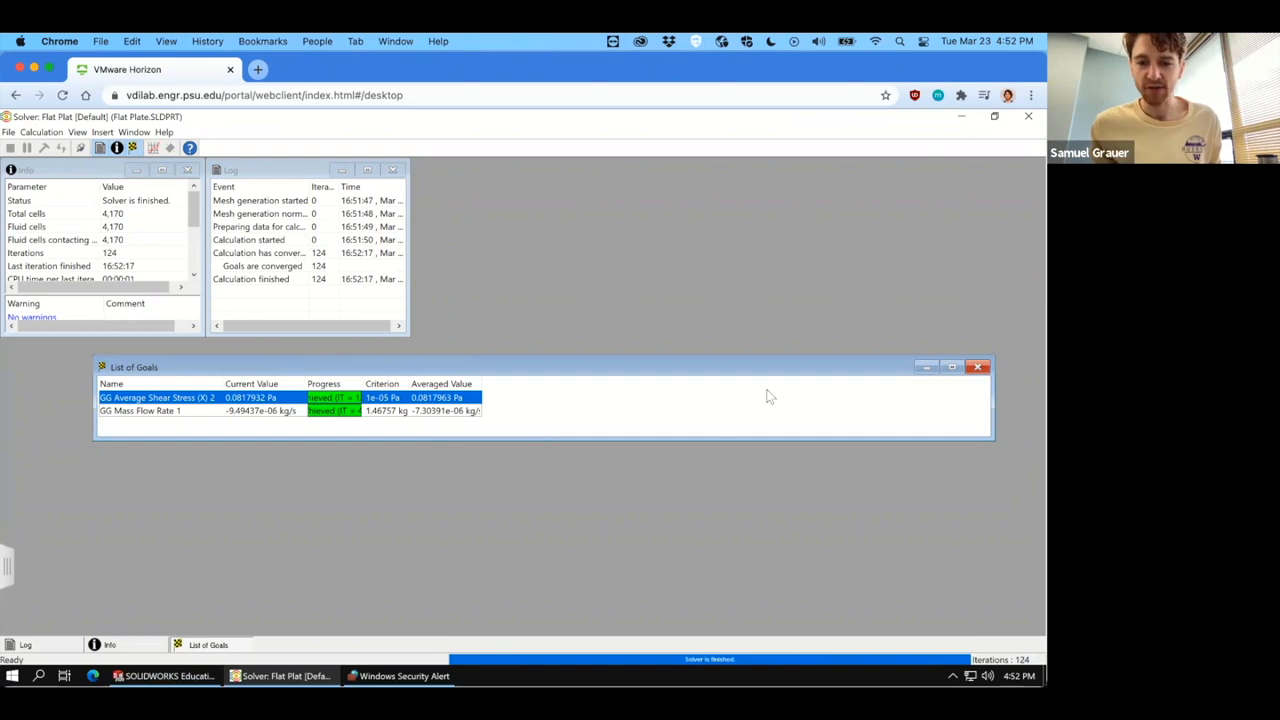
Close the List of Goals window, leaving the solver info and log visible.
{"action": "left_click", "coordinate": [978, 366]}
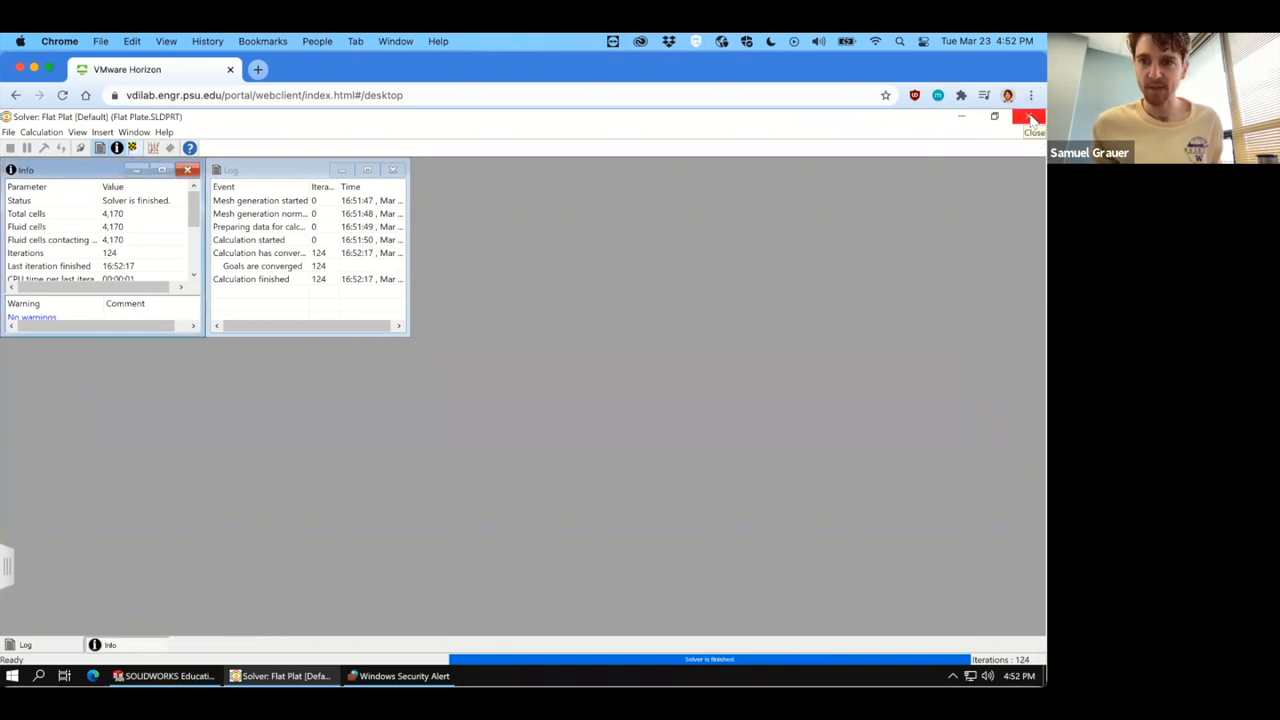
{"action": "mouse_move", "coordinate": [728, 167]}
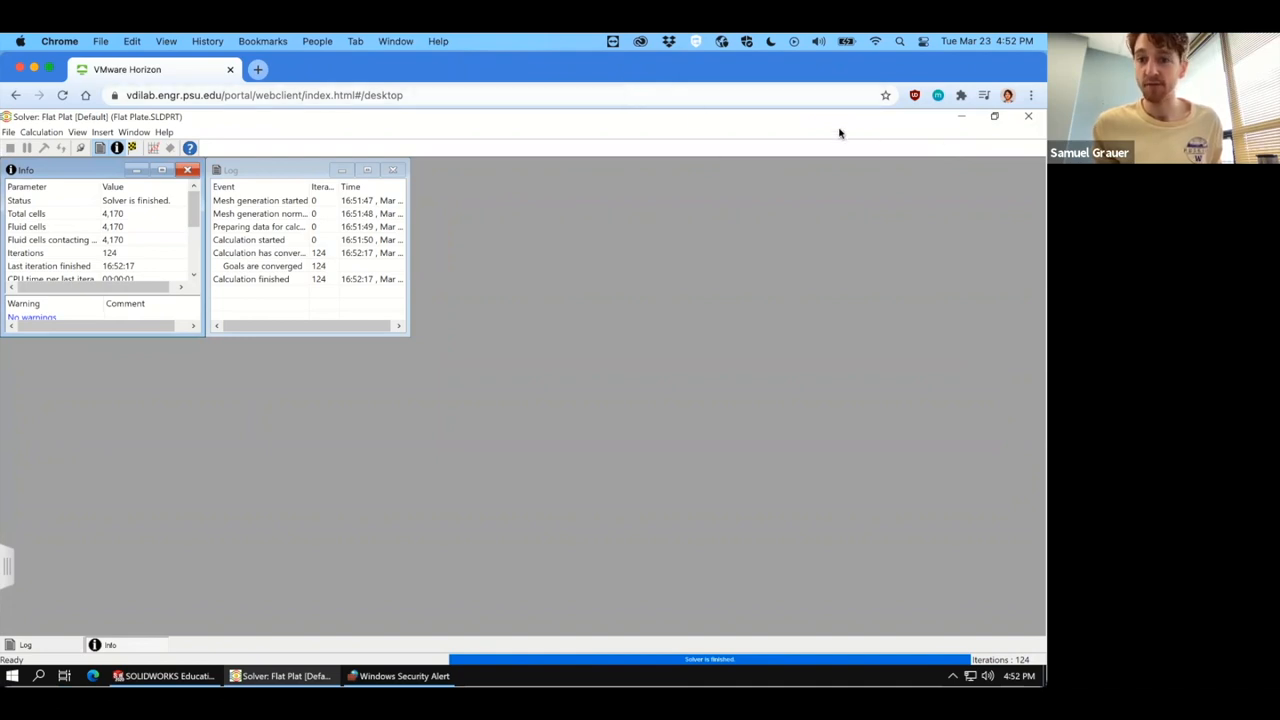
{"action": "mouse_move", "coordinate": [540, 104]}
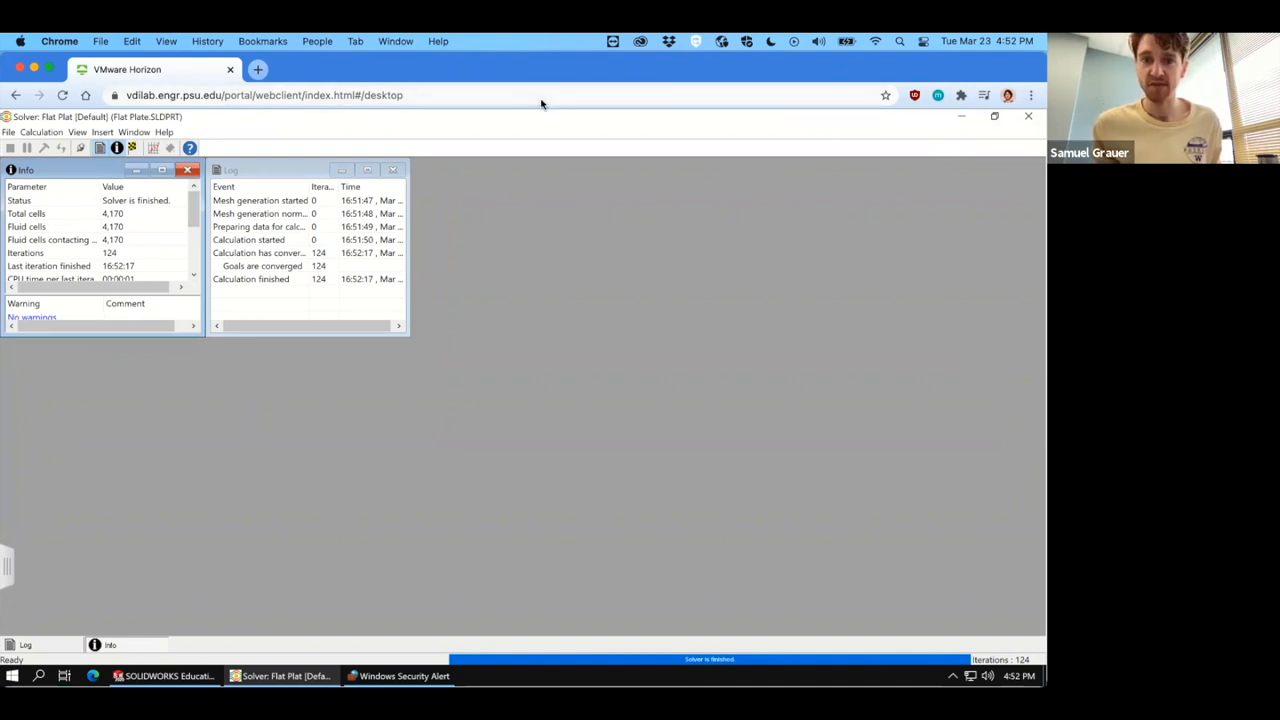